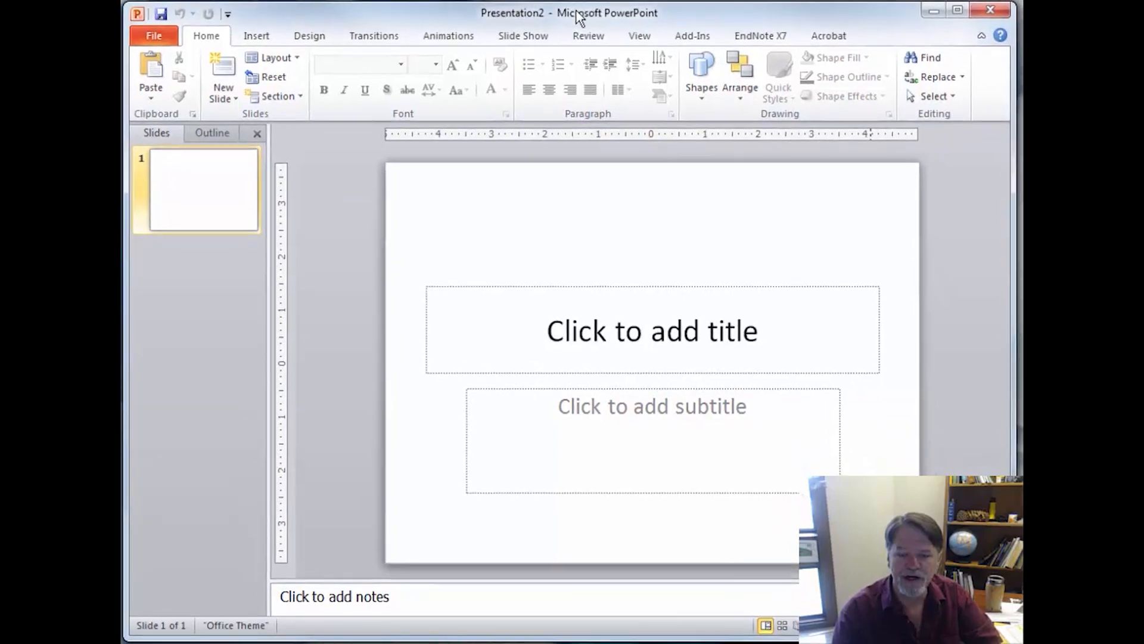
mouse_move(523, 177)
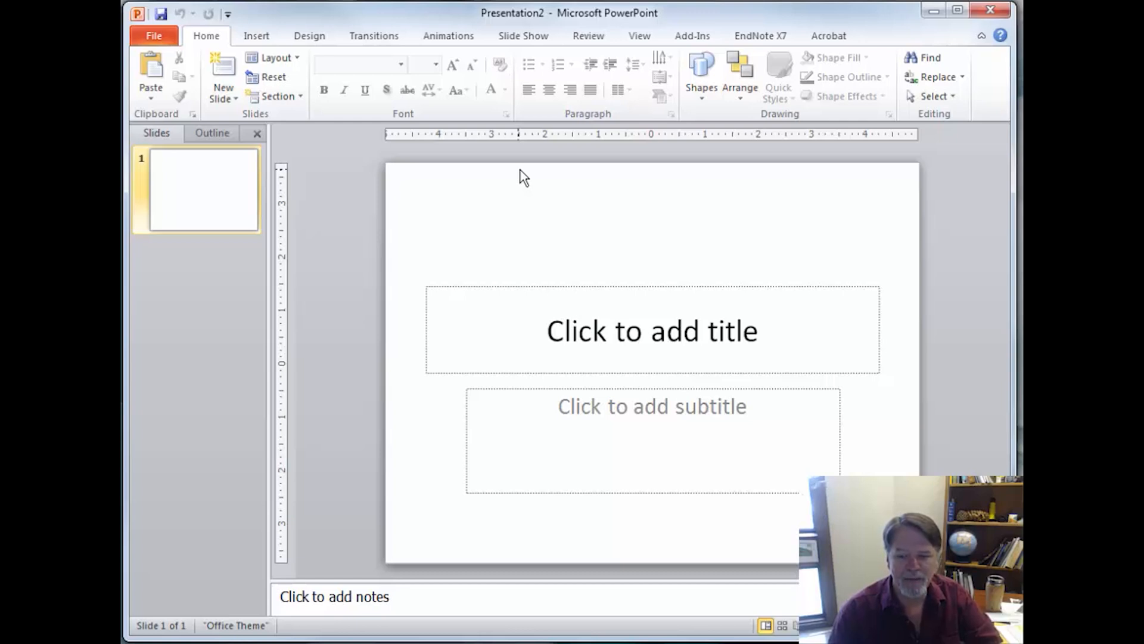
mouse_move(462, 236)
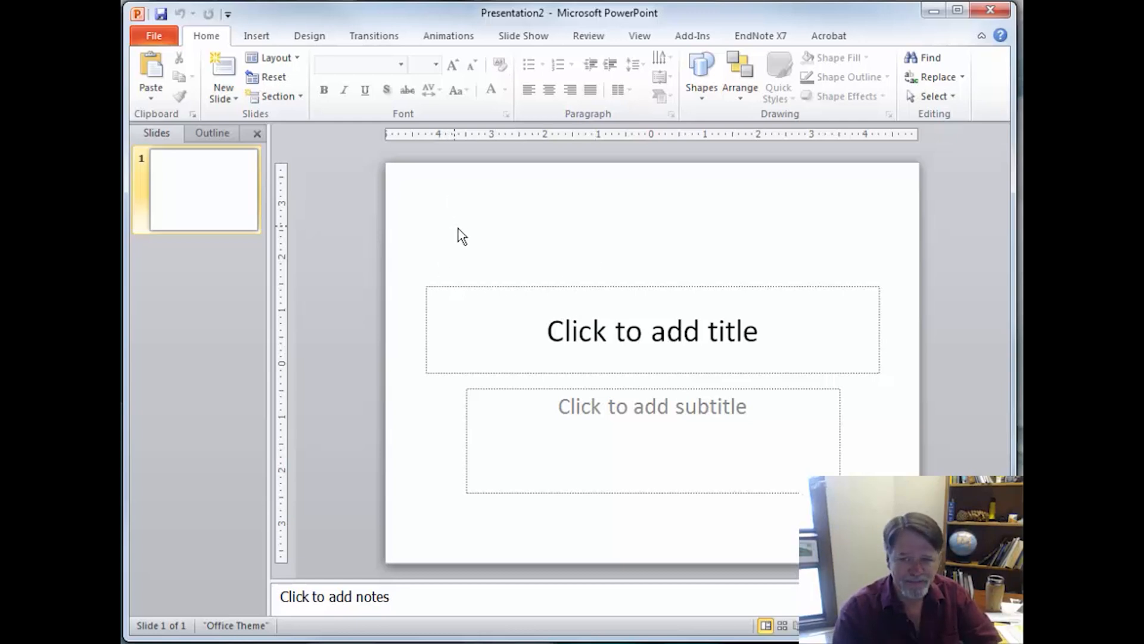
Step: Apply the Blank layout and close the slide thumbnail pane to enlarge the slide
left_click(272, 58)
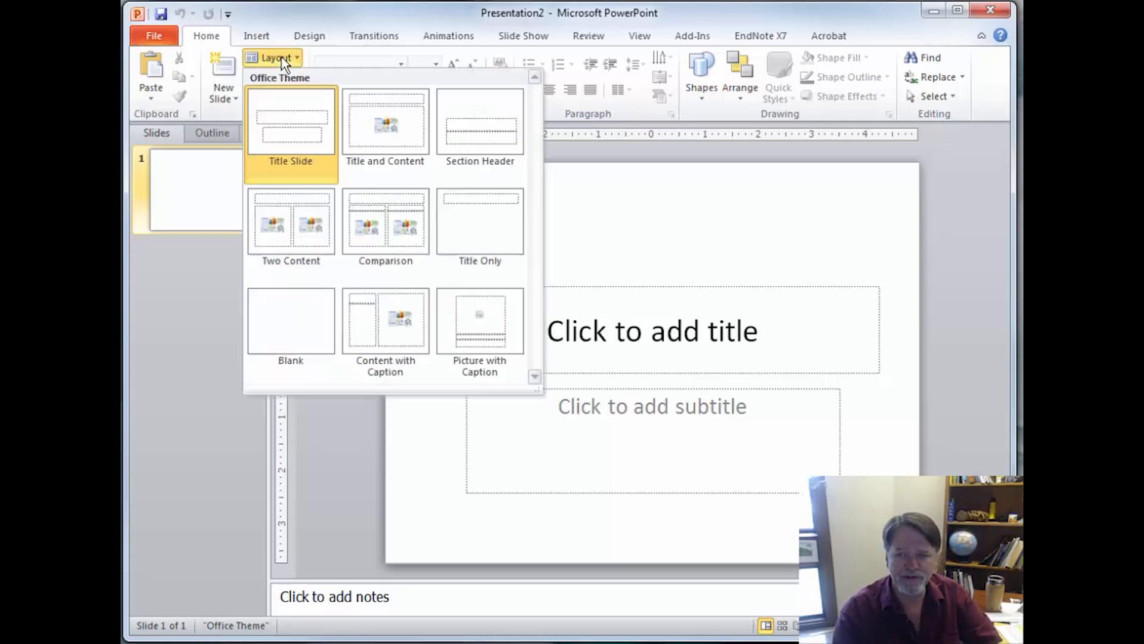
left_click(290, 321)
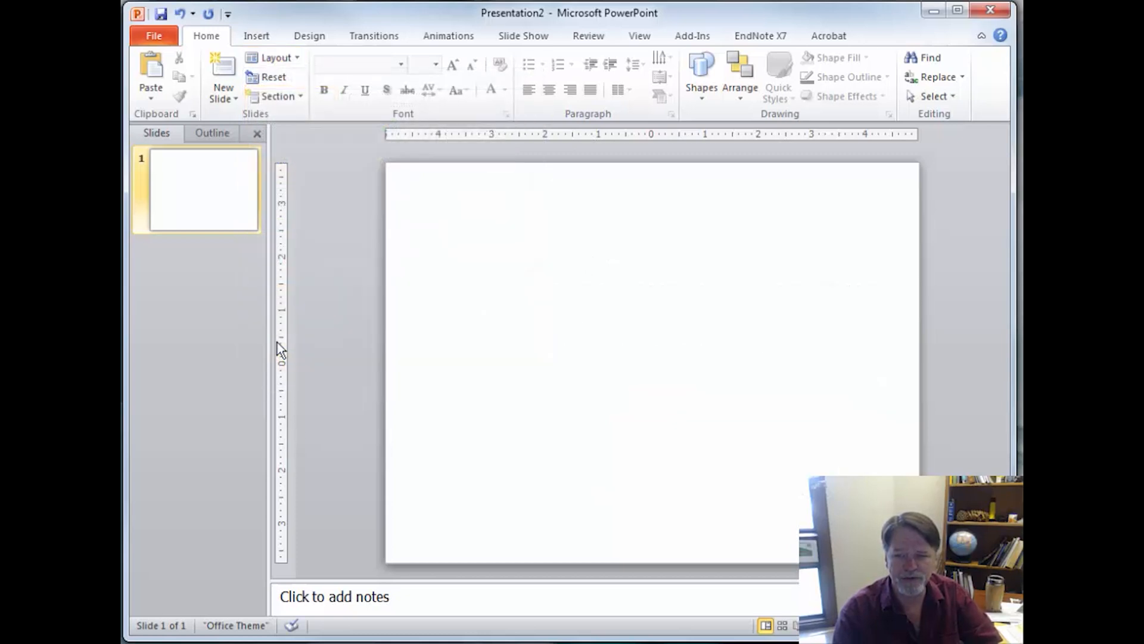
left_click(258, 134)
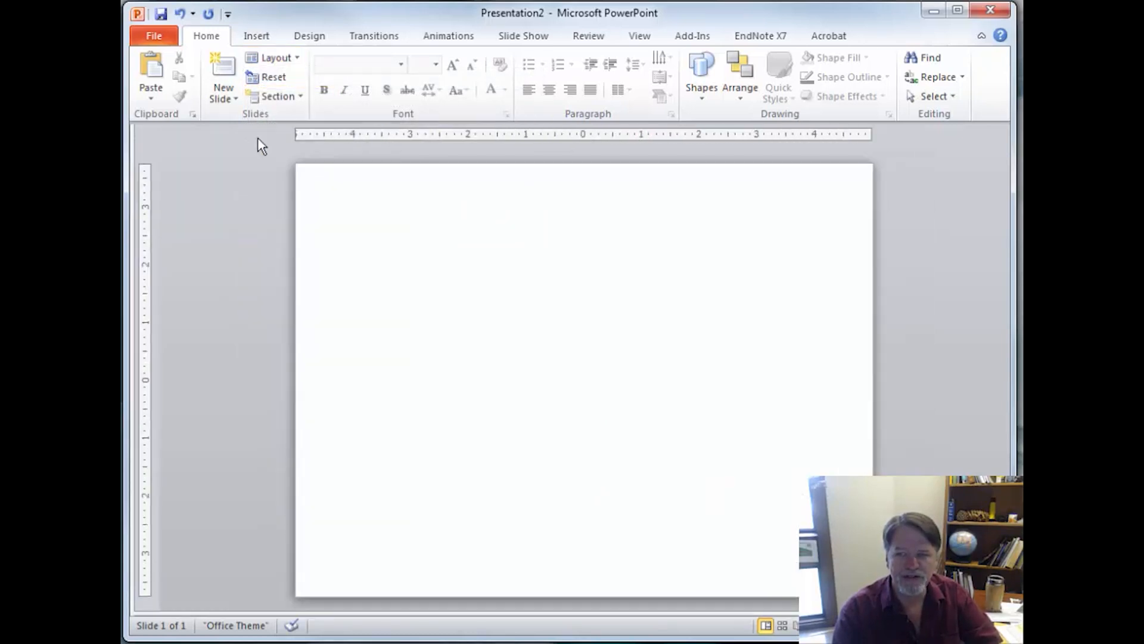
mouse_move(774, 386)
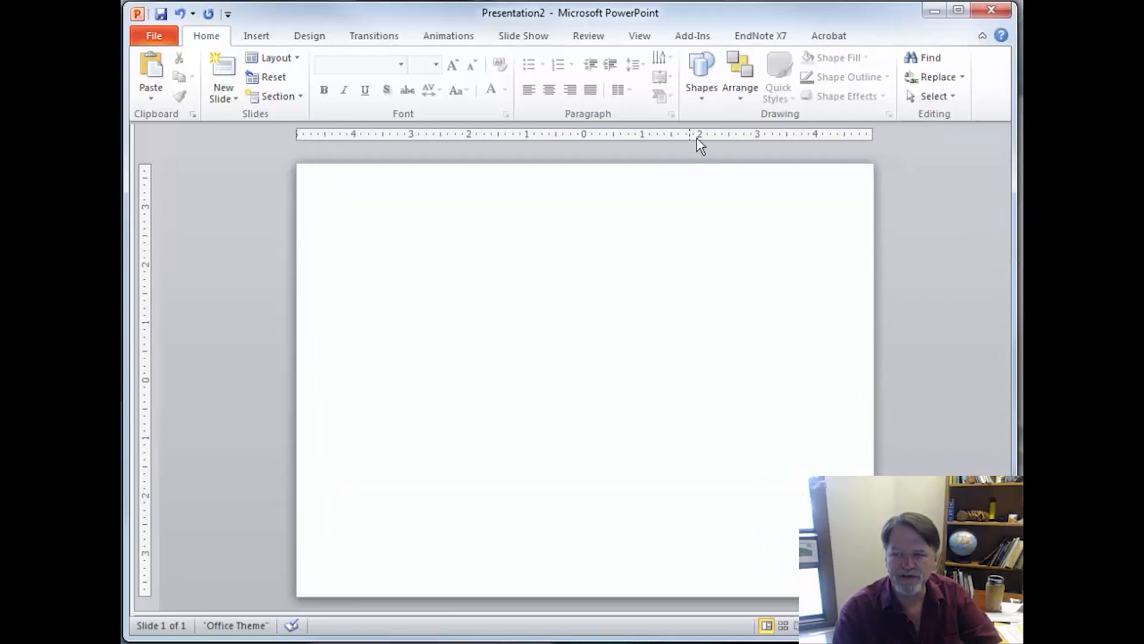
Step: Draw a rectangle, parallelogram, rounded rectangle, oval and diamond, placing the rounded rectangle above the rectangle
left_click(701, 66)
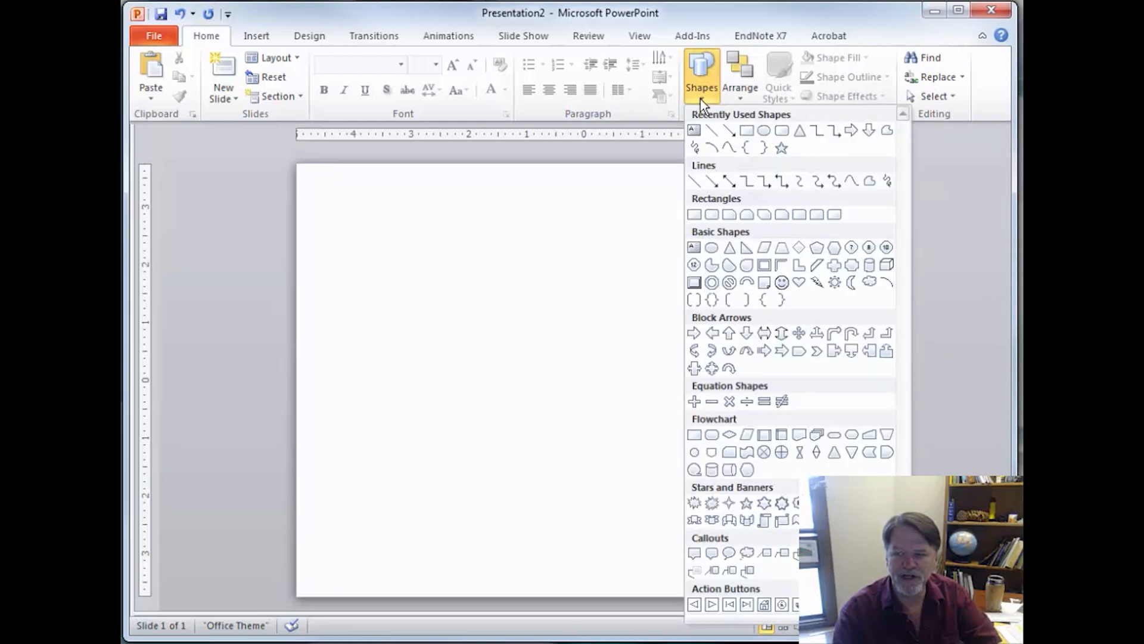
mouse_move(563, 298)
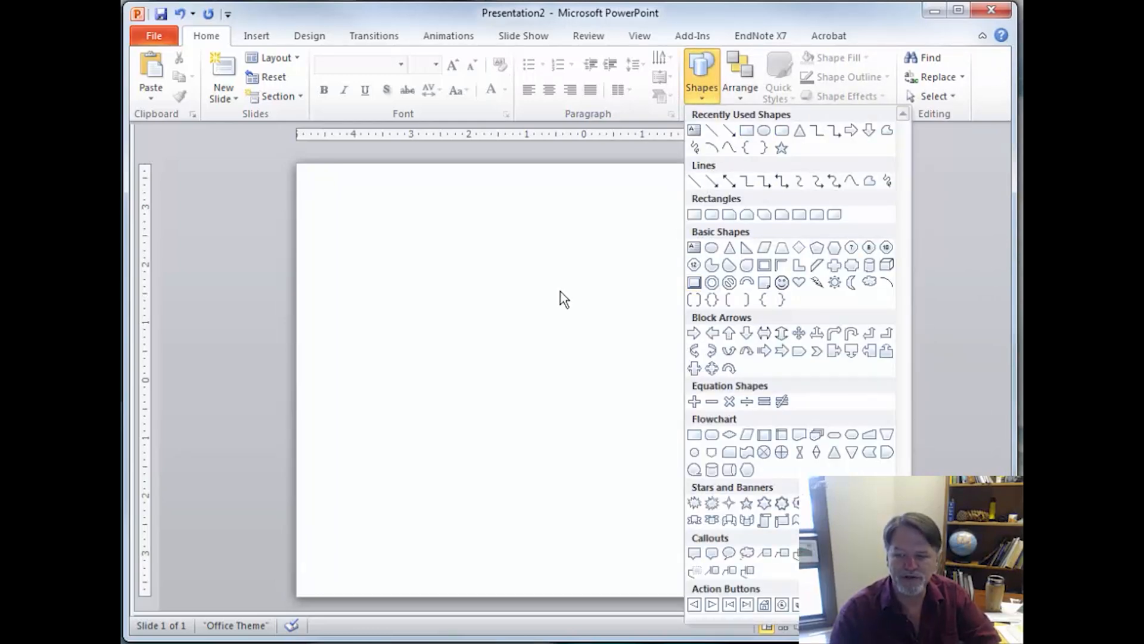
mouse_move(559, 307)
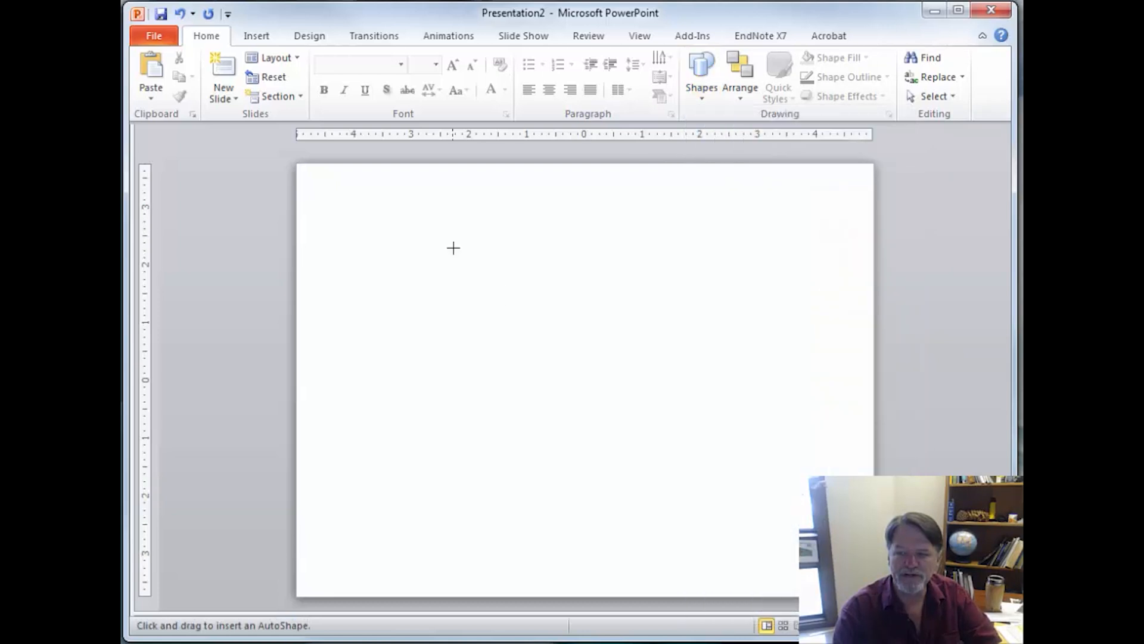
left_click_drag(452, 248, 552, 298)
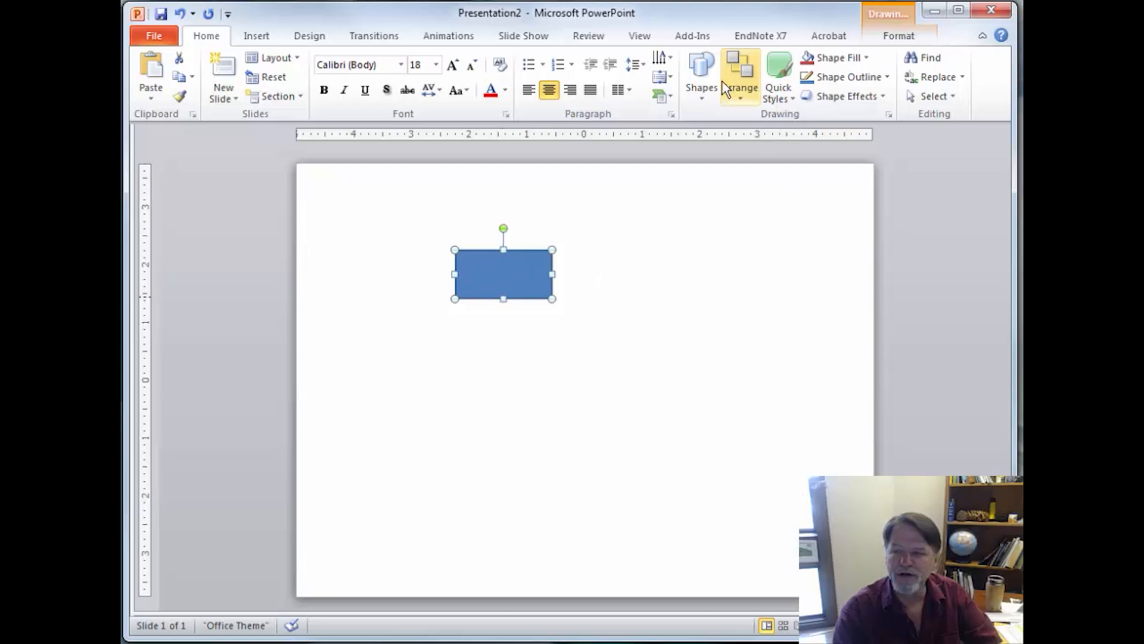
left_click(699, 69)
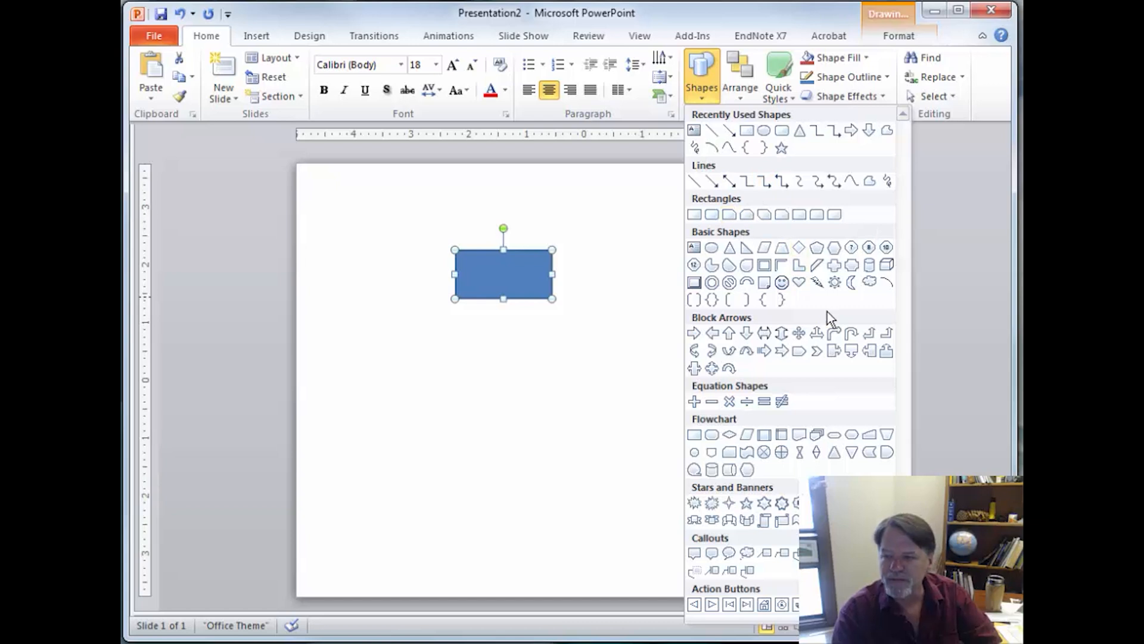
mouse_move(806, 310)
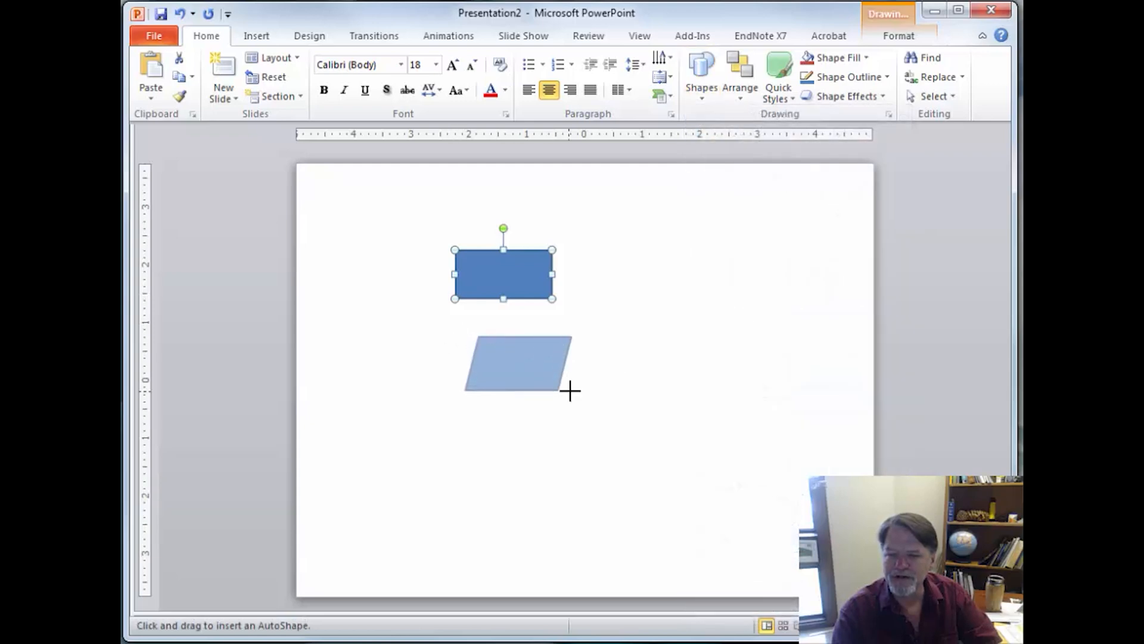
left_click(700, 69)
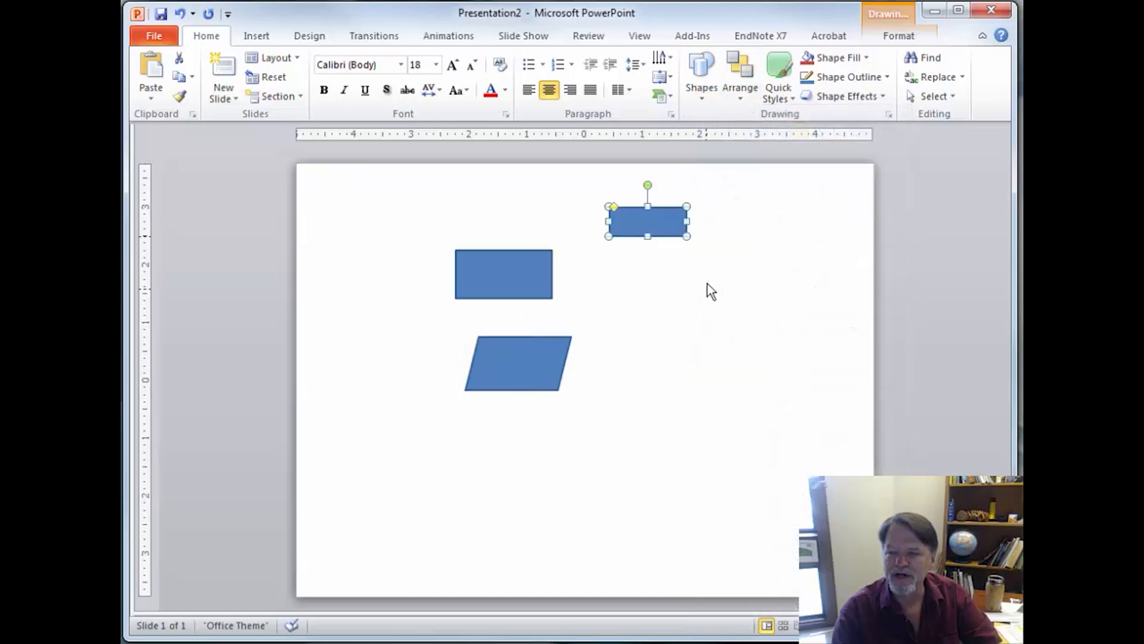
left_click(700, 74)
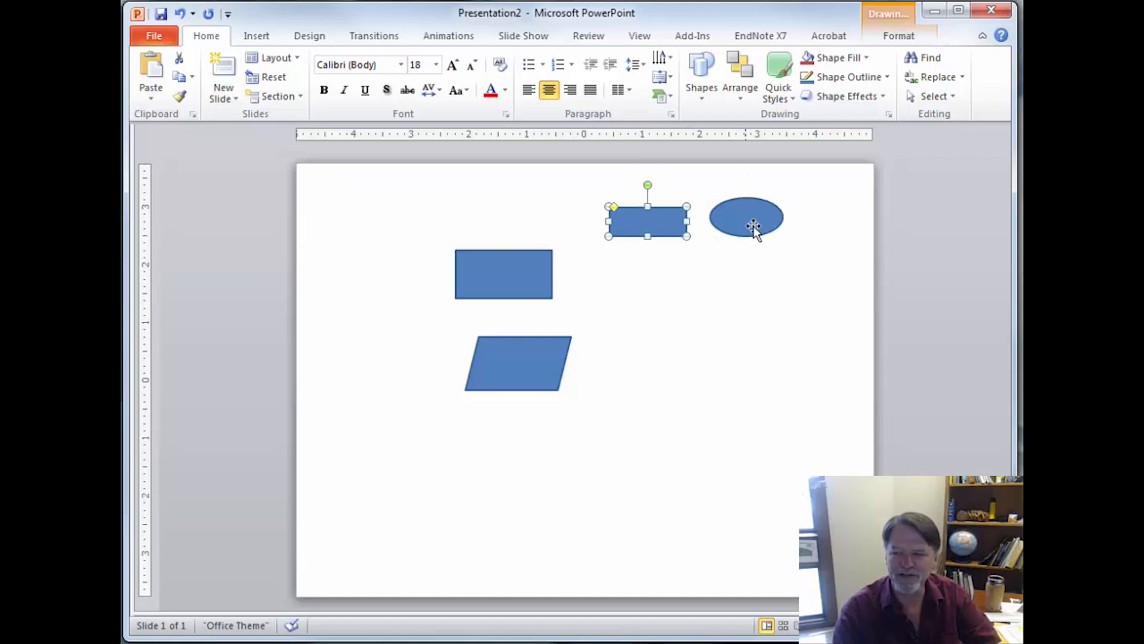
left_click(700, 65)
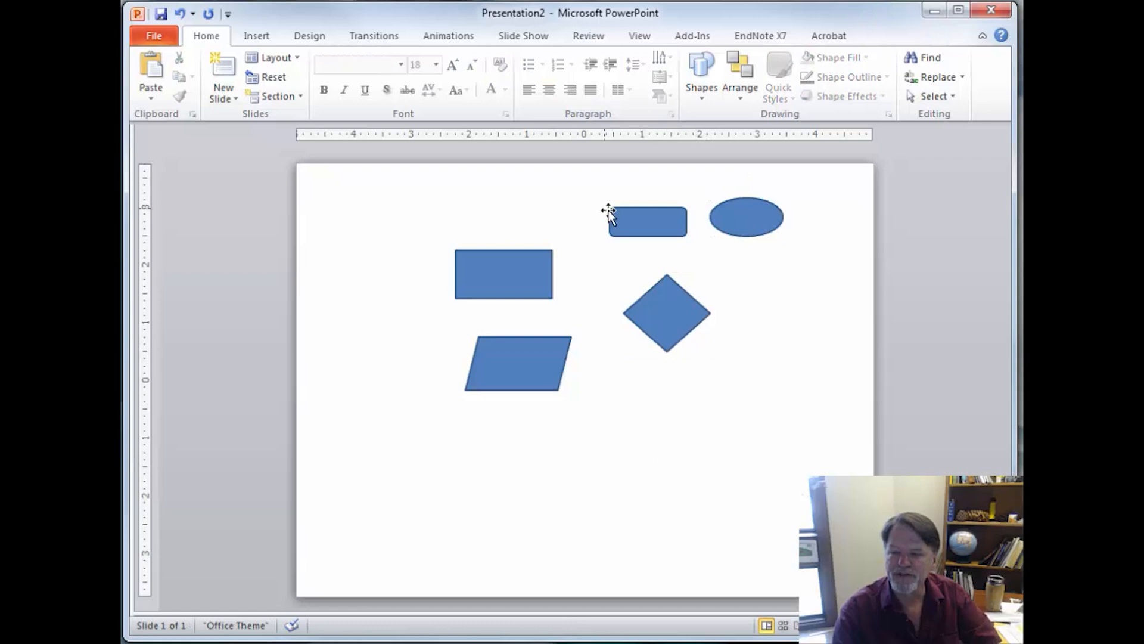
left_click_drag(646, 220, 533, 204)
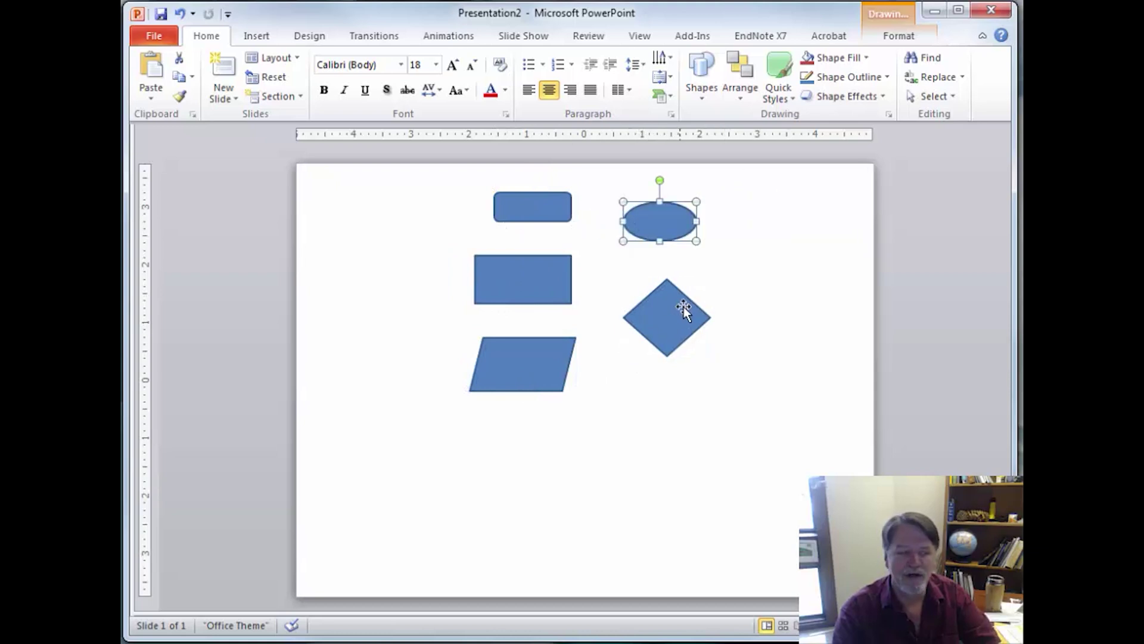
mouse_move(671, 305)
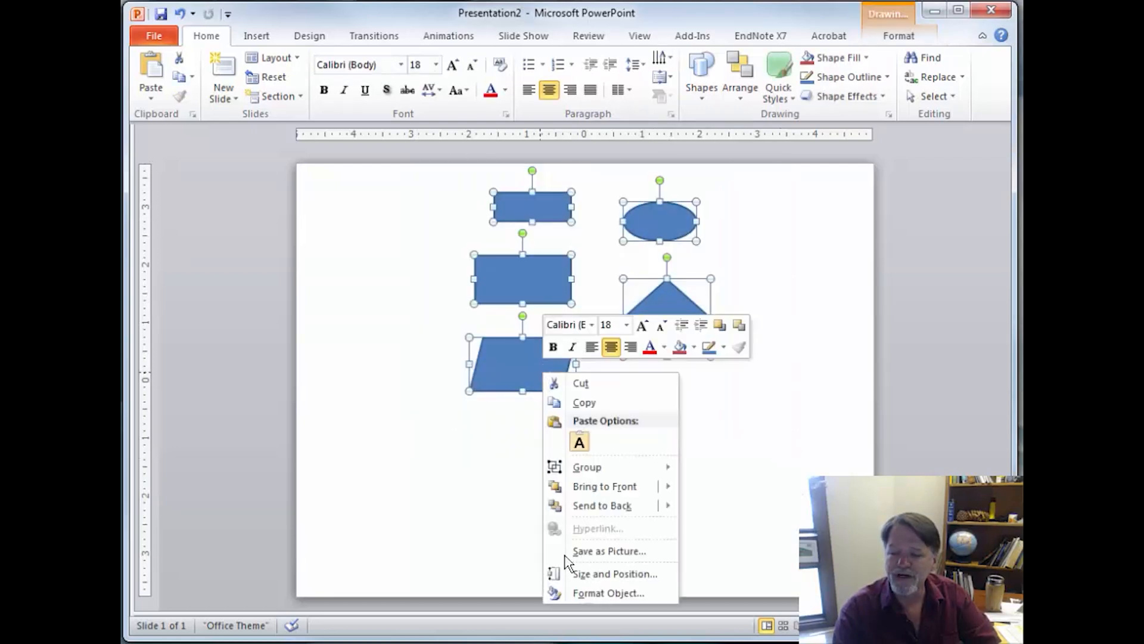
Step: Format all five shapes with no fill and a black outline
left_click(606, 592)
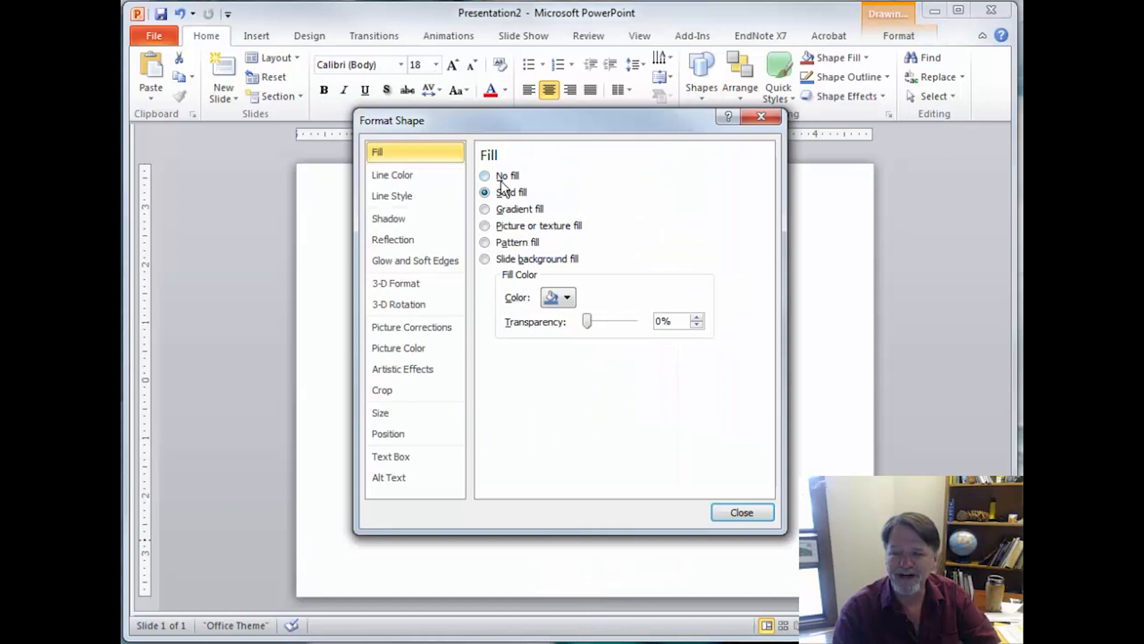
left_click(484, 175)
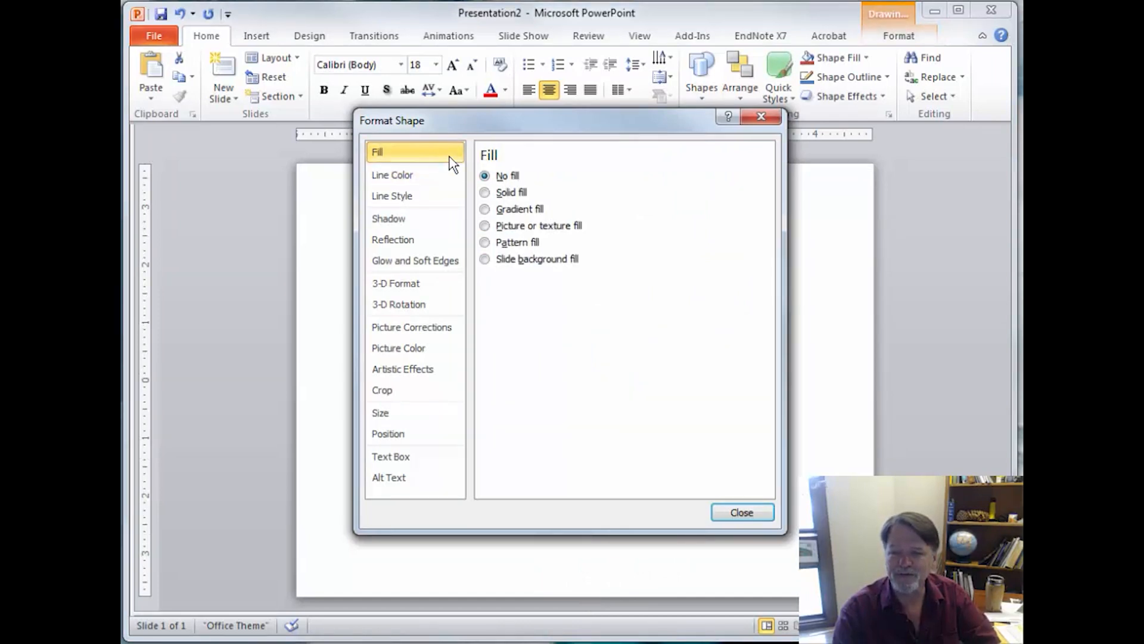
left_click(391, 174)
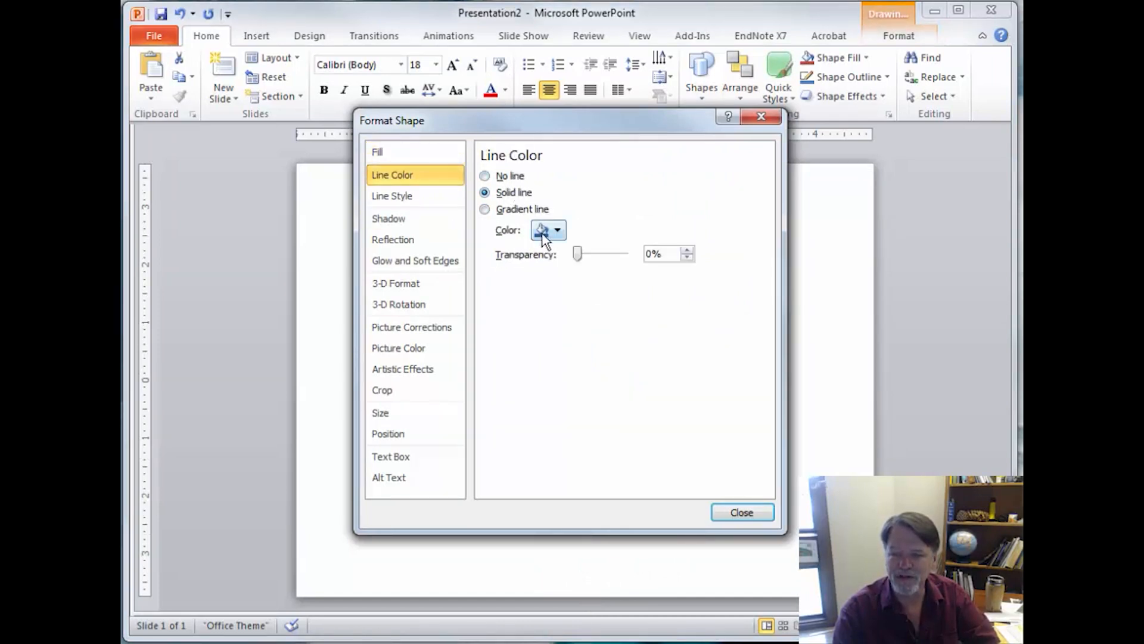
left_click(742, 512)
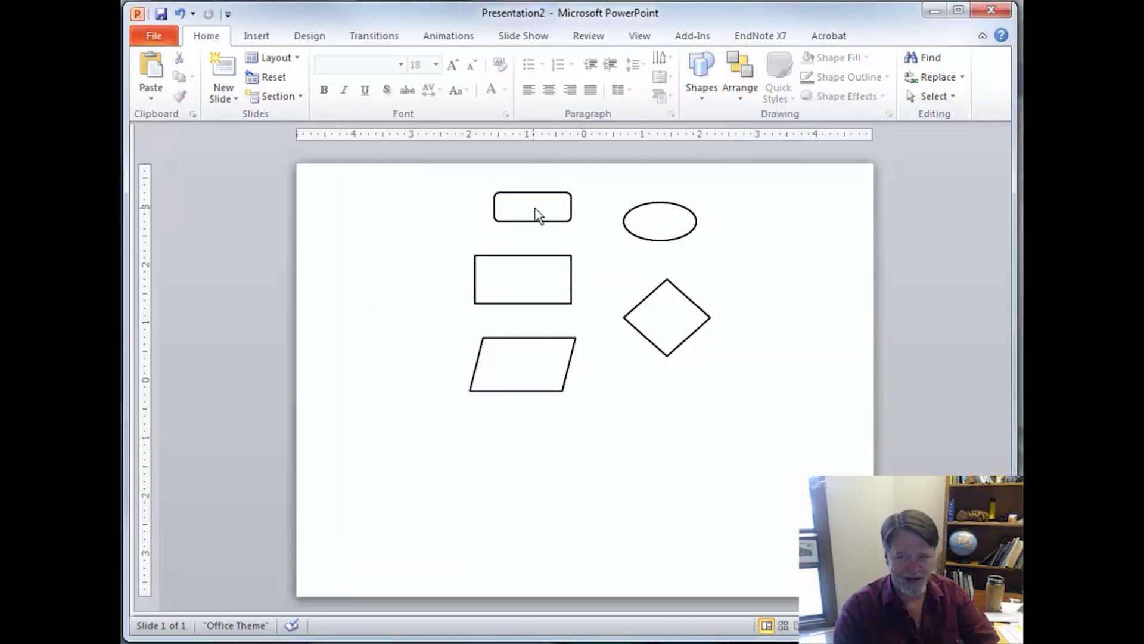
Step: Begin entering the label Start in the rounded rectangle
left_click(532, 207)
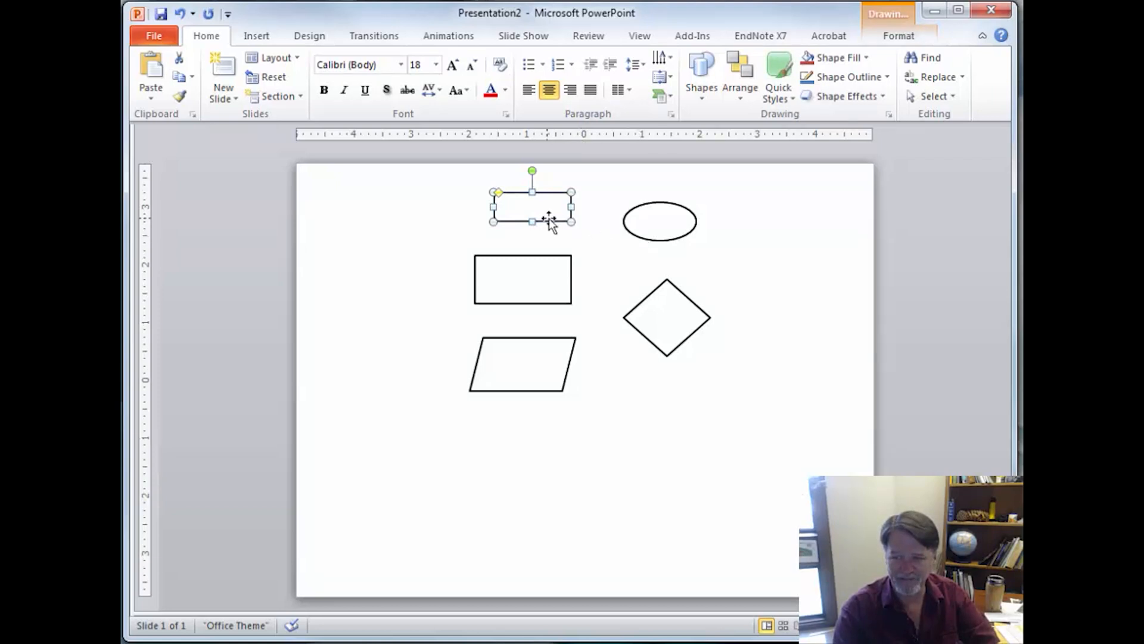
double_click(532, 205)
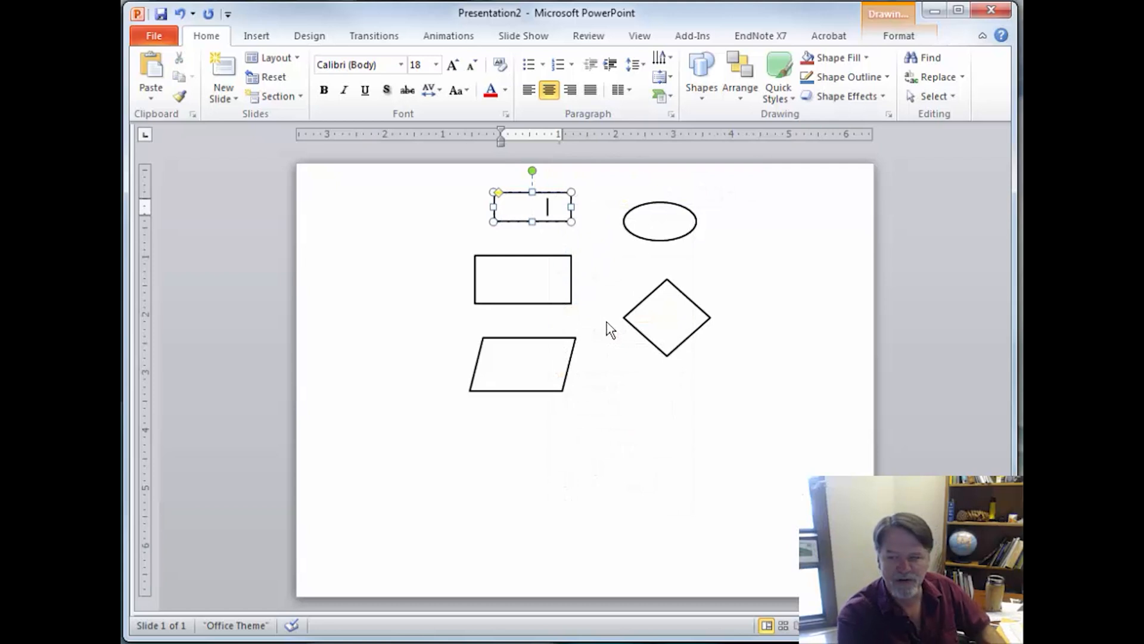
mouse_move(655, 265)
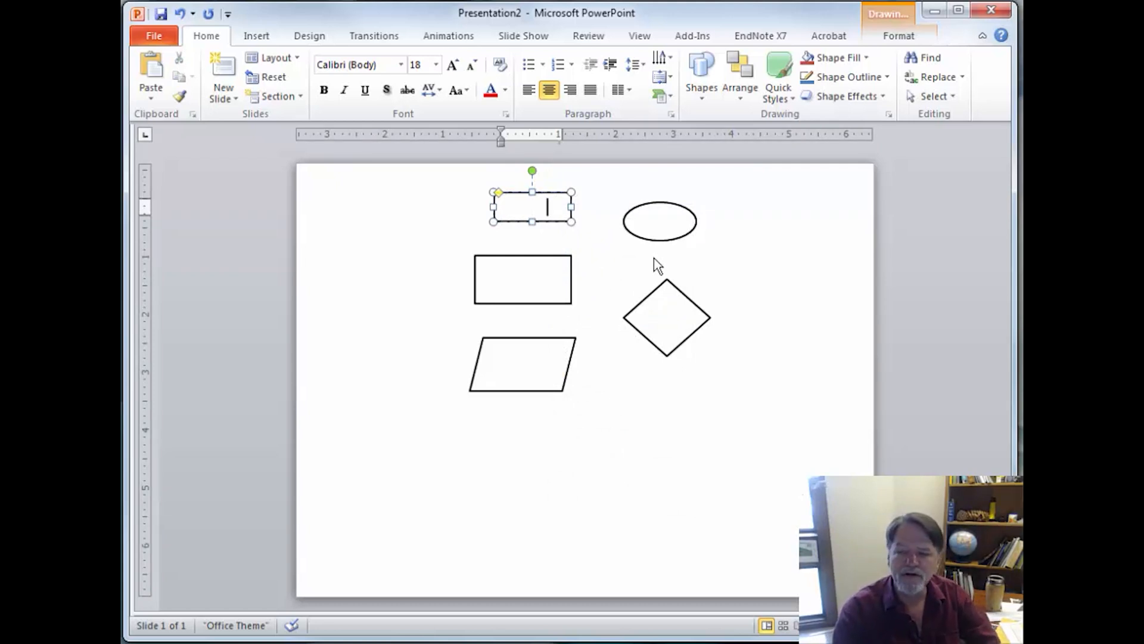
mouse_move(547, 263)
type("Start")
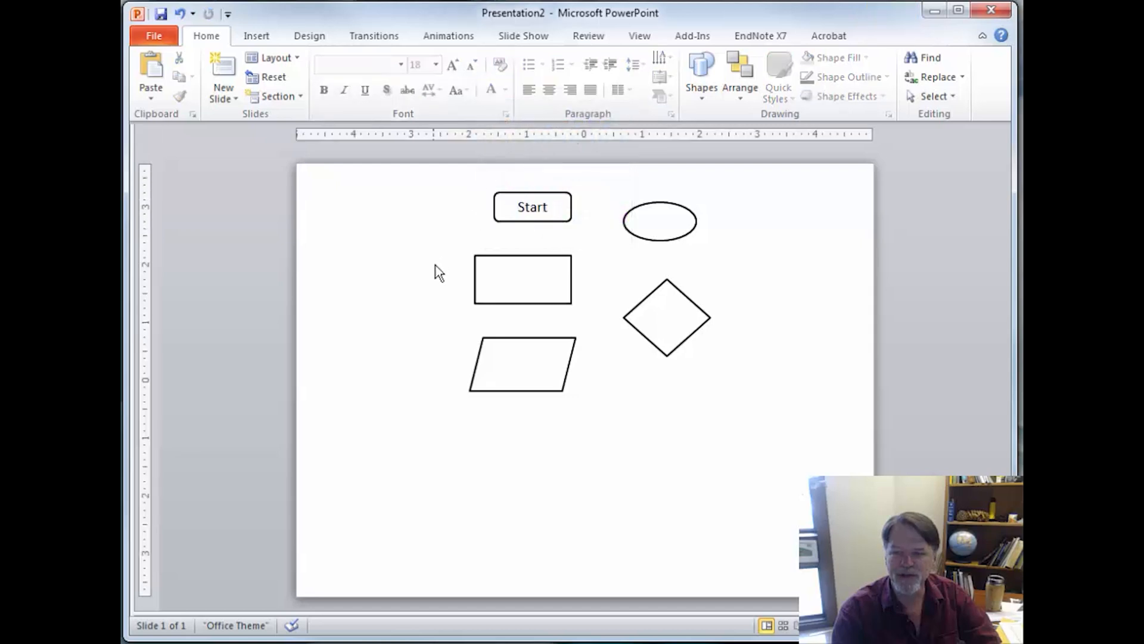
mouse_move(636, 292)
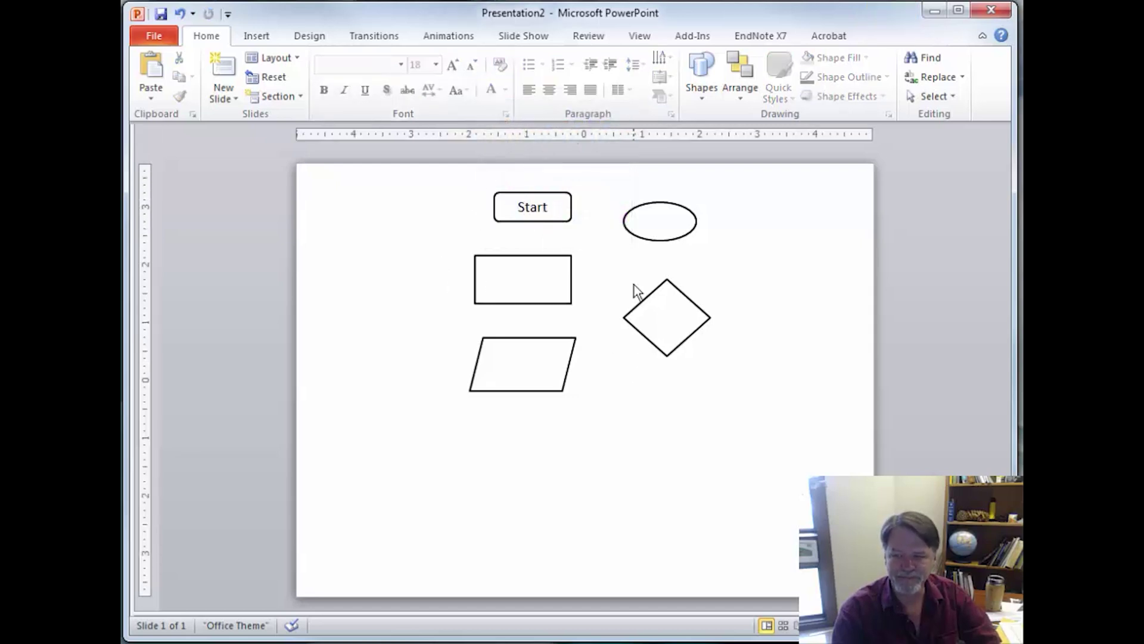
Step: Delete the oval and label the rectangle Process
left_click(661, 222)
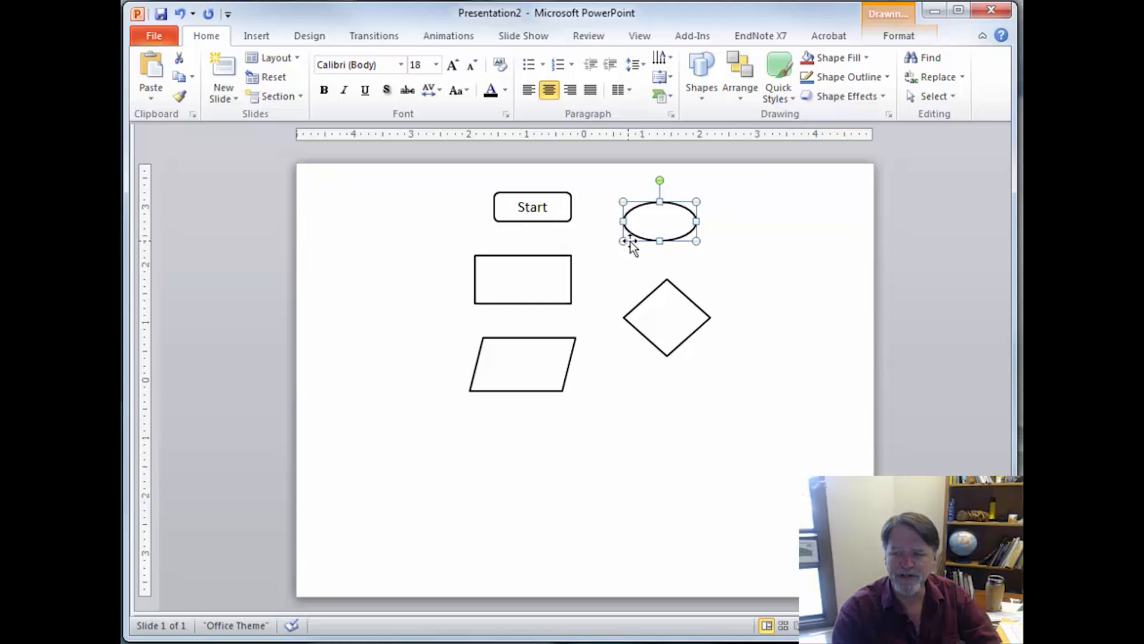
key("Delete")
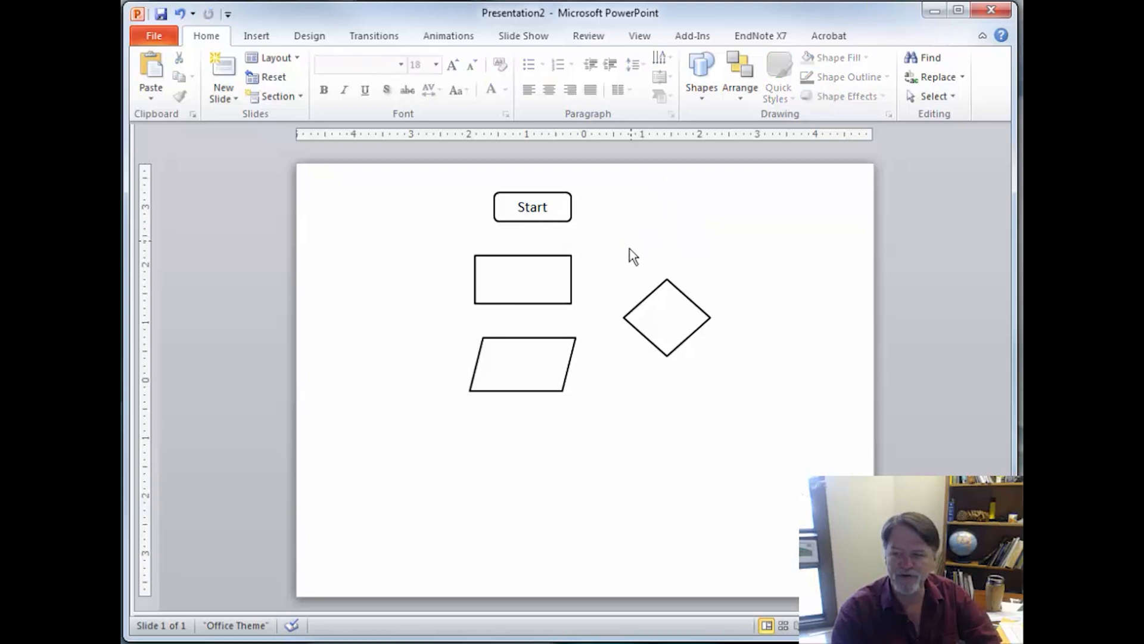
left_click(522, 279)
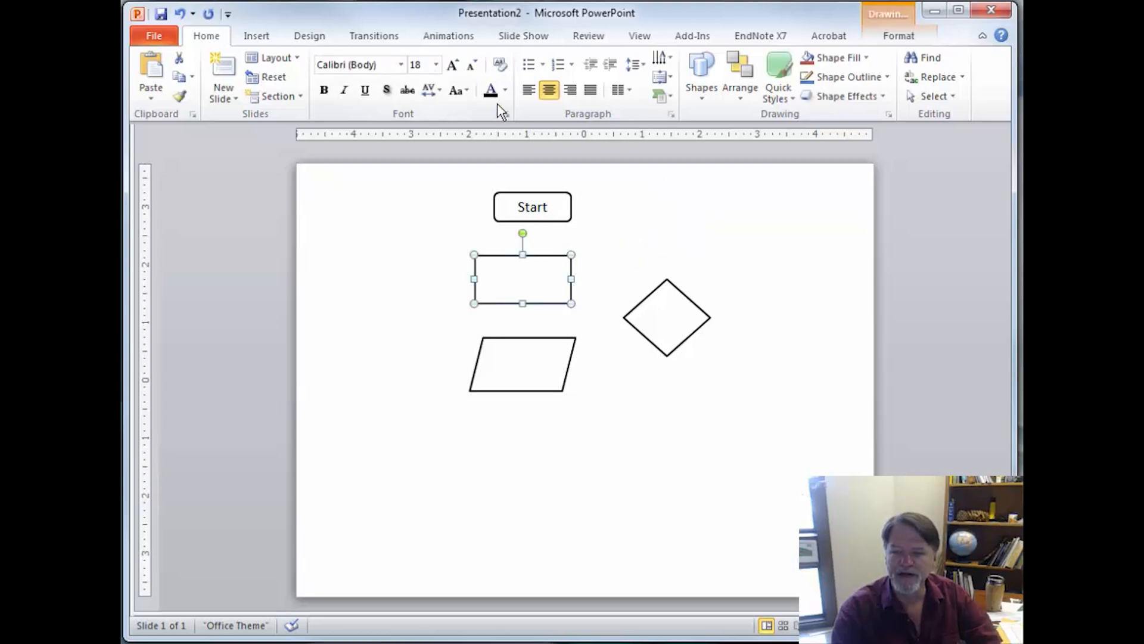
right_click(522, 279)
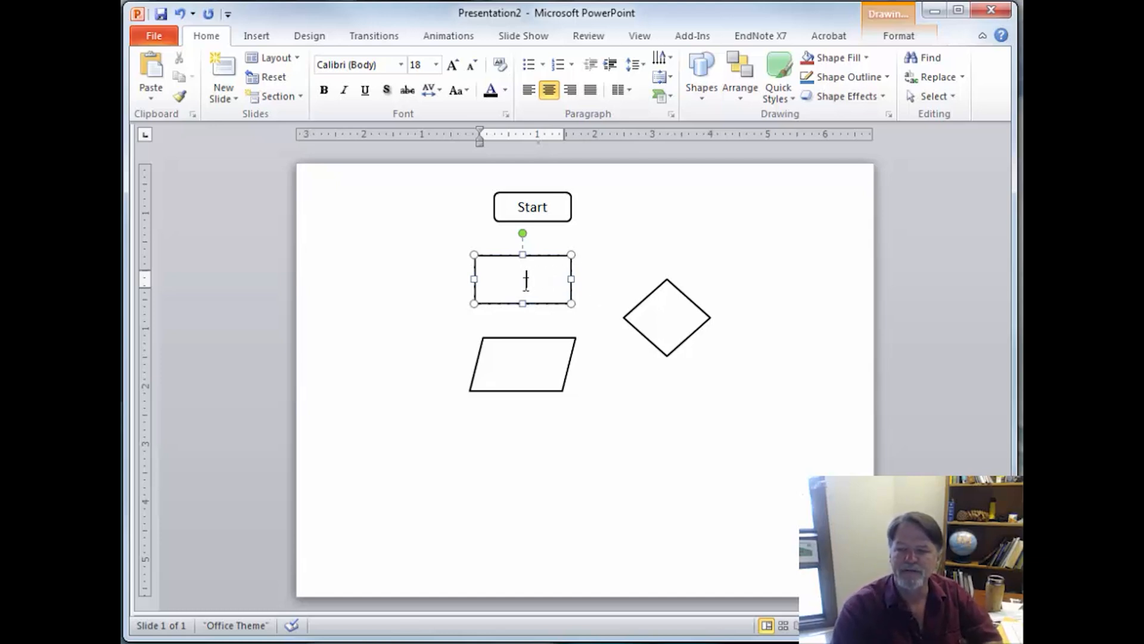
type("Process")
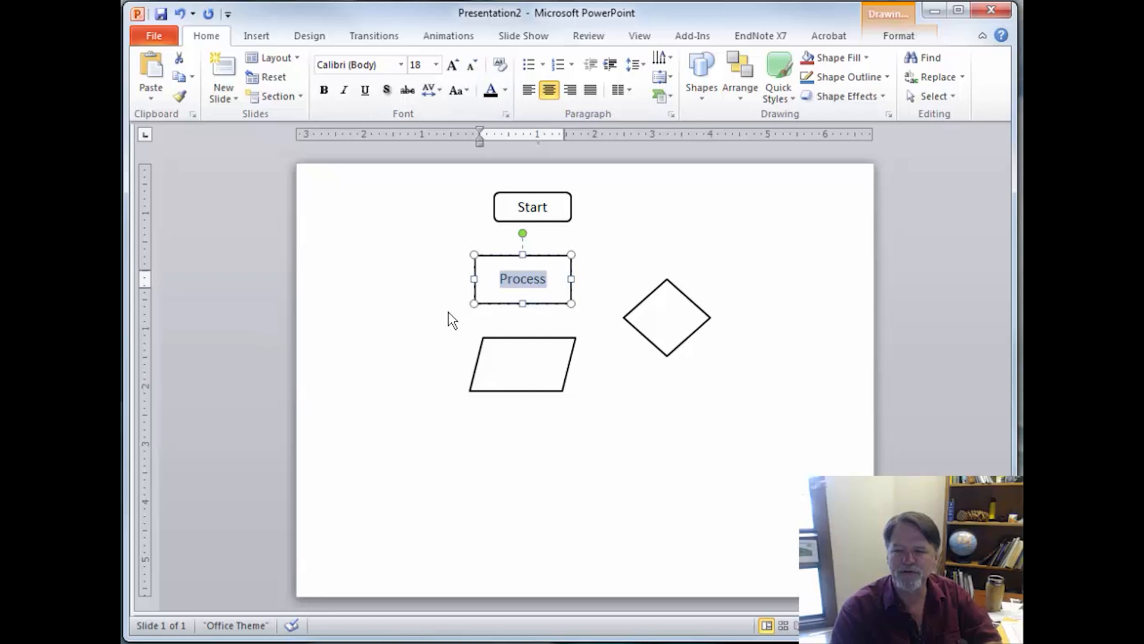
Step: Set the Process box as the default shape and copy a second Process box
right_click(522, 279)
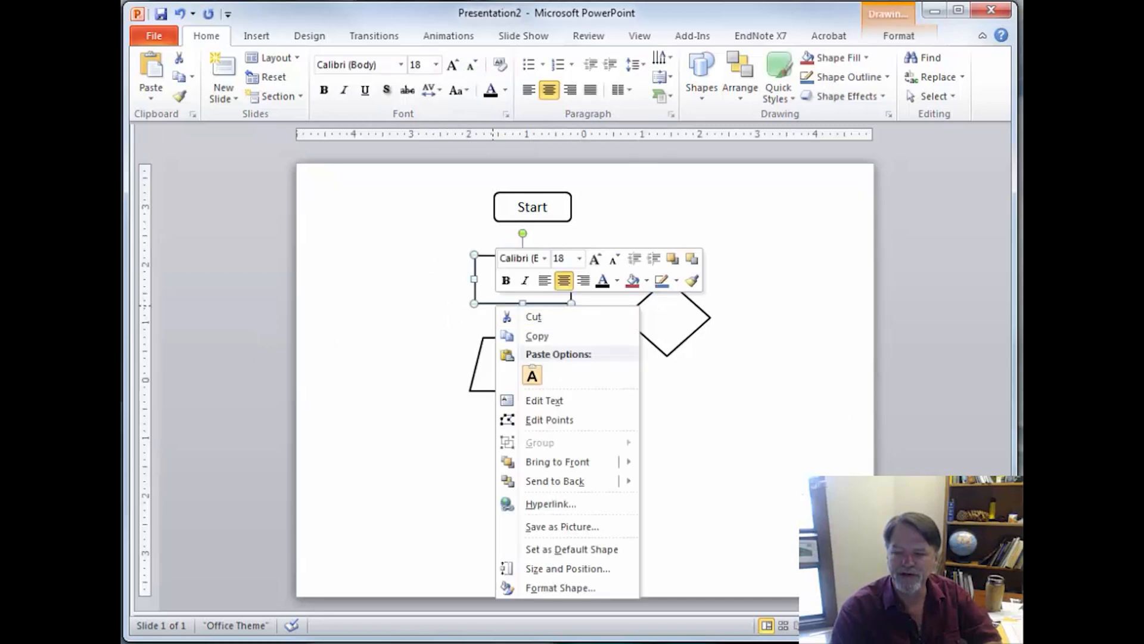
mouse_move(589, 551)
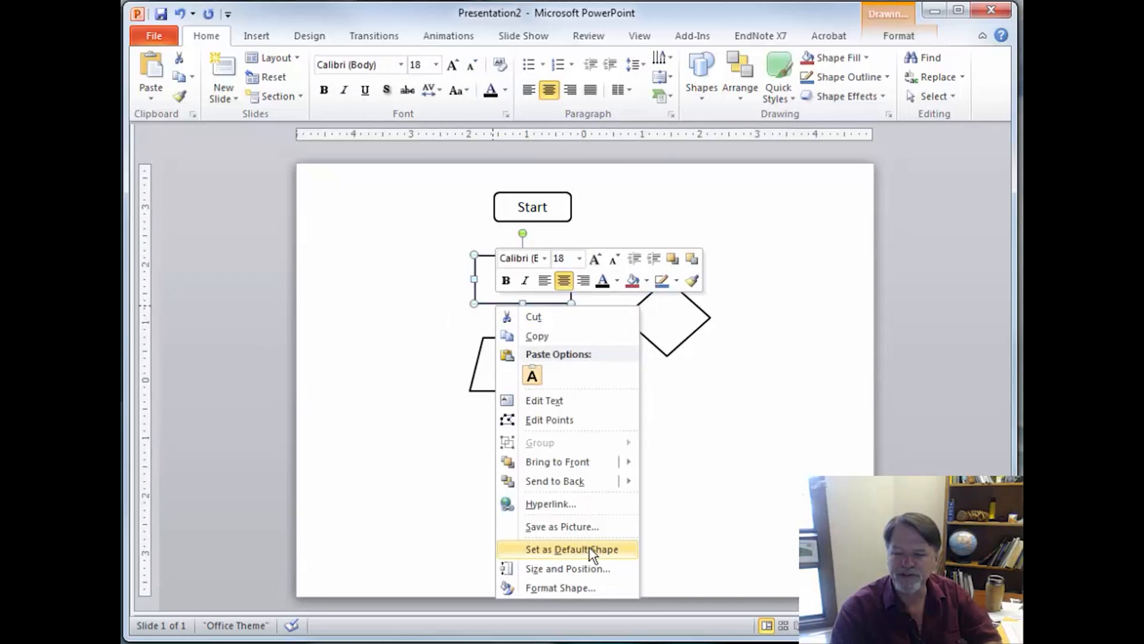
left_click(573, 548)
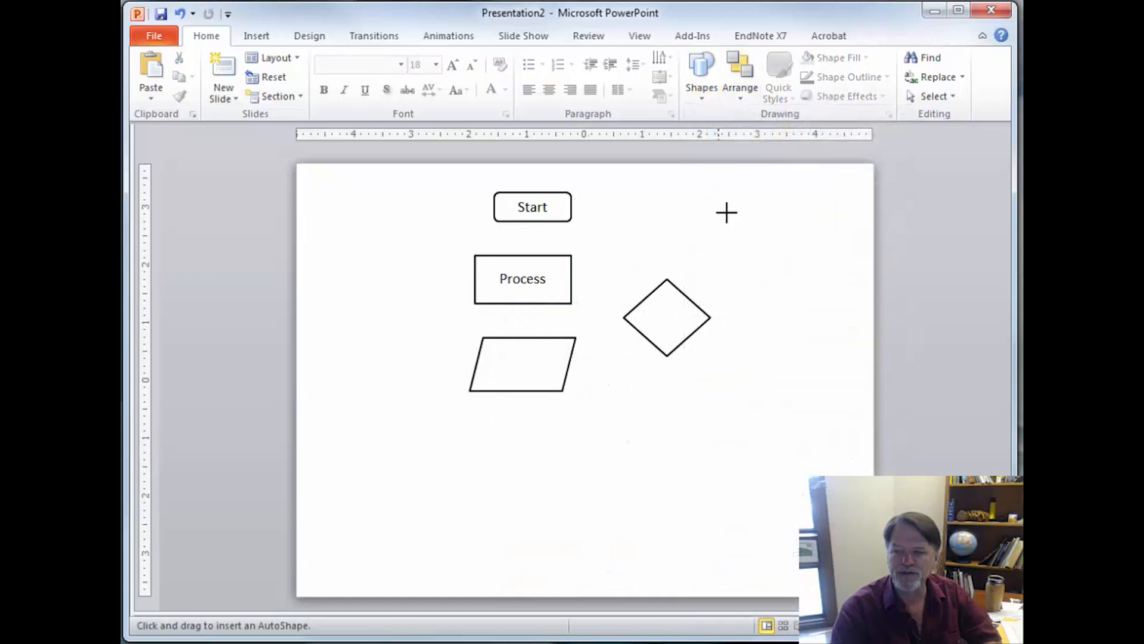
left_click_drag(719, 206, 807, 254)
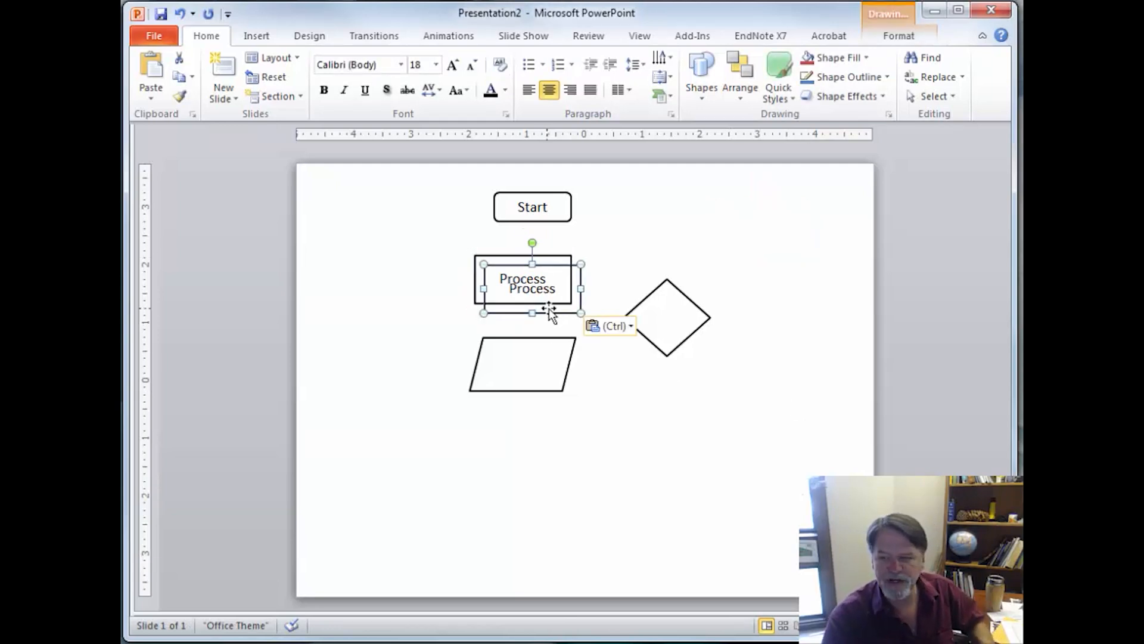
Step: Move the parallelogram to the lower left, label it Data set, and start labelling the diamond Decision
left_click_drag(522, 284, 594, 428)
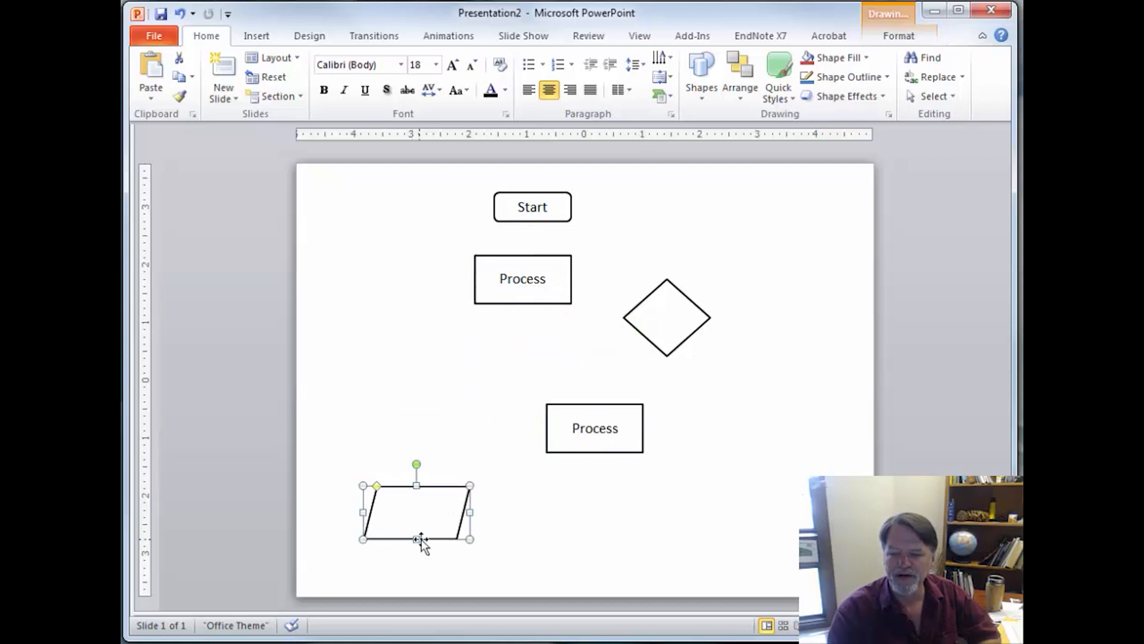
right_click(417, 537)
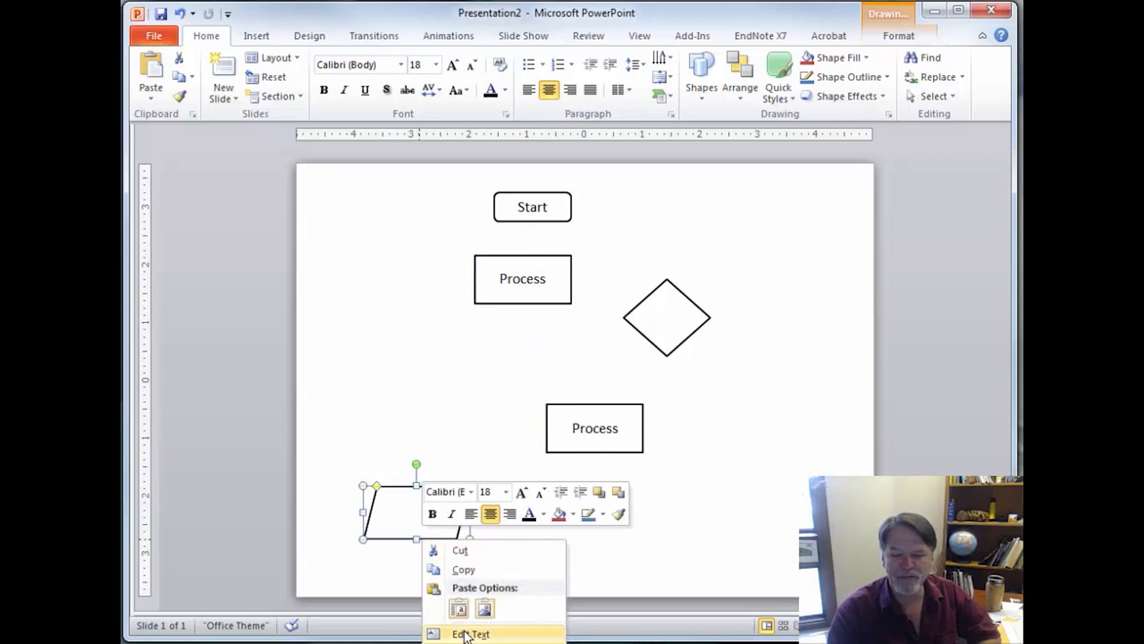
left_click(469, 633)
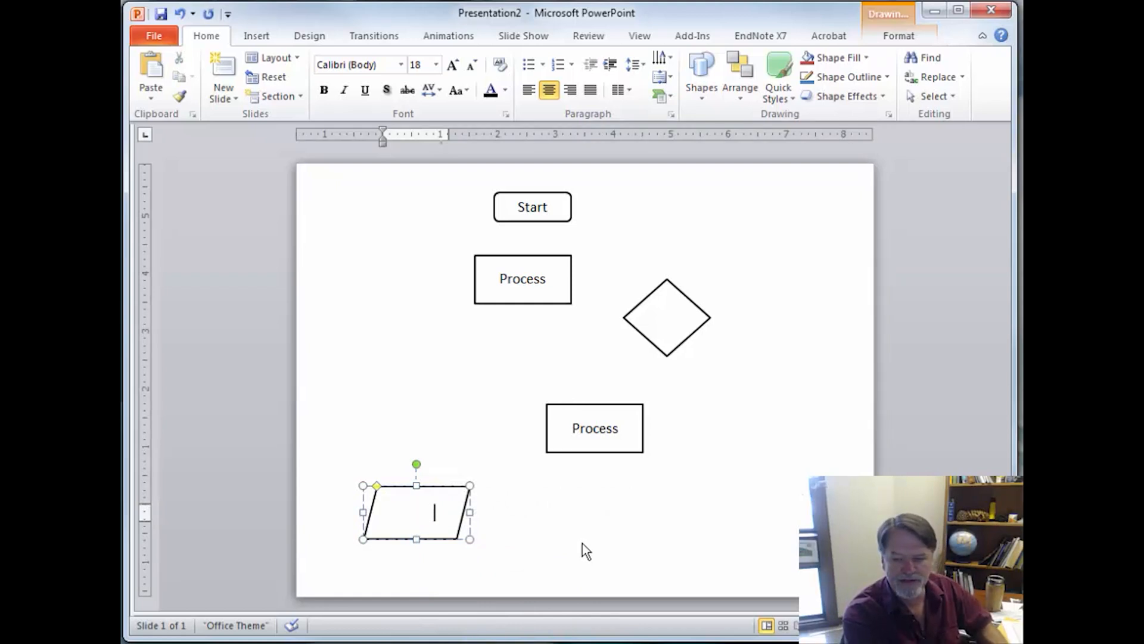
left_click(464, 372)
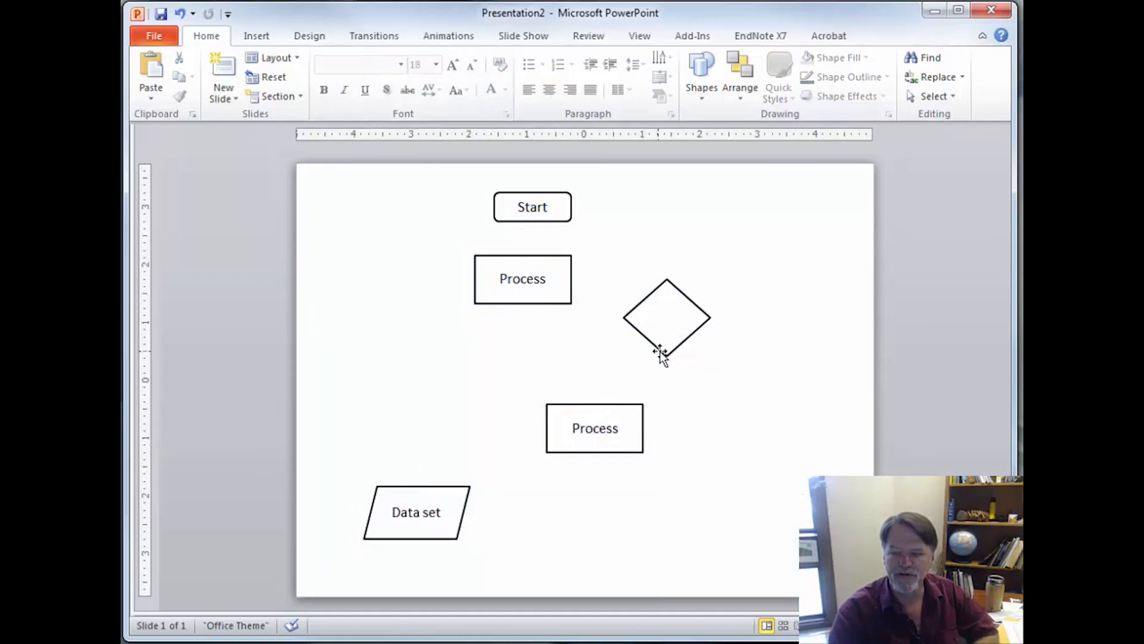
left_click(665, 317)
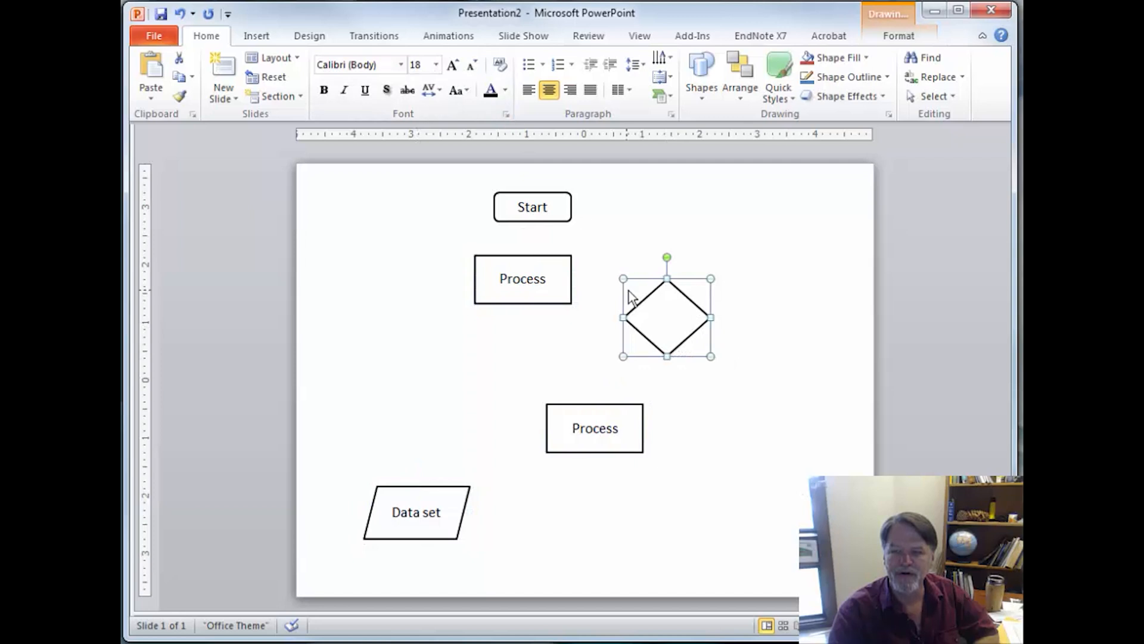
right_click(666, 317)
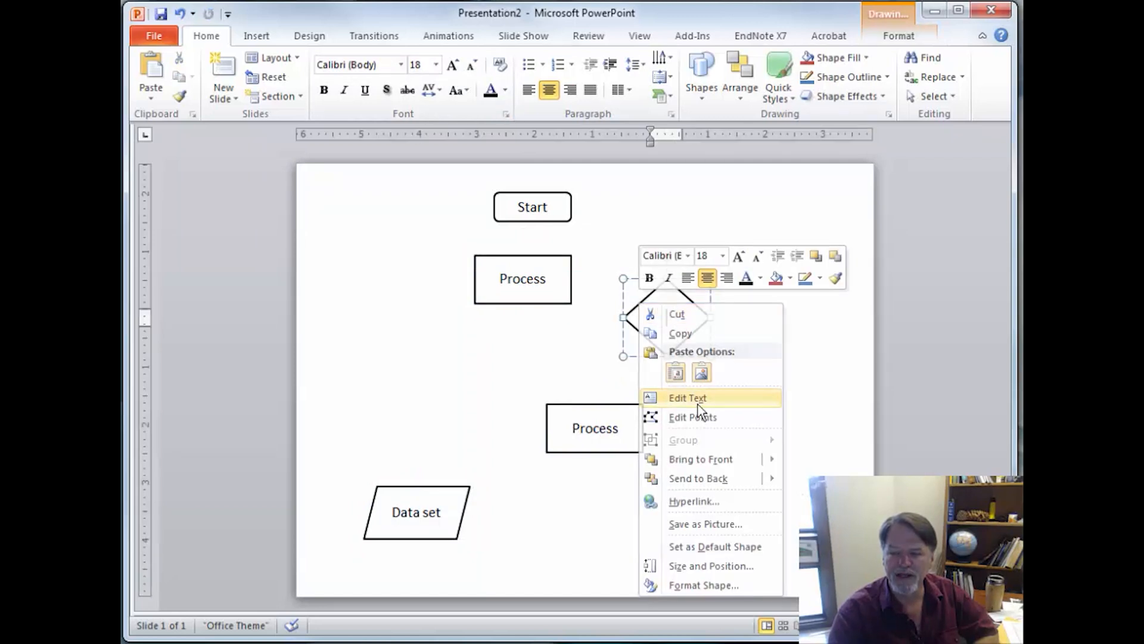
left_click(686, 398)
type("Decision")
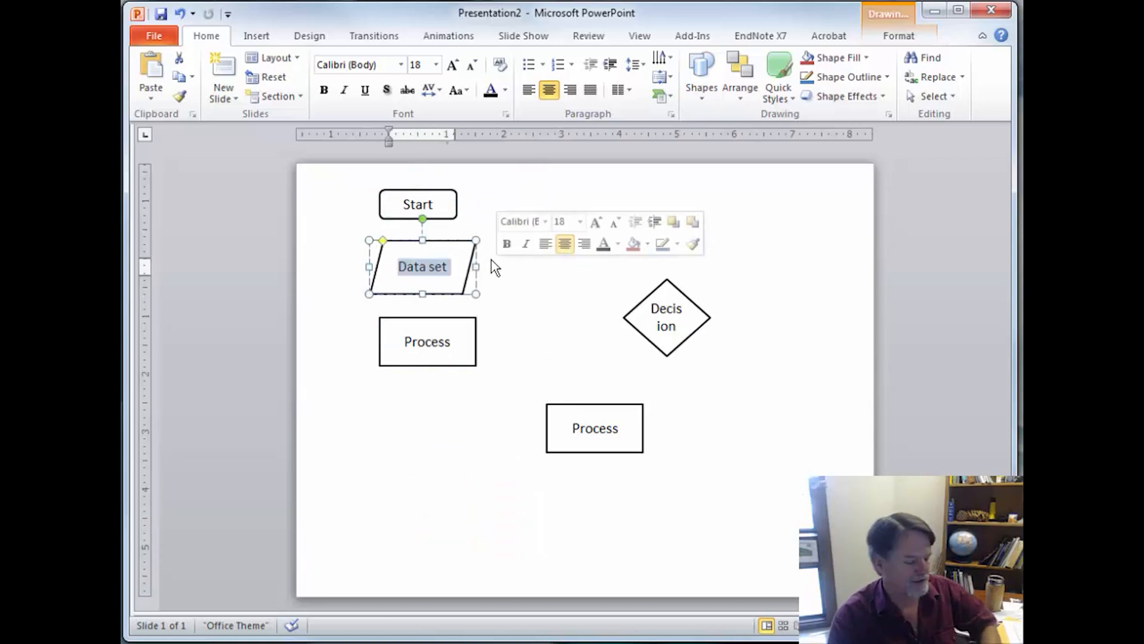
Step: Retype the parallelogram as Stream and the left process box as Buffer to 10 meters
type("Stream")
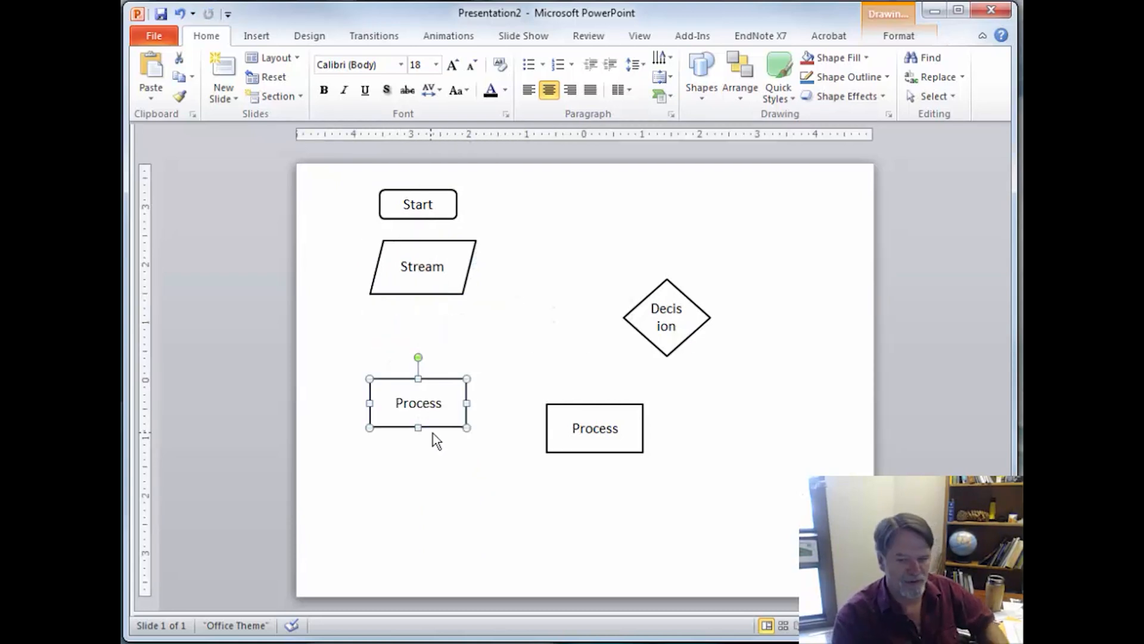
double_click(417, 403)
type("Buffer to")
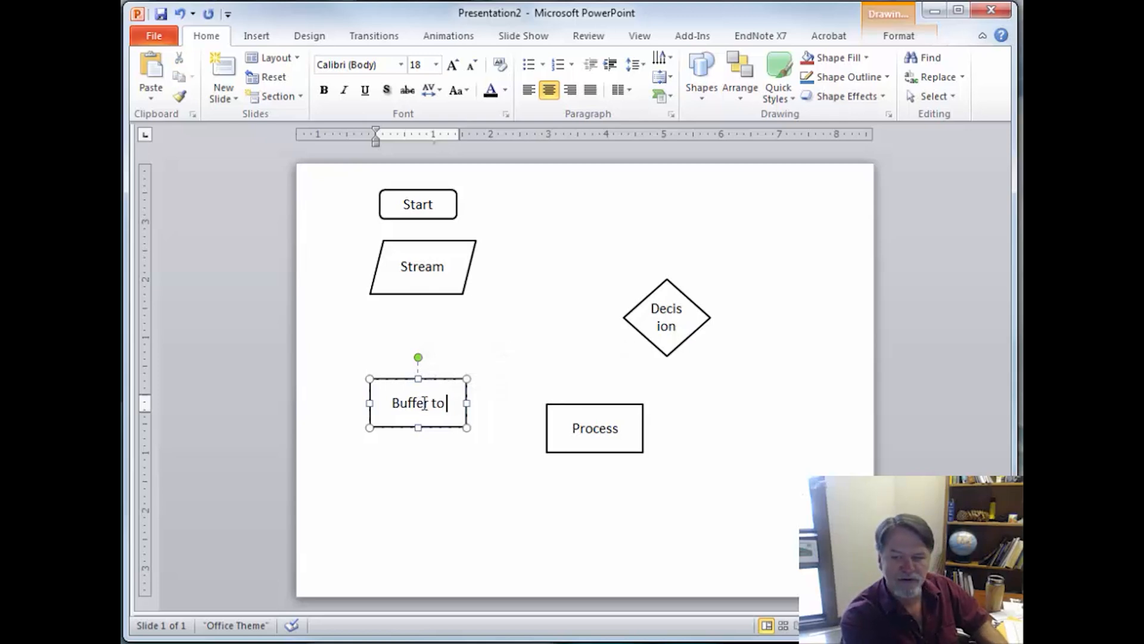
type("10 meters")
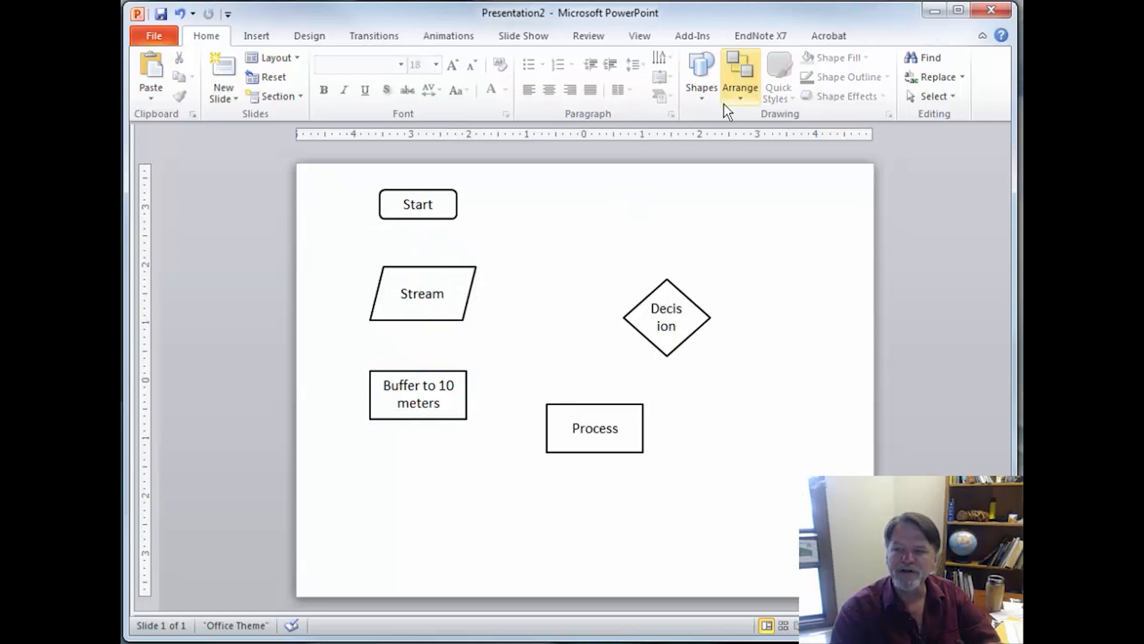
Step: Draw an elbow arrow connector from Start down to Stream and reposition Start at the top left
left_click(701, 72)
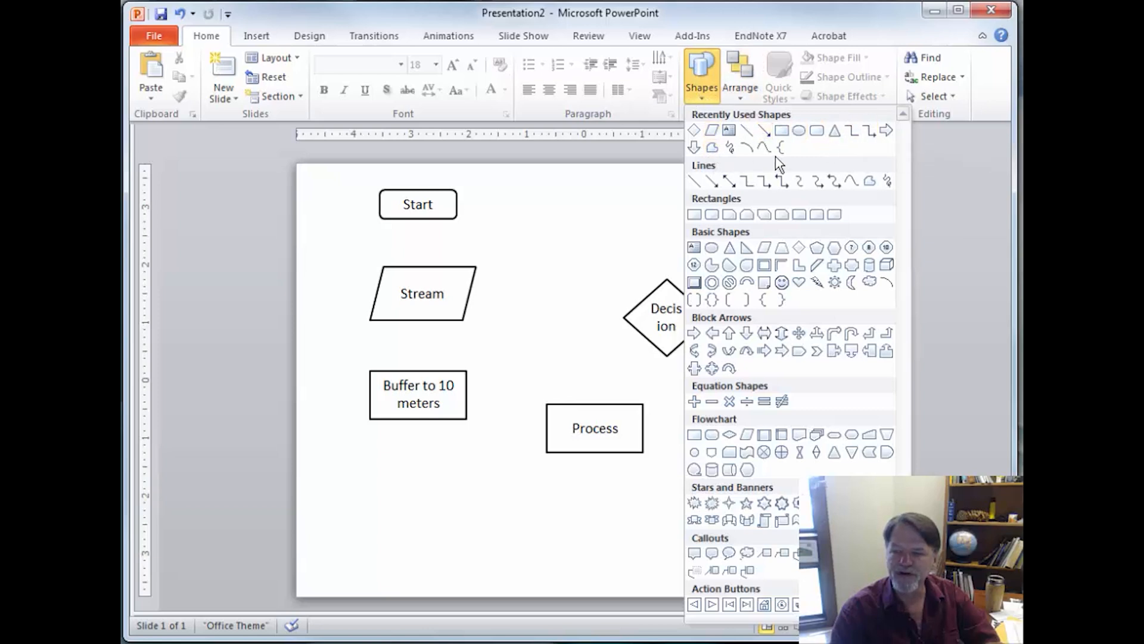
mouse_move(867, 130)
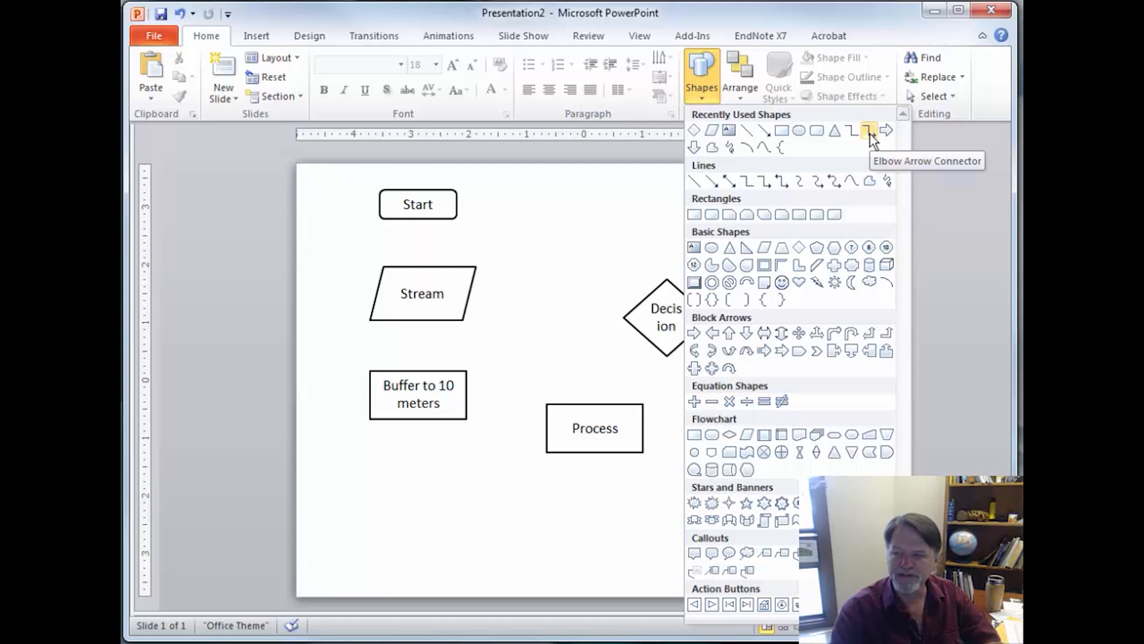
left_click(868, 129)
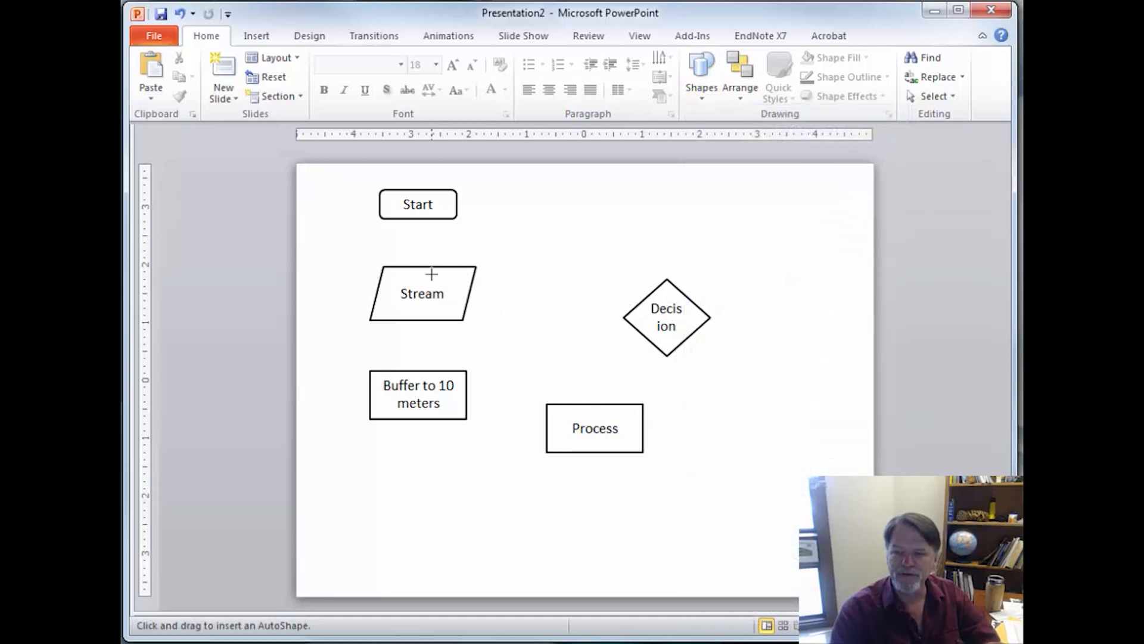
left_click(418, 205)
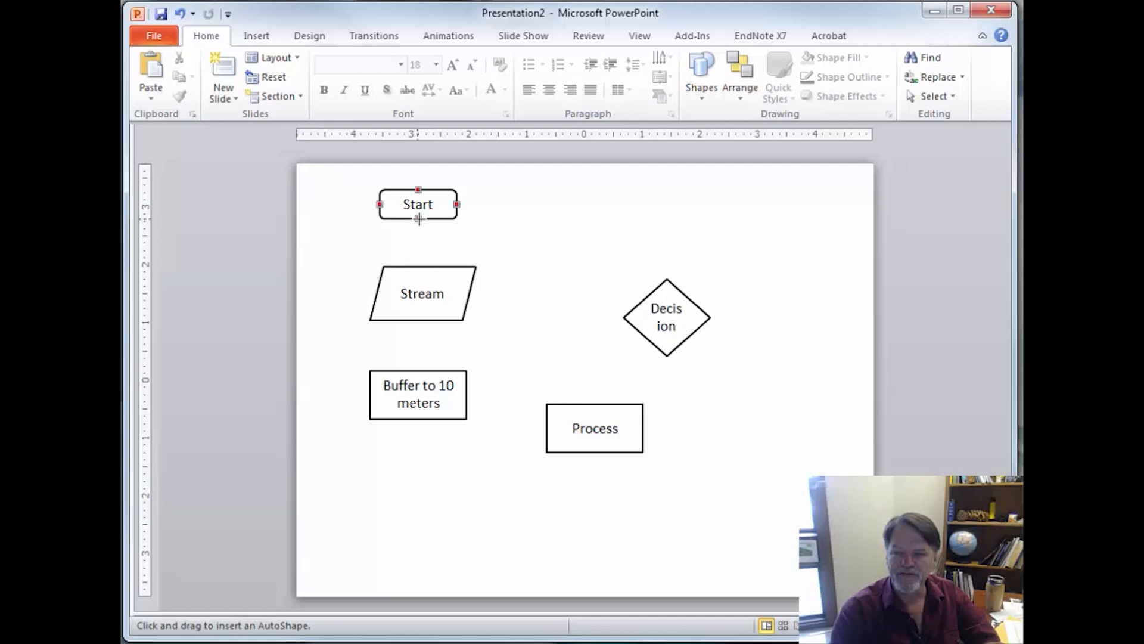
left_click_drag(418, 219, 419, 266)
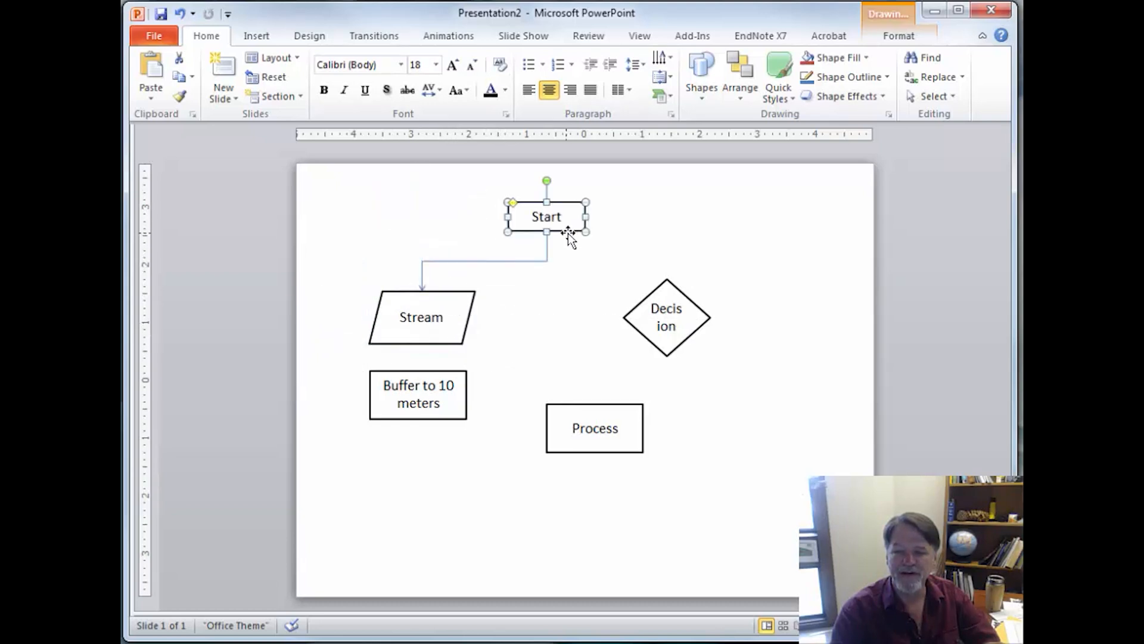
left_click_drag(545, 216, 392, 206)
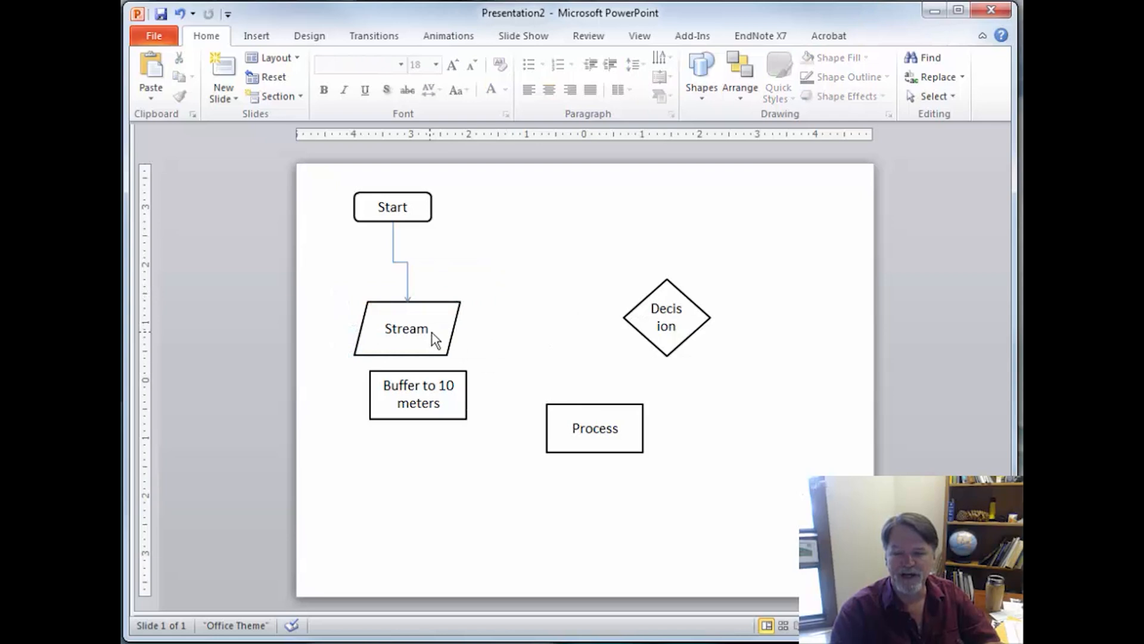
Step: Give the Start-to-Stream connector a 2 pt width and the largest end arrowhead
right_click(398, 262)
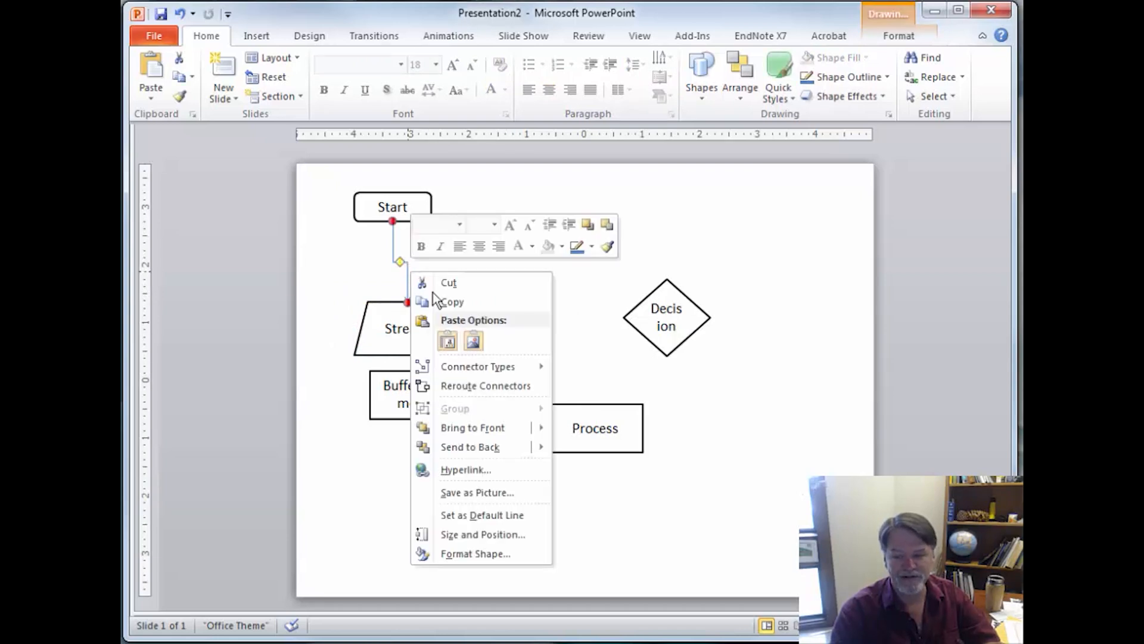
left_click(475, 553)
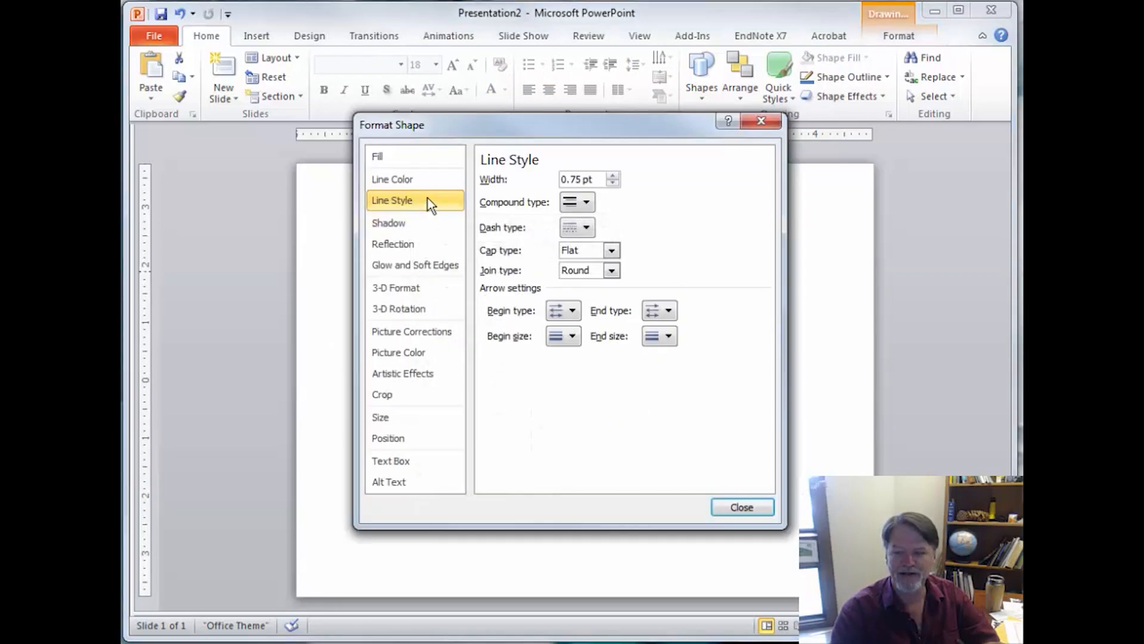
left_click(392, 179)
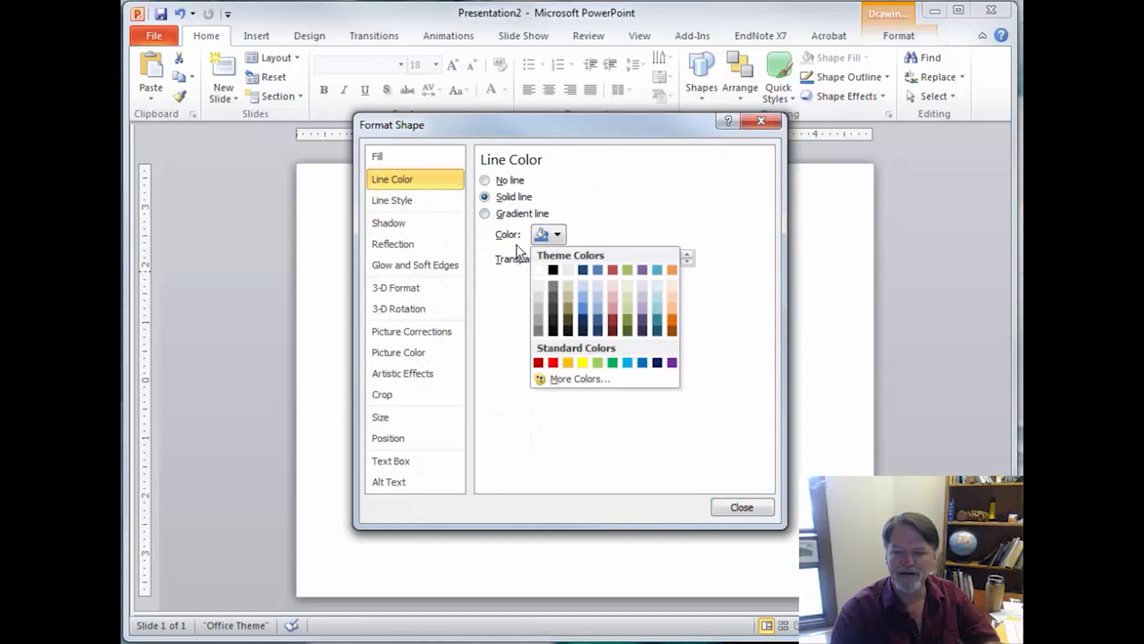
left_click(391, 200)
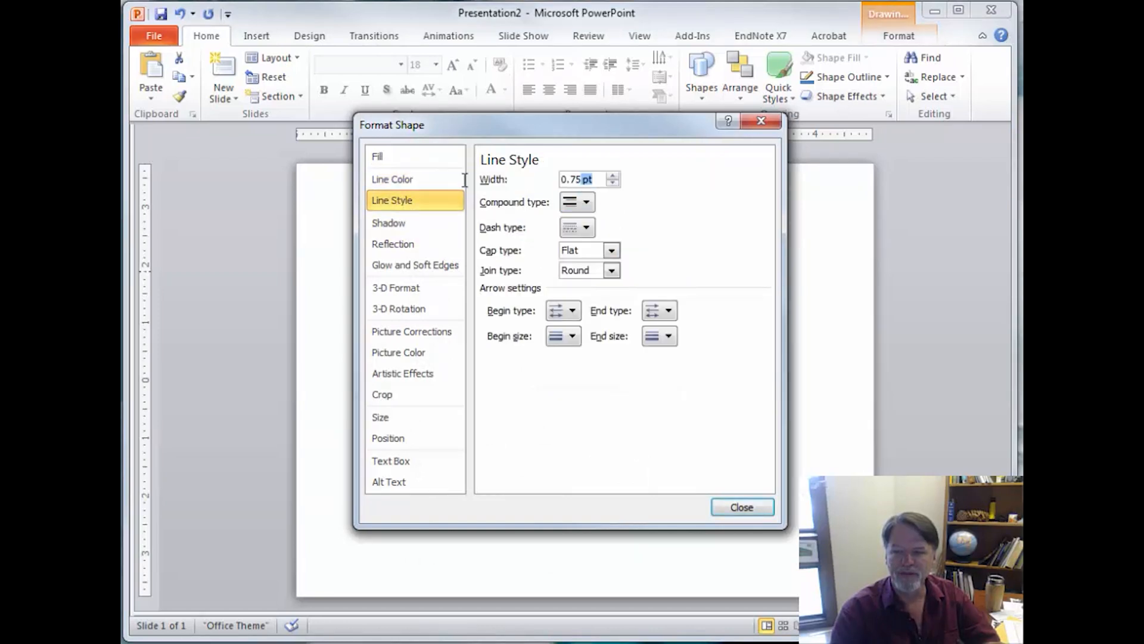
type("2 pt")
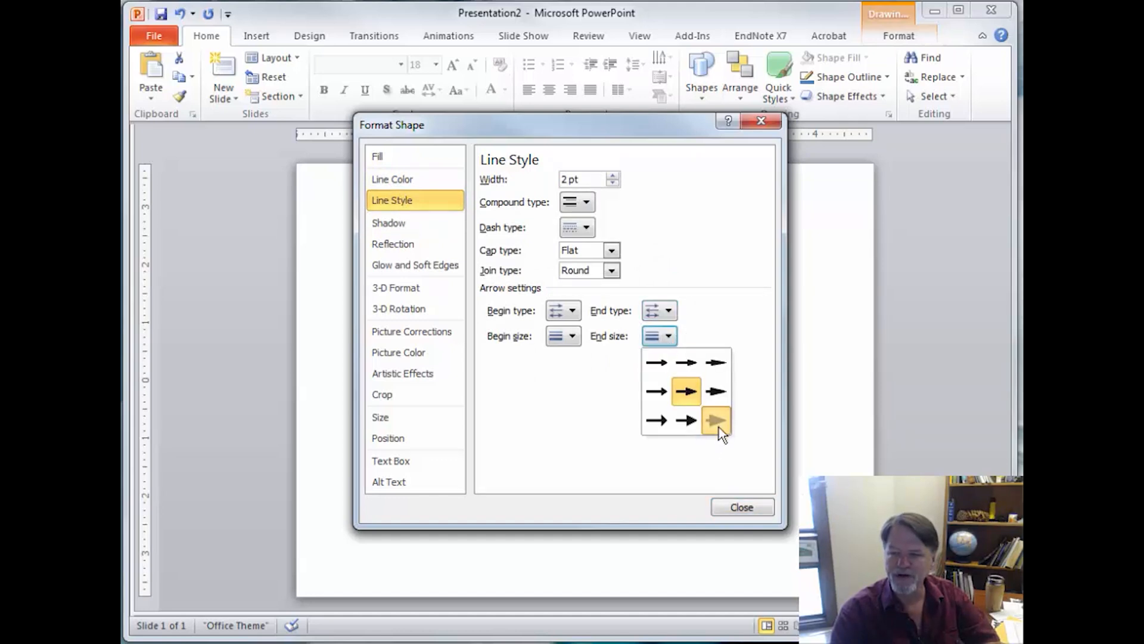
left_click(742, 507)
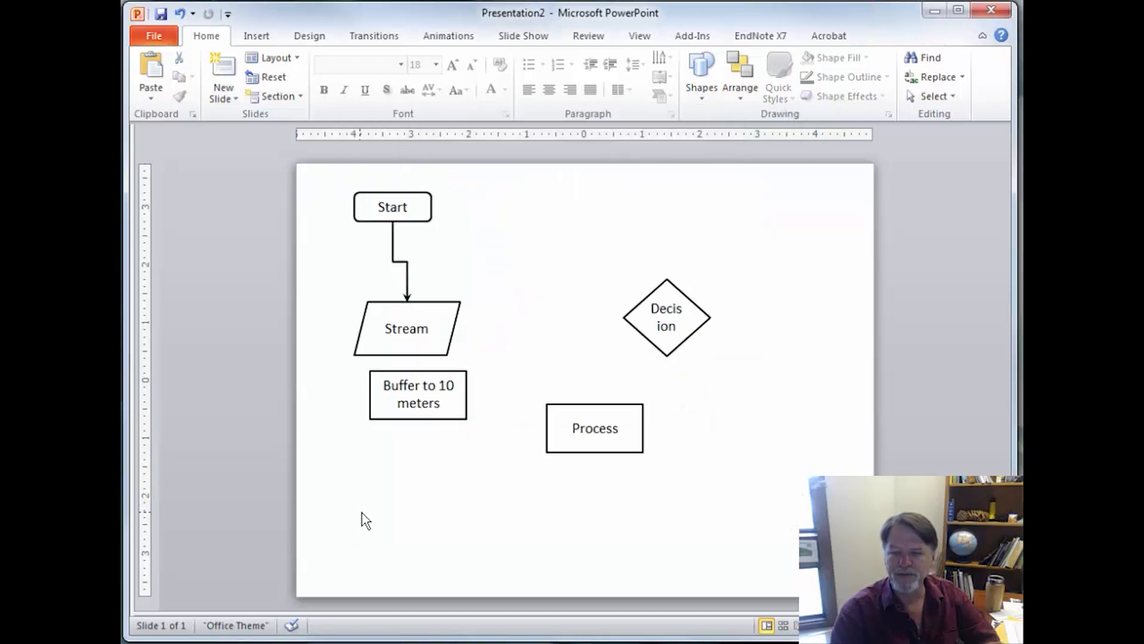
left_click(405, 274)
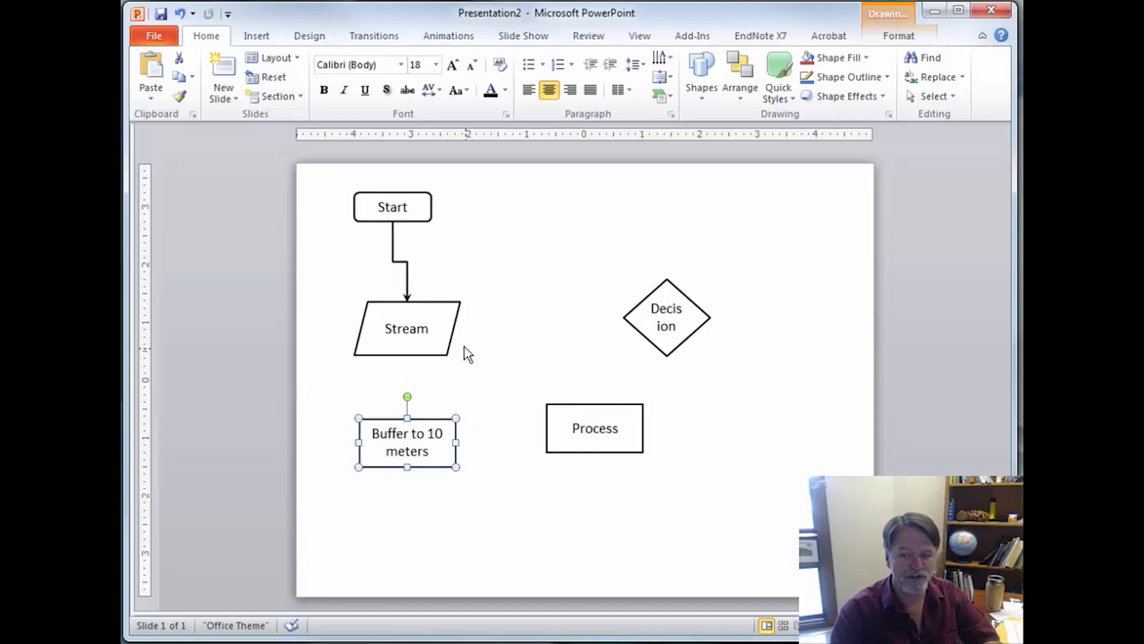
Step: Widen the Decision diamond to fit one line and move it up and right
left_click(666, 317)
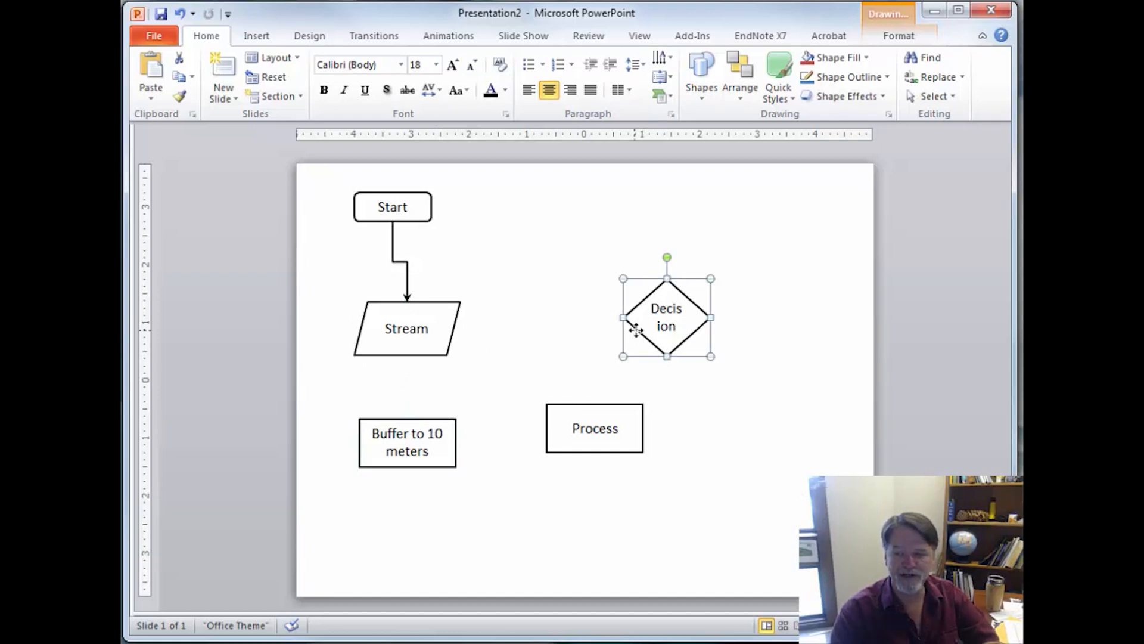
left_click_drag(620, 318, 588, 317)
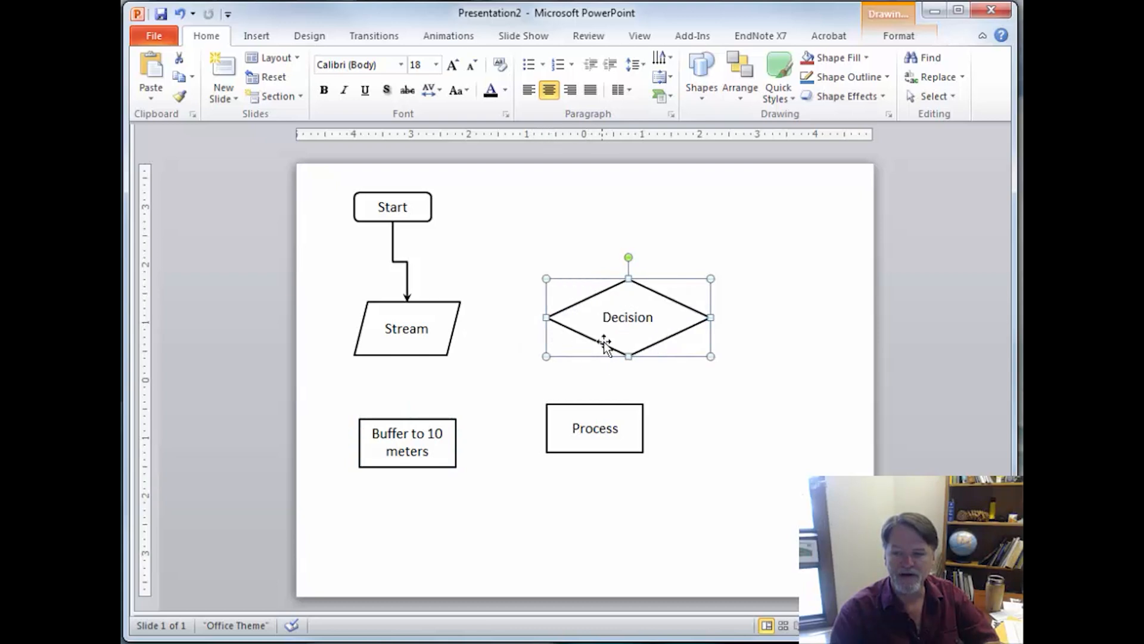
left_click_drag(628, 317, 739, 307)
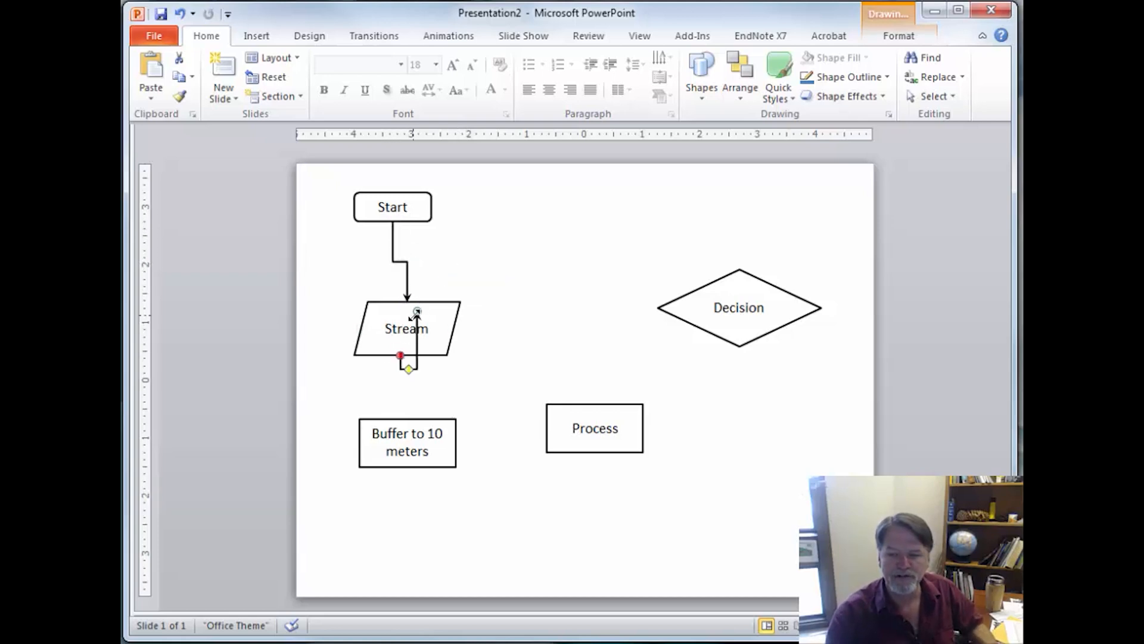
Step: Connect Stream downward and copy it below the buffer box as Buffered Stream
left_click_drag(407, 358, 407, 417)
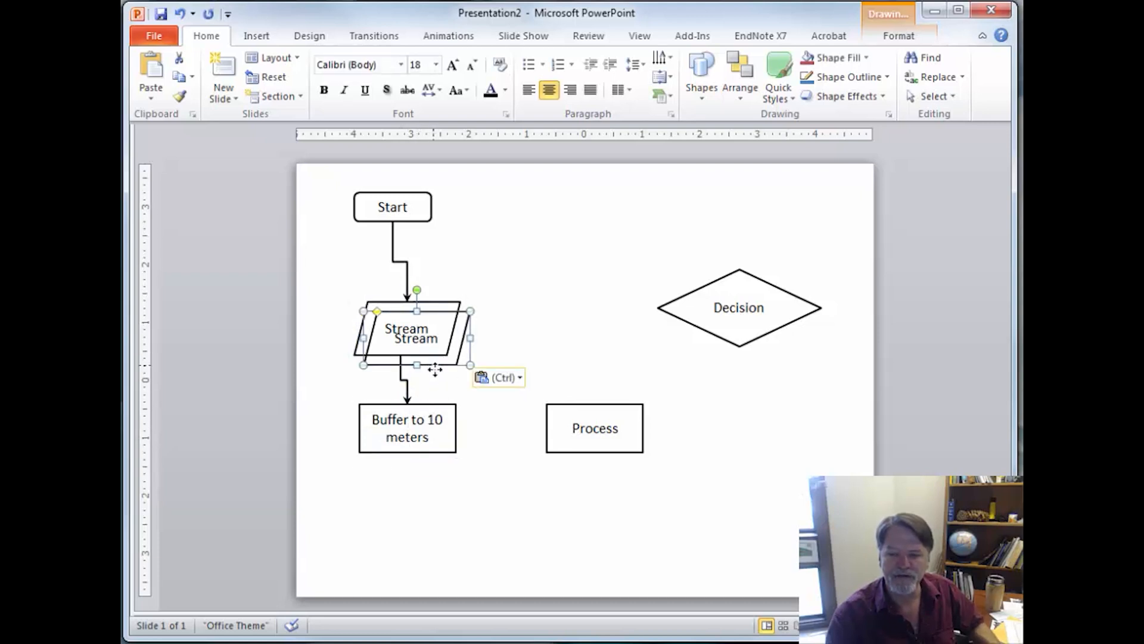
left_click_drag(412, 336, 398, 495)
type("Buffered ")
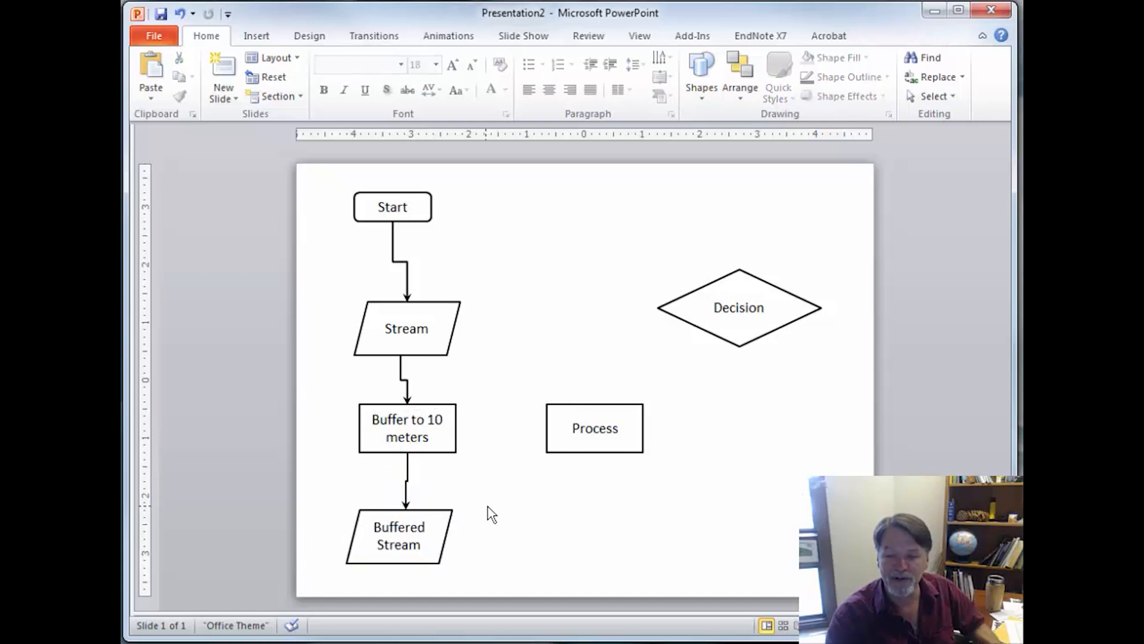
mouse_move(365, 508)
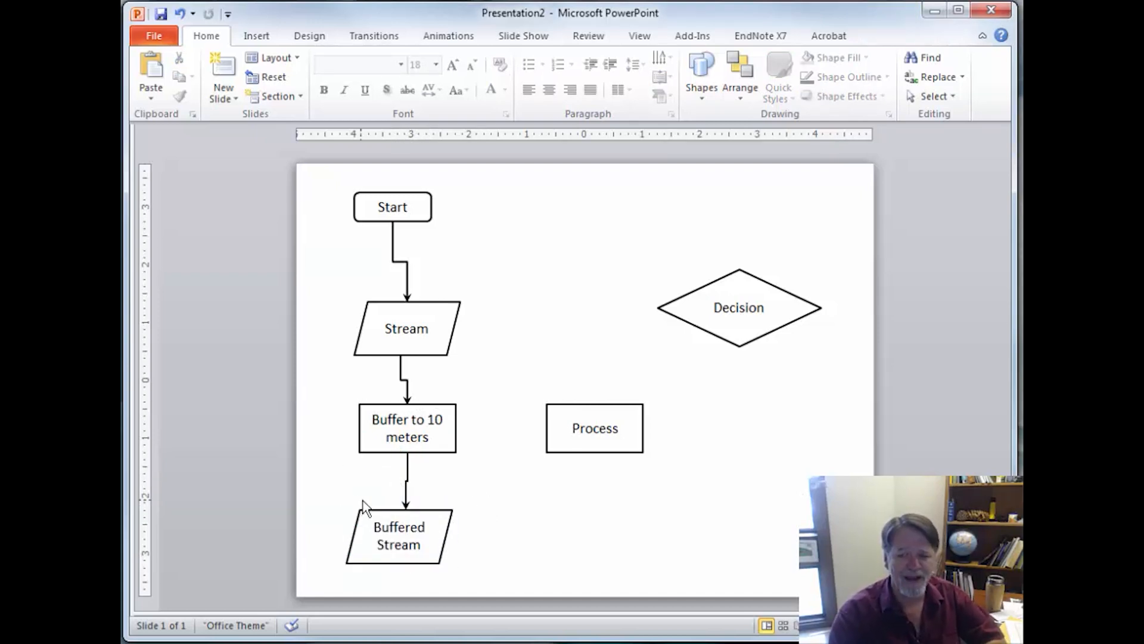
mouse_move(375, 222)
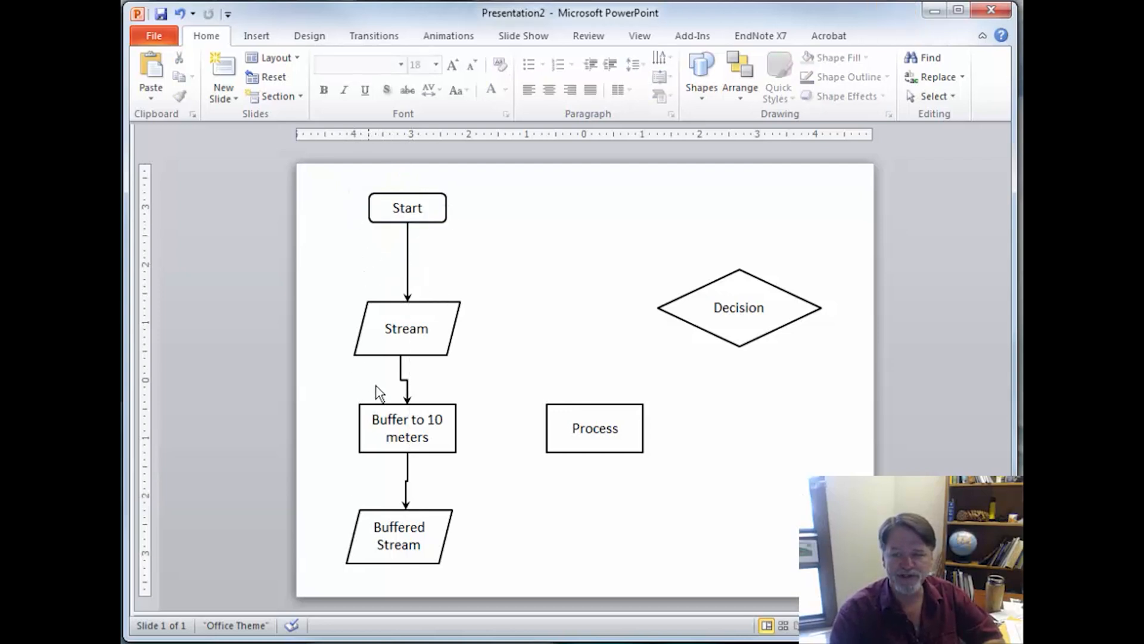
left_click(406, 328)
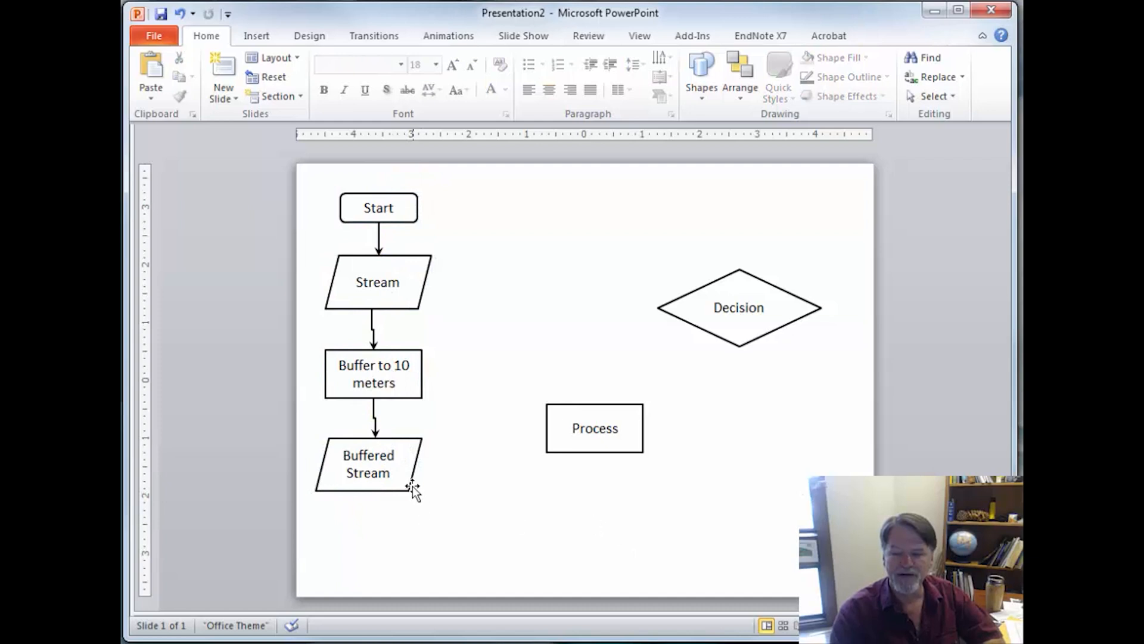
Step: Label the copied data shape Parcel and pick the Process box to sit beneath it
left_click(367, 465)
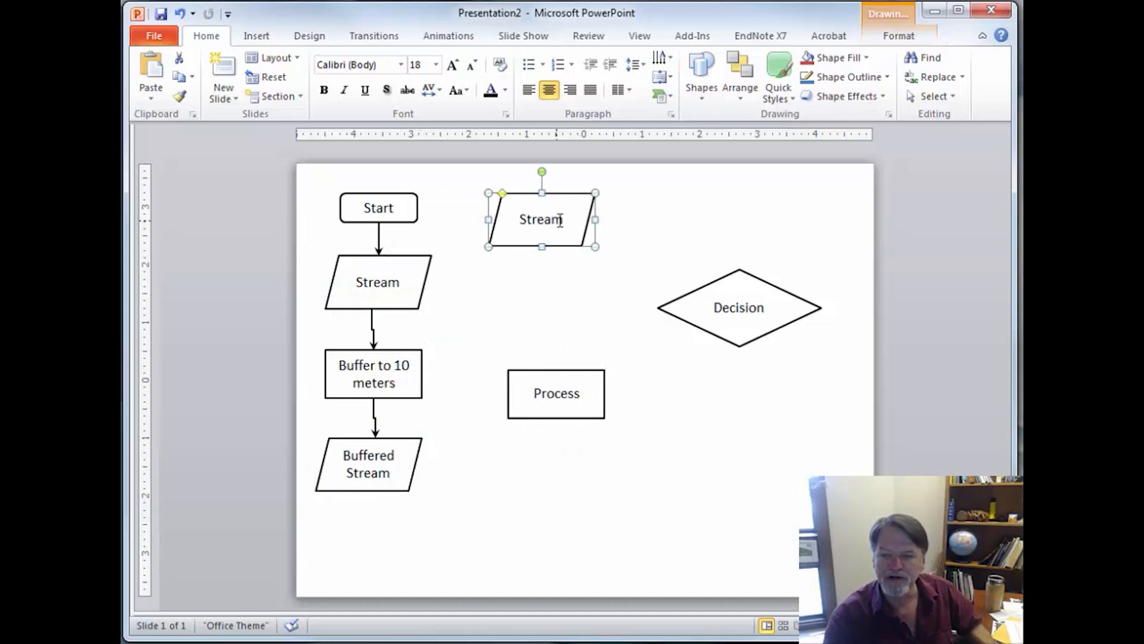
type("Parcel")
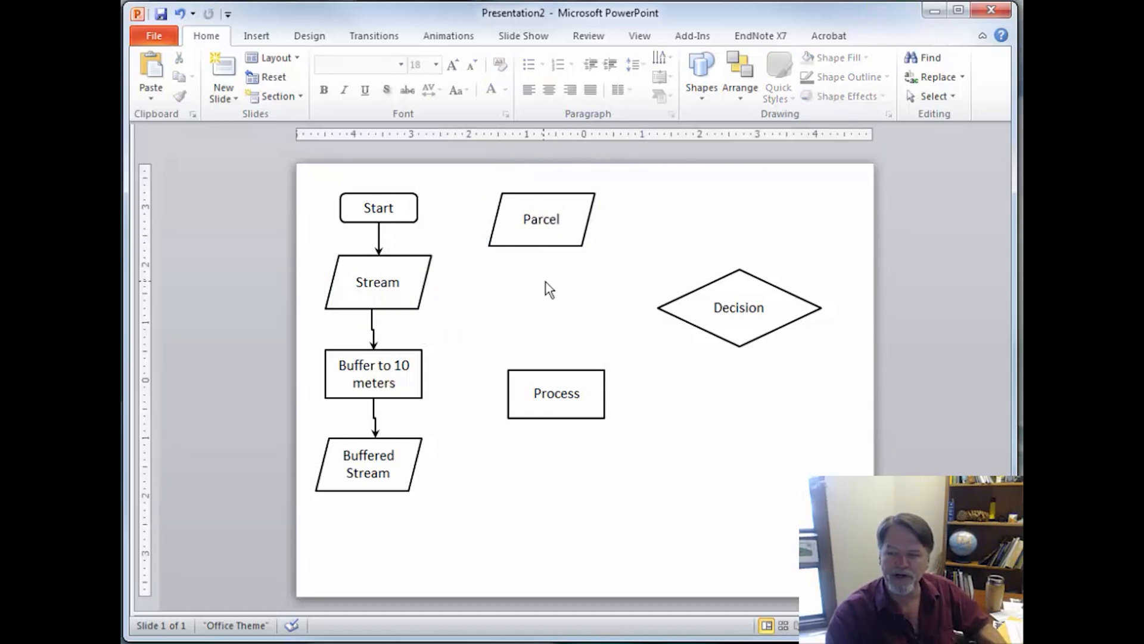
mouse_move(546, 286)
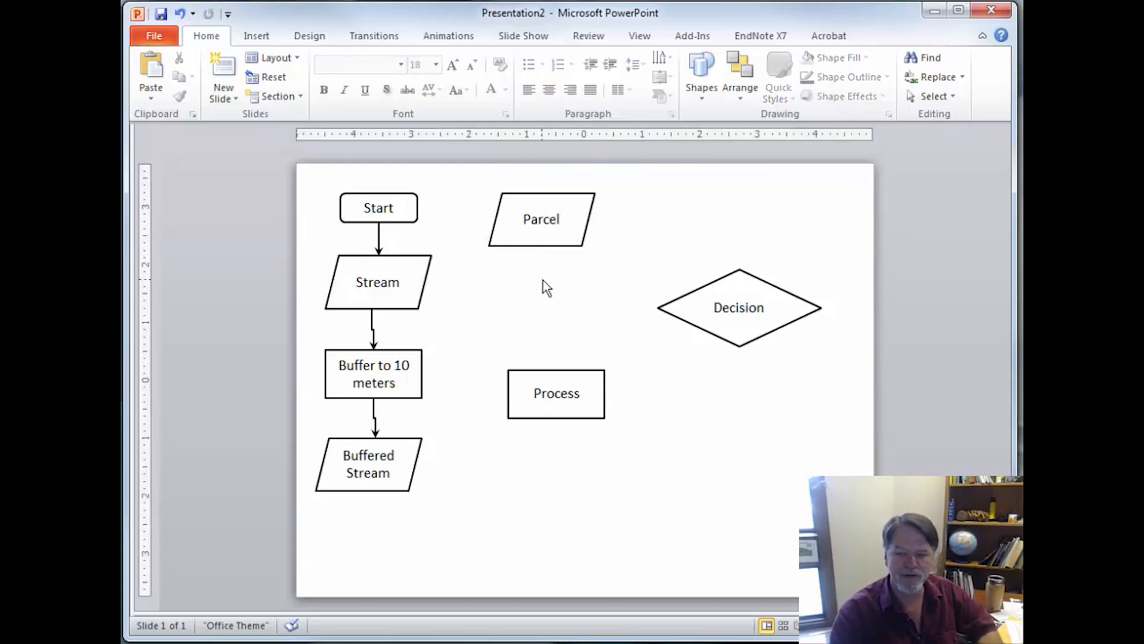
left_click(373, 373)
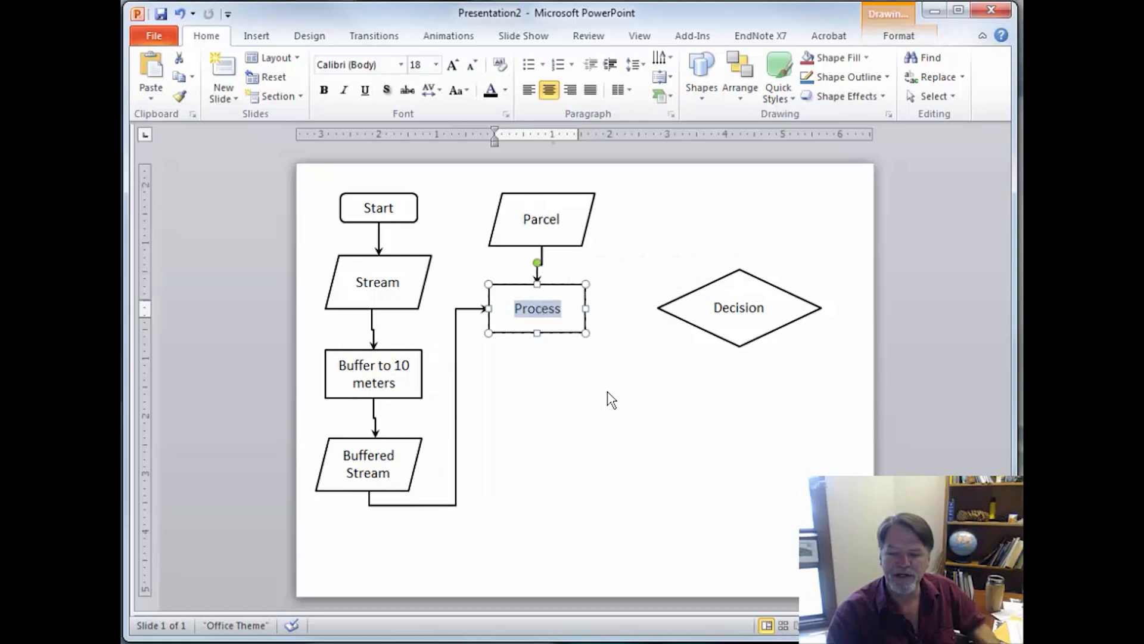
Step: Name the process box Clip and copy Parcel below it as Parcels within 10 meters of a stream
type("Clip")
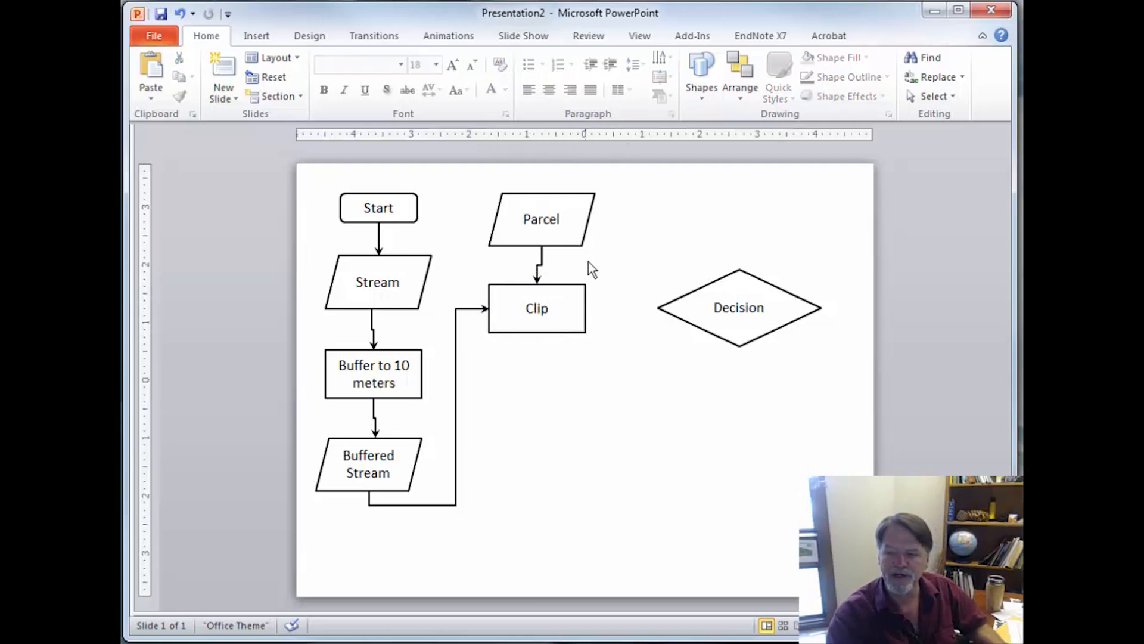
mouse_move(543, 467)
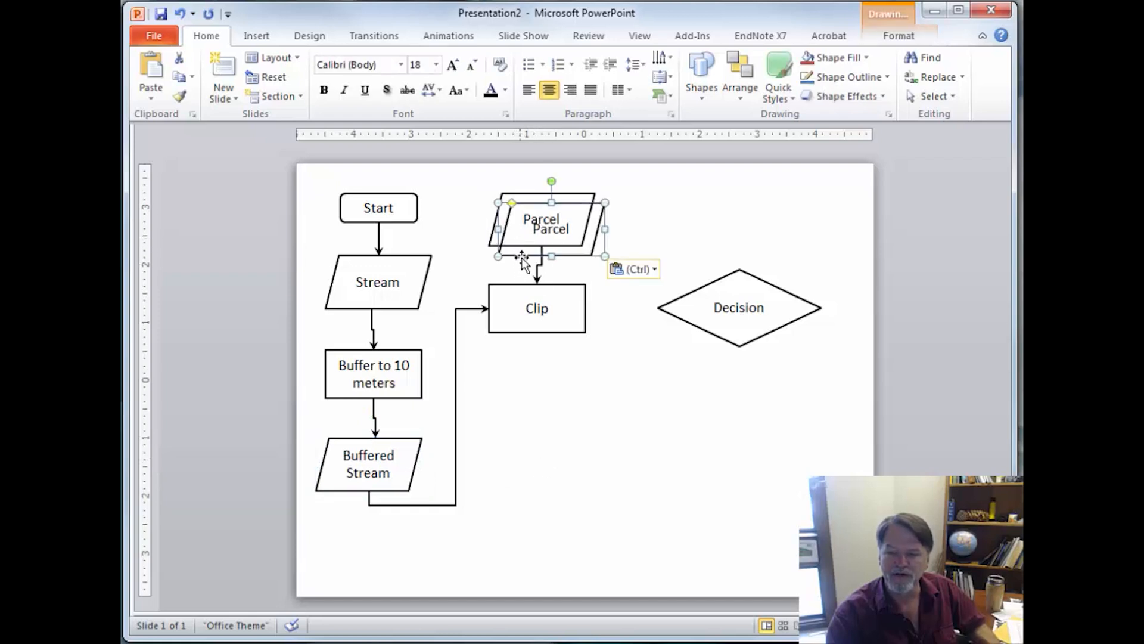
left_click_drag(540, 226, 537, 391)
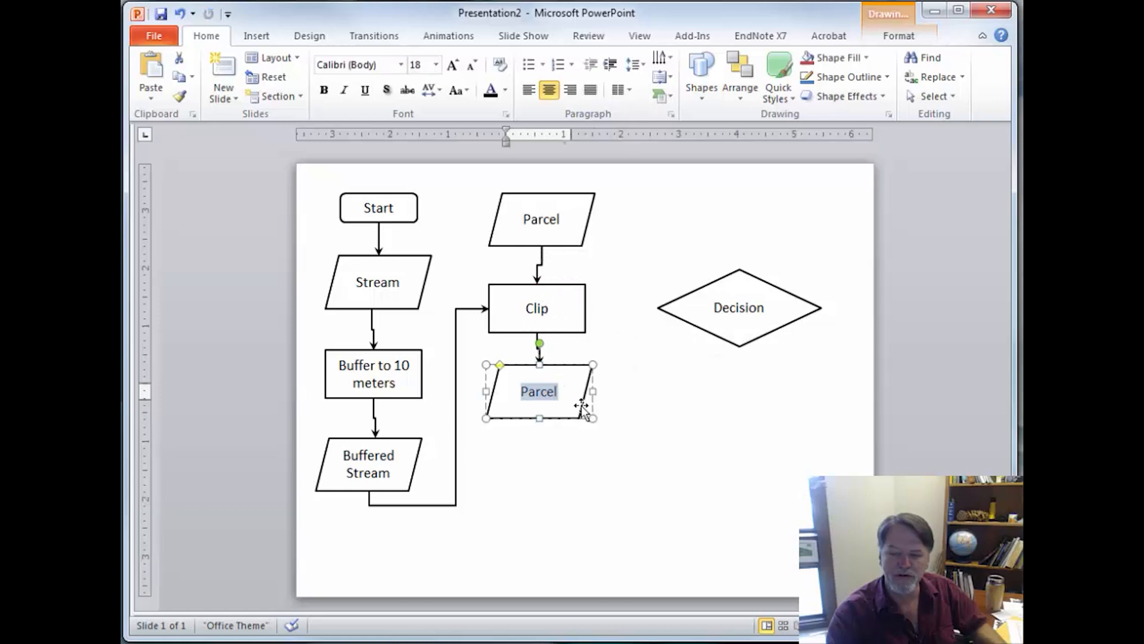
type("s within")
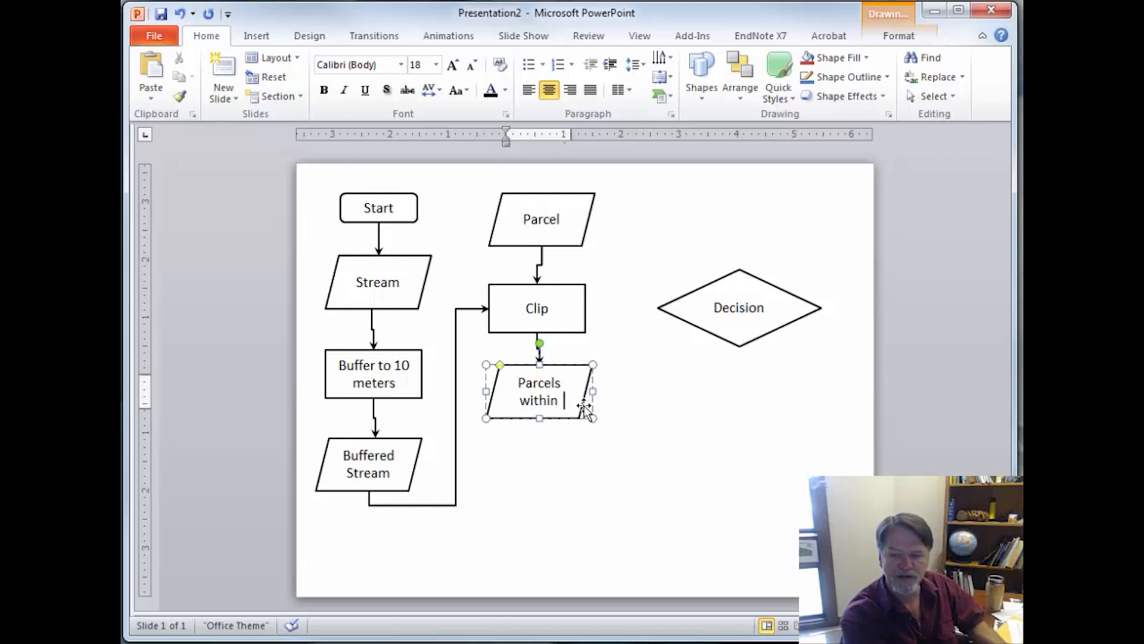
type("10 meters of a stream")
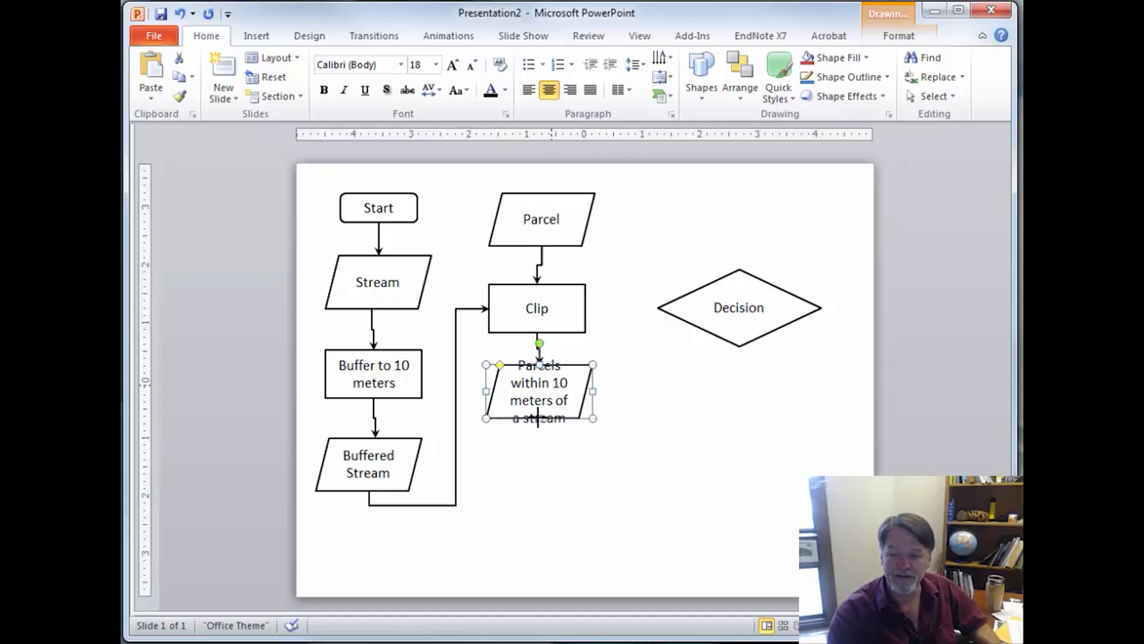
left_click(557, 494)
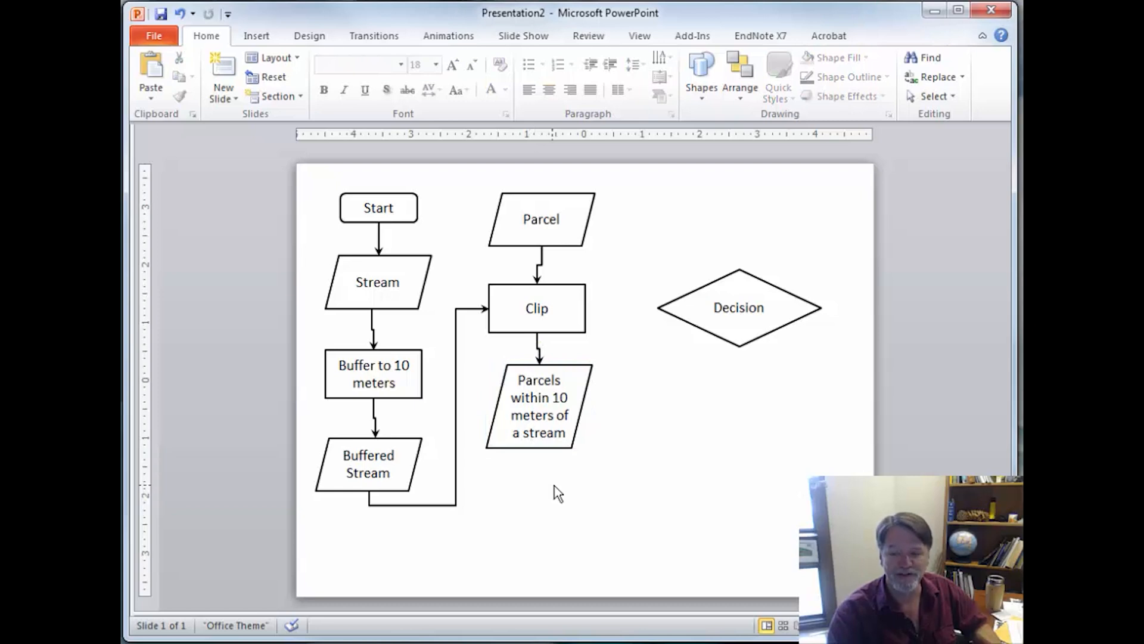
Step: Copy Start below the parcels shape as End and connect the parcels shape to it with an arrow
left_click(378, 208)
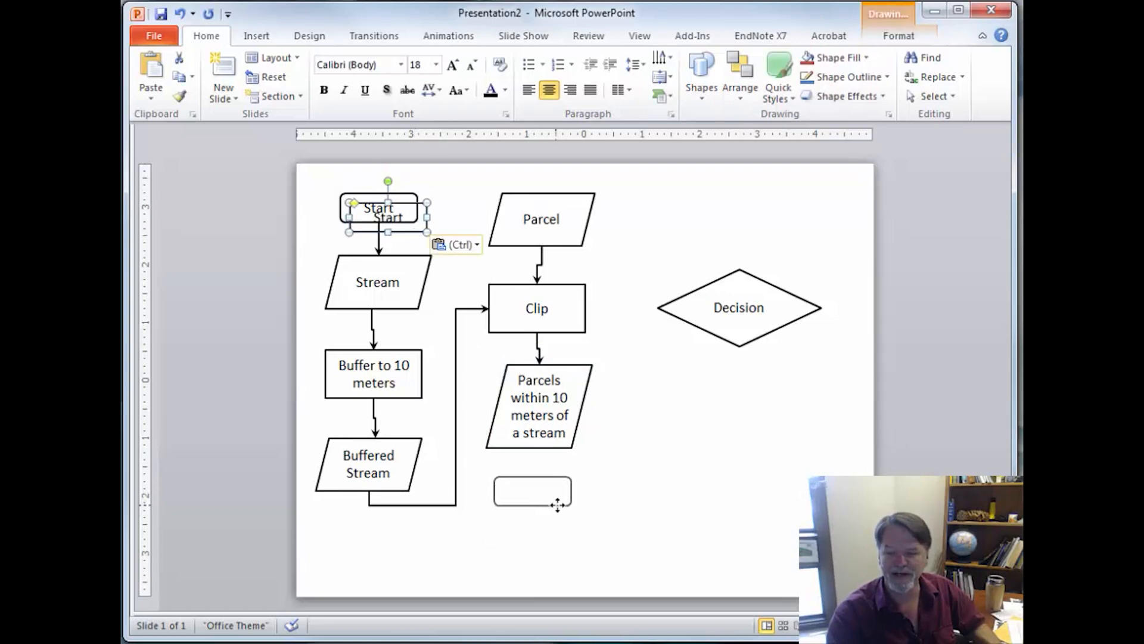
type("End")
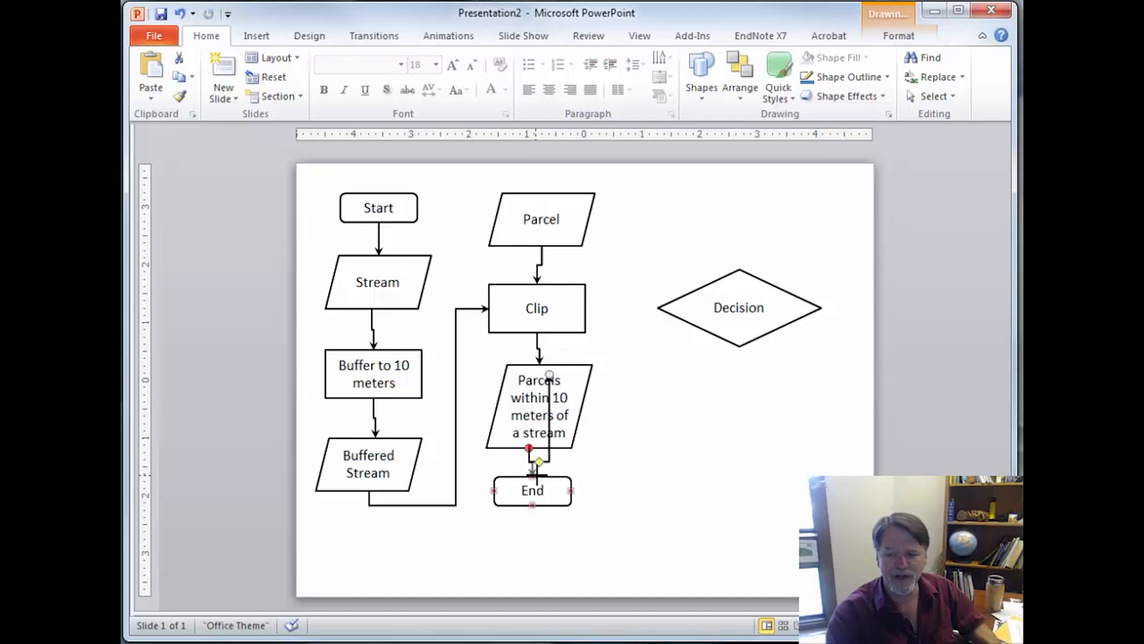
left_click(615, 489)
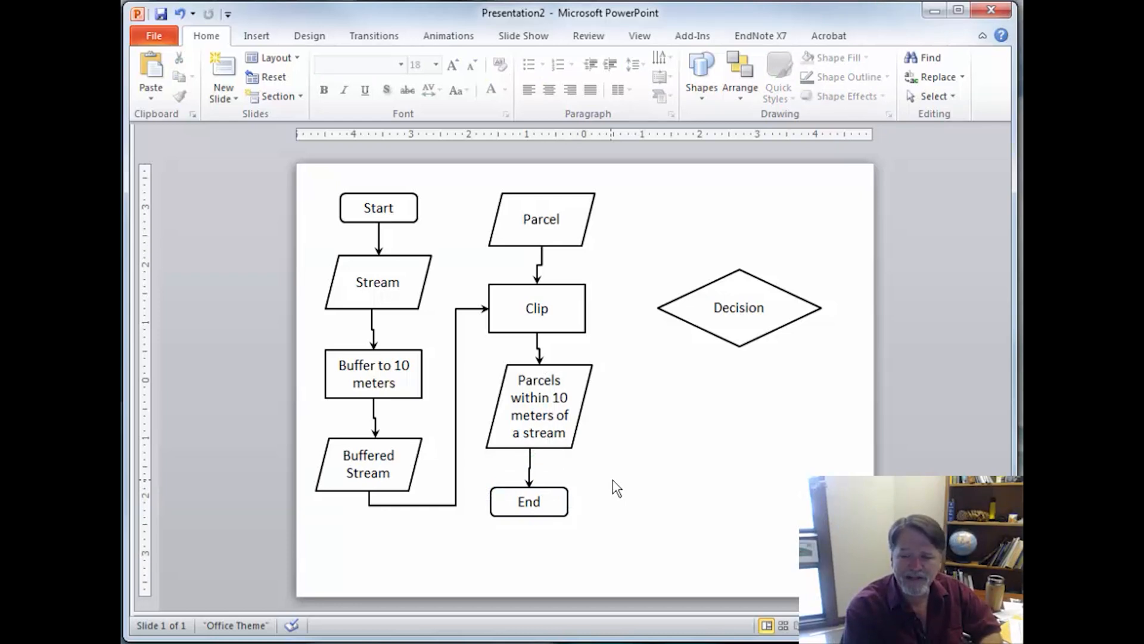
mouse_move(624, 415)
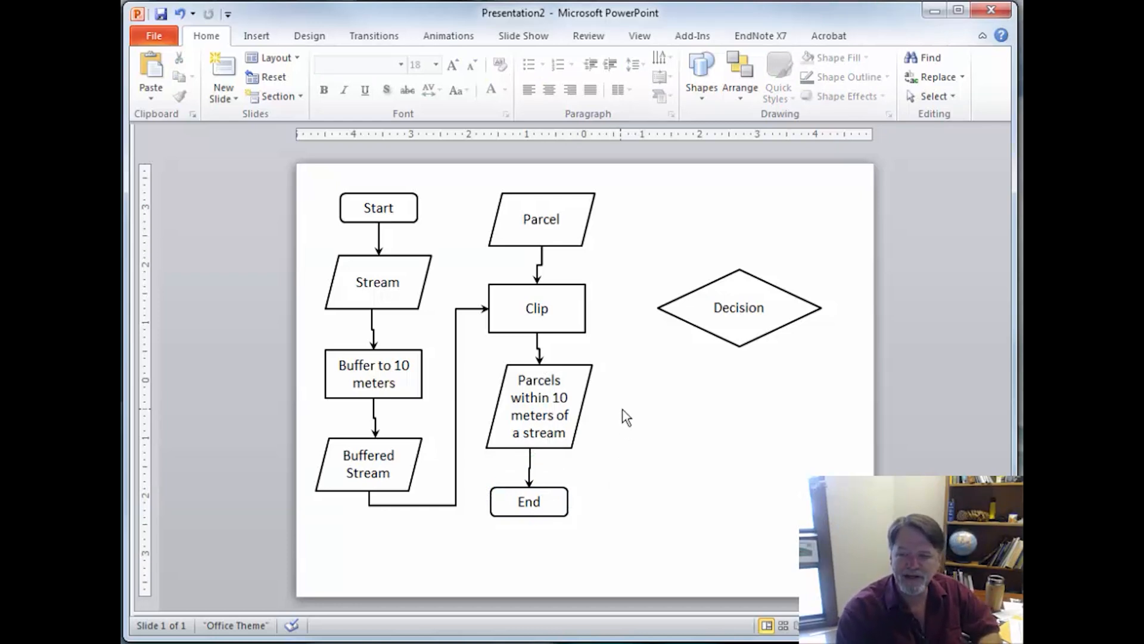
mouse_move(696, 353)
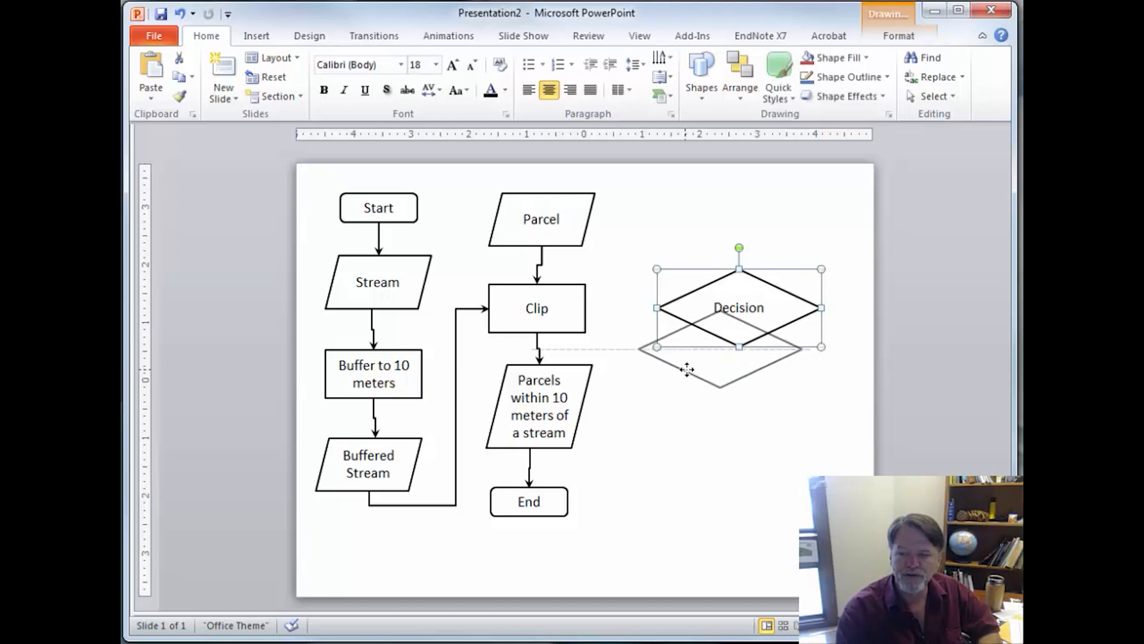
Step: Move Decision lower right and copy the Clip box as Select Area>100 hectares, linked from the parcels shape
left_click_drag(739, 307, 705, 405)
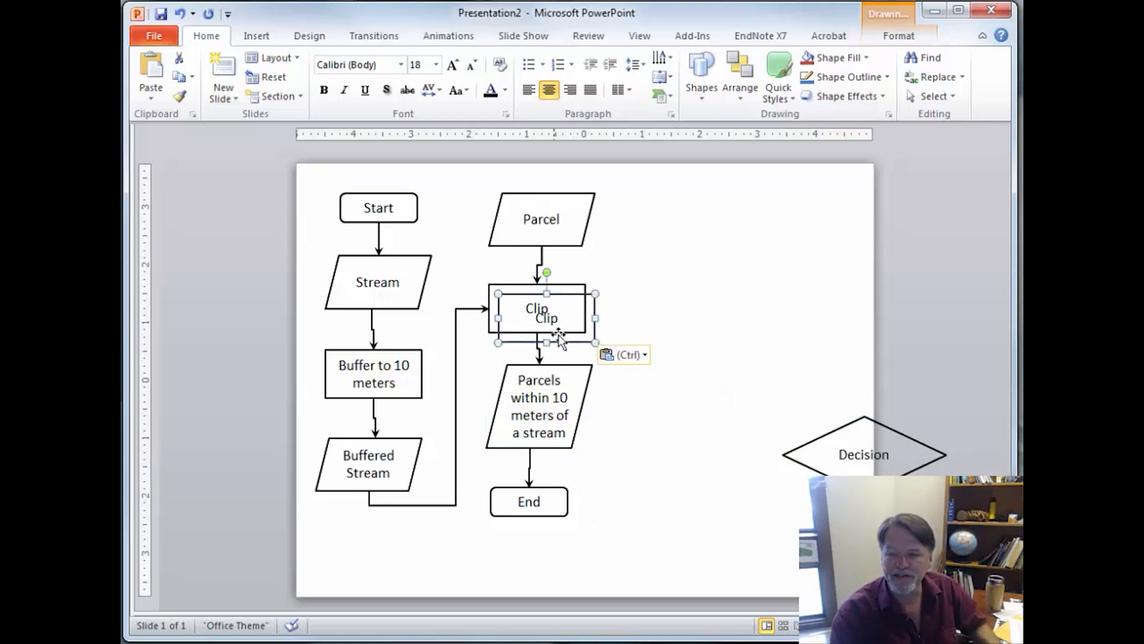
left_click_drag(546, 317, 674, 296)
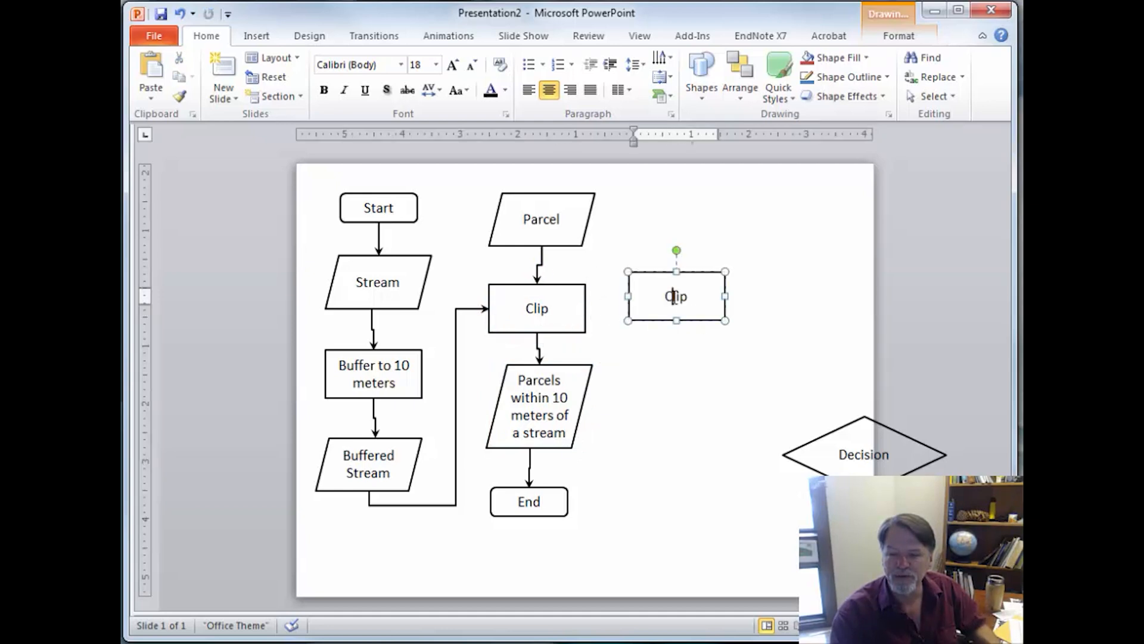
type("Select Area>")
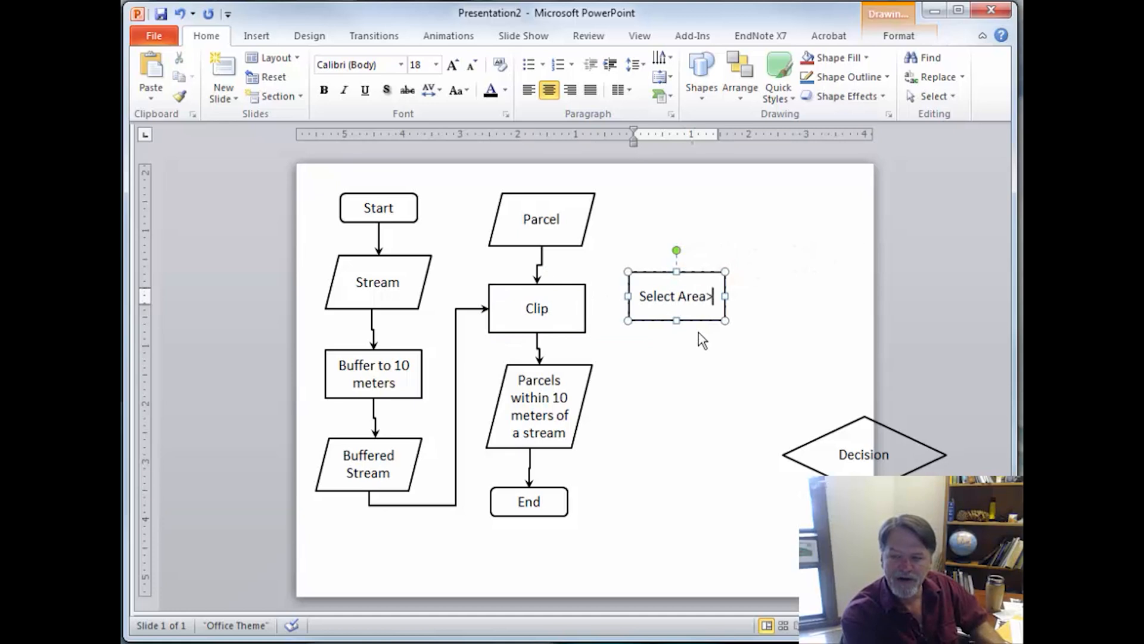
type("10")
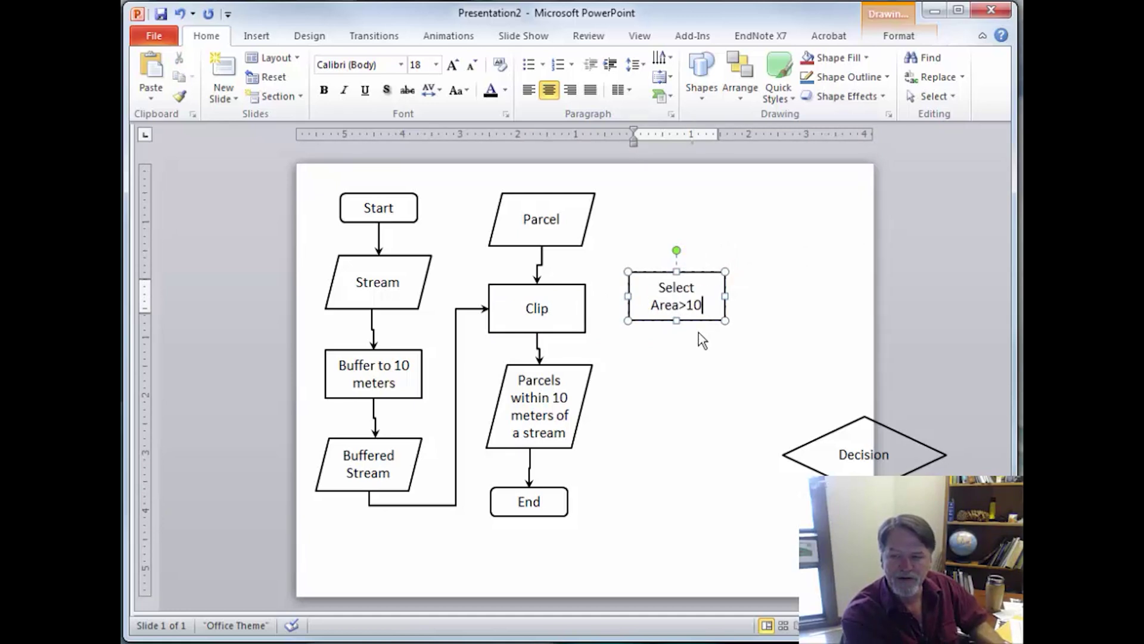
type("0 he")
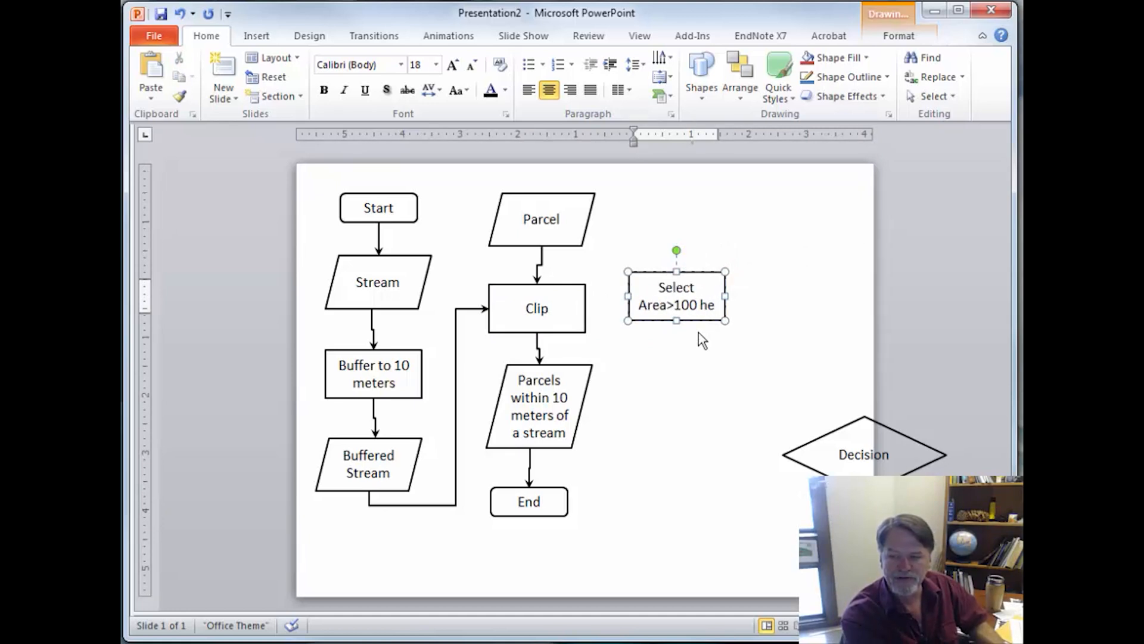
type("ca")
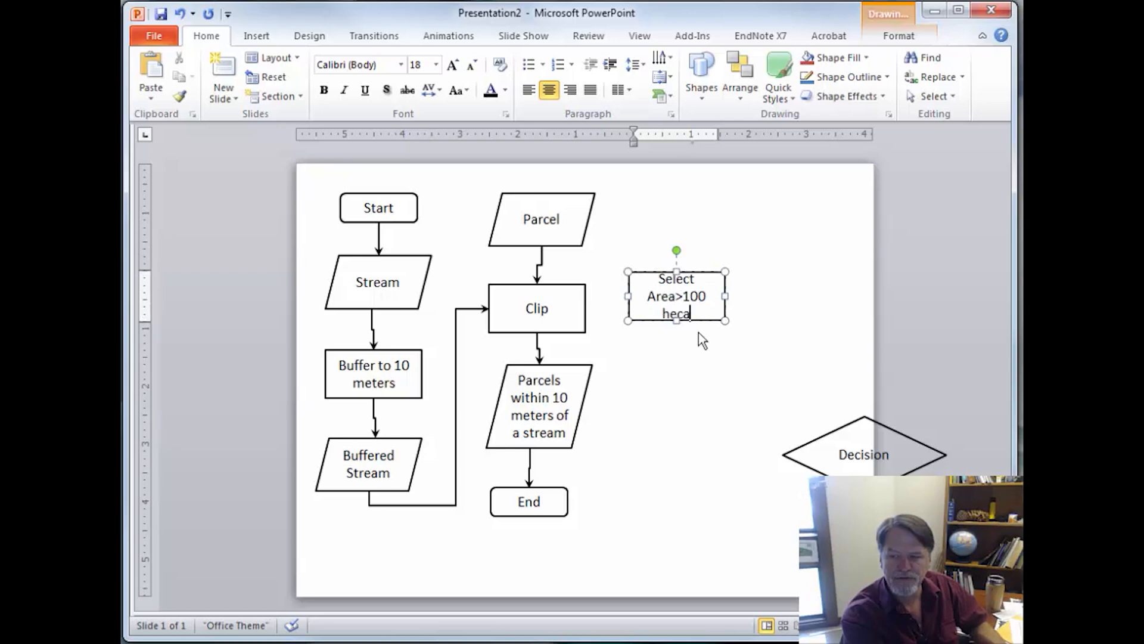
type("tres")
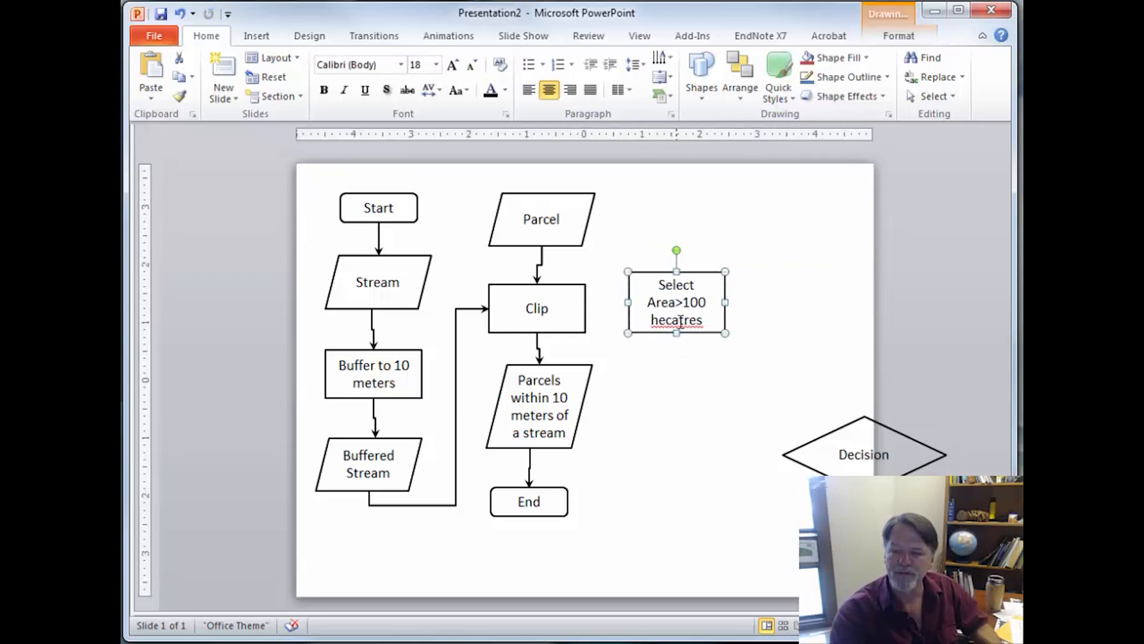
left_click(693, 458)
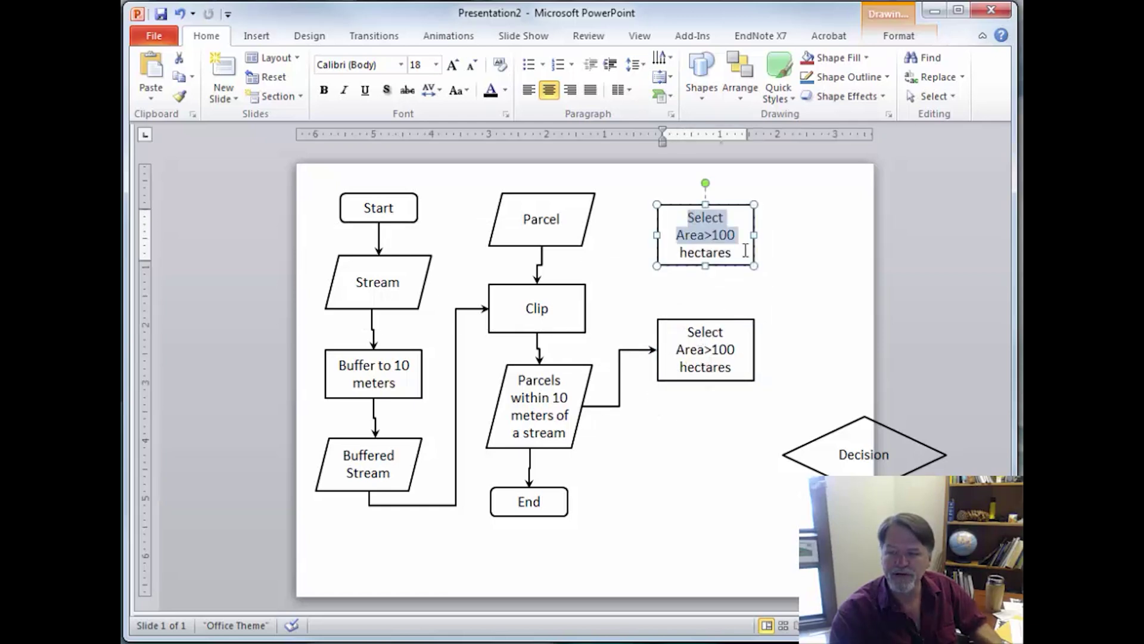
Step: Add Compute Area and Export Selected Data boxes above End by copying the Select Area box
type("Computer")
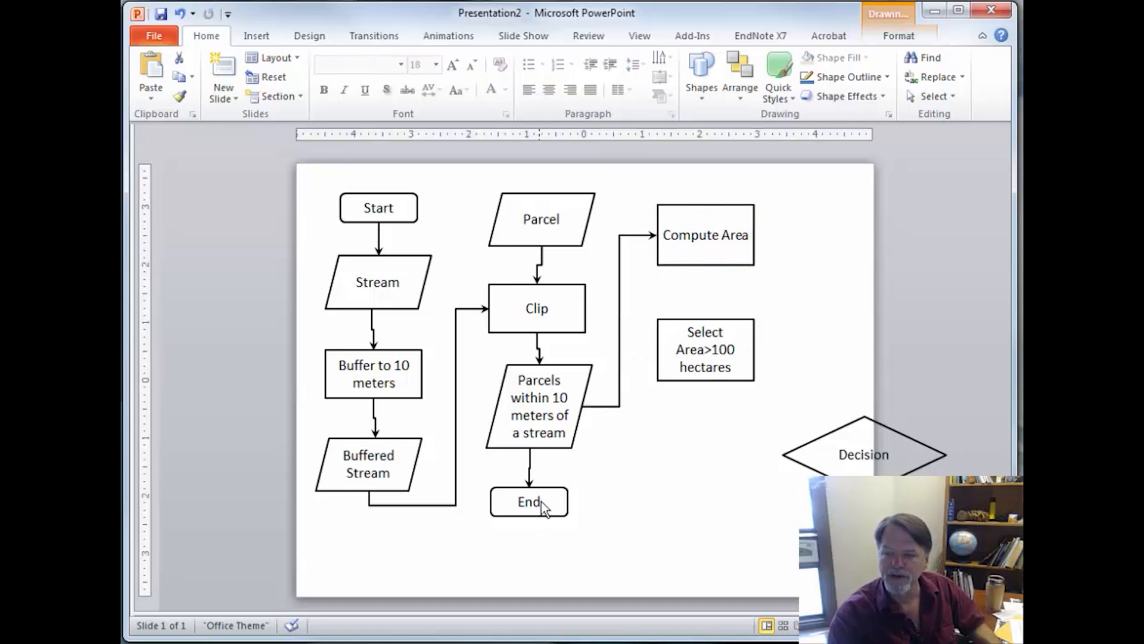
left_click_drag(529, 502, 715, 472)
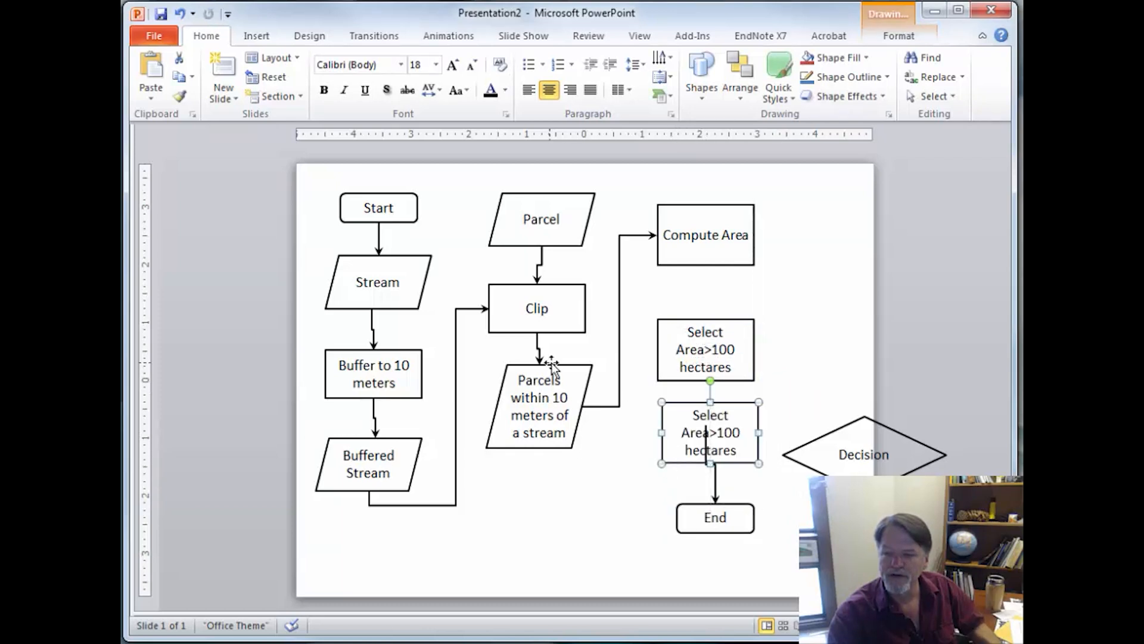
left_click_drag(708, 431, 708, 329)
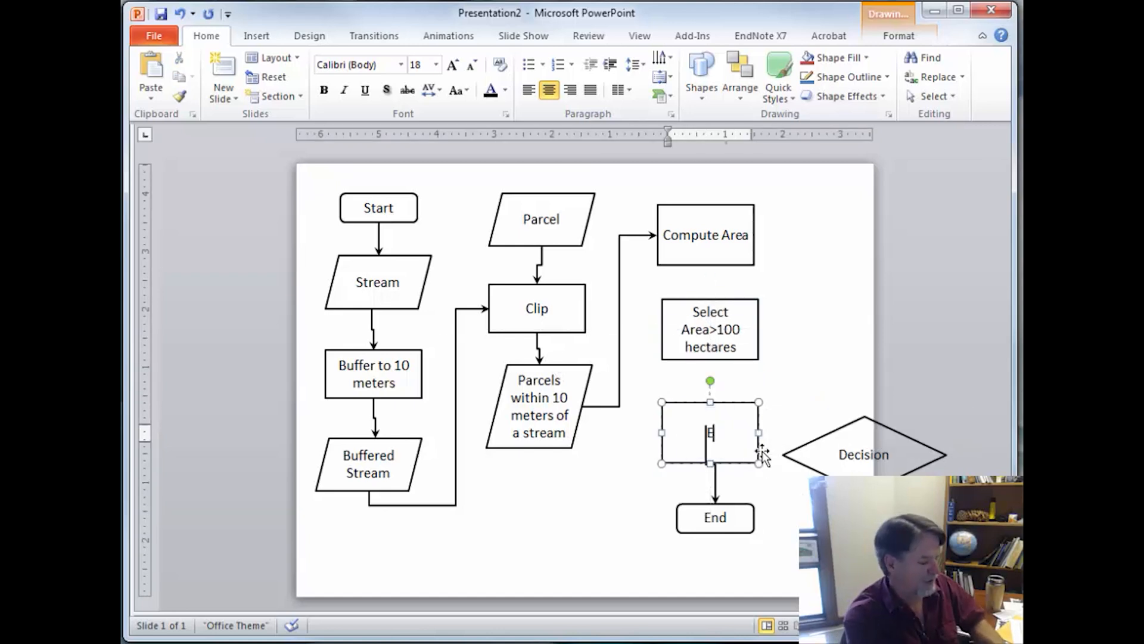
type("Export Selected Data")
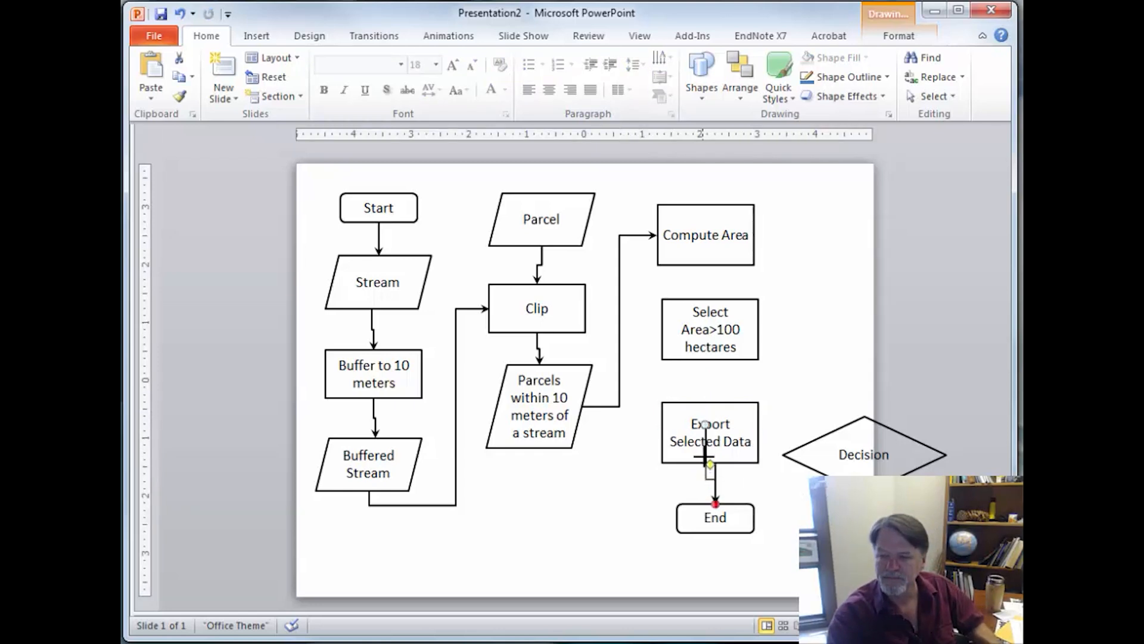
left_click(709, 433)
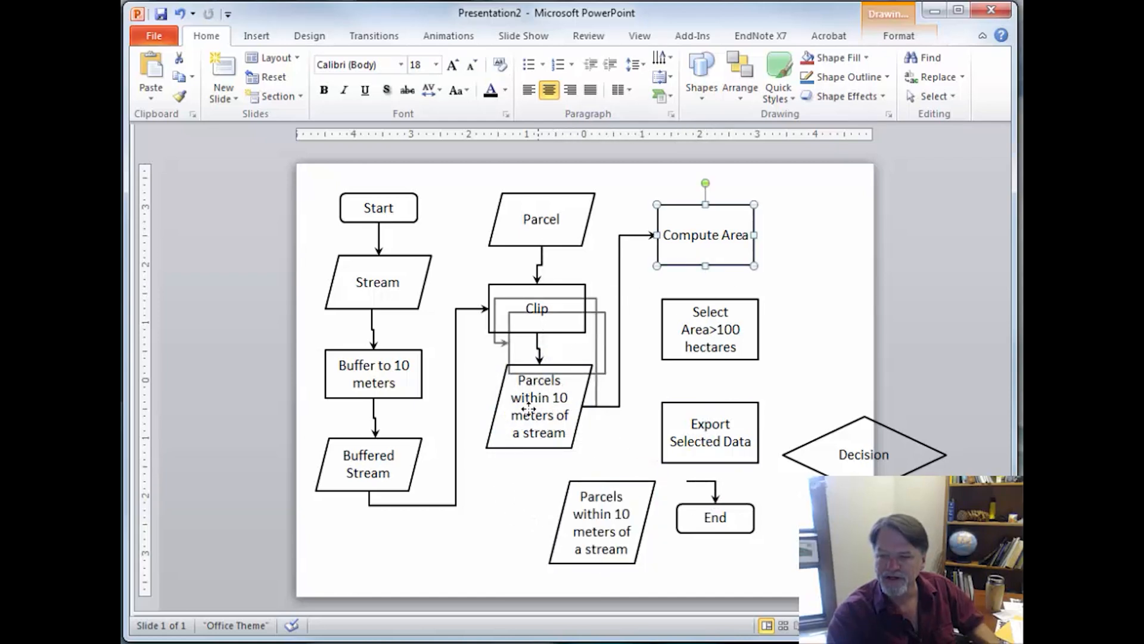
Step: Move Compute Area under the clipped parcels and stack Select Area>100 hectares, Export Selected Data, Target Parcels on the right
left_click_drag(705, 235, 536, 507)
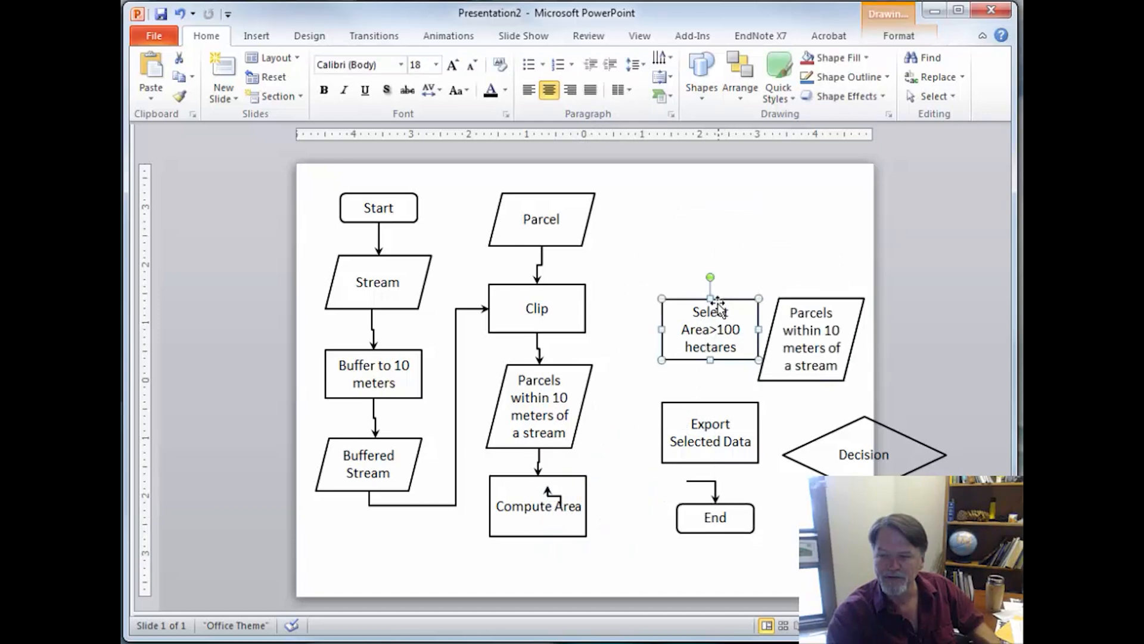
left_click_drag(709, 329, 700, 224)
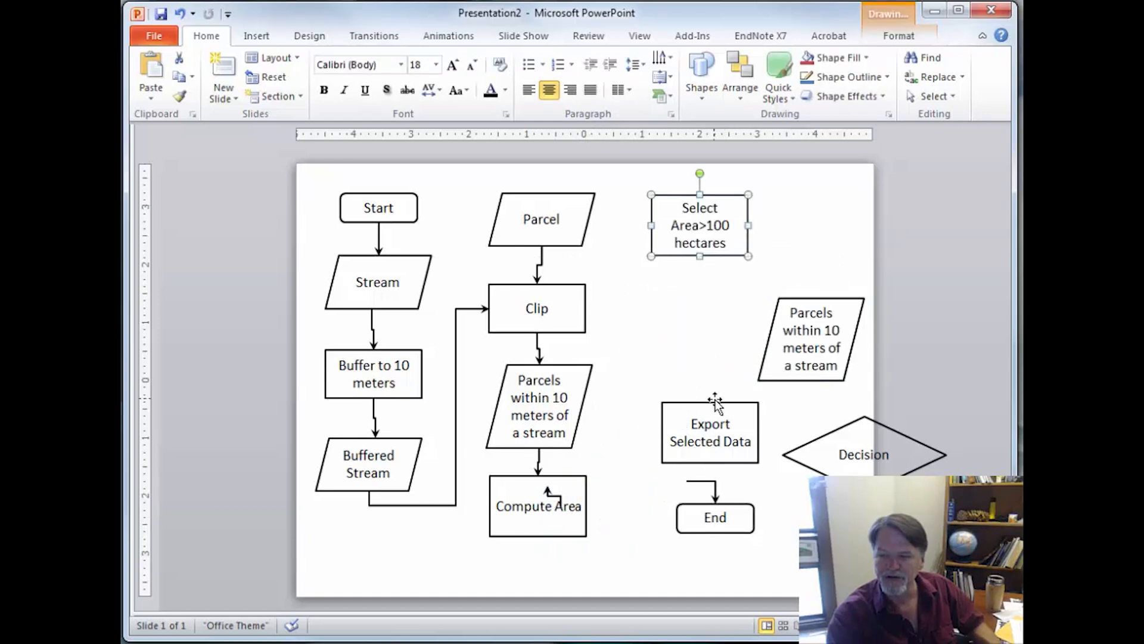
left_click_drag(709, 430, 700, 299)
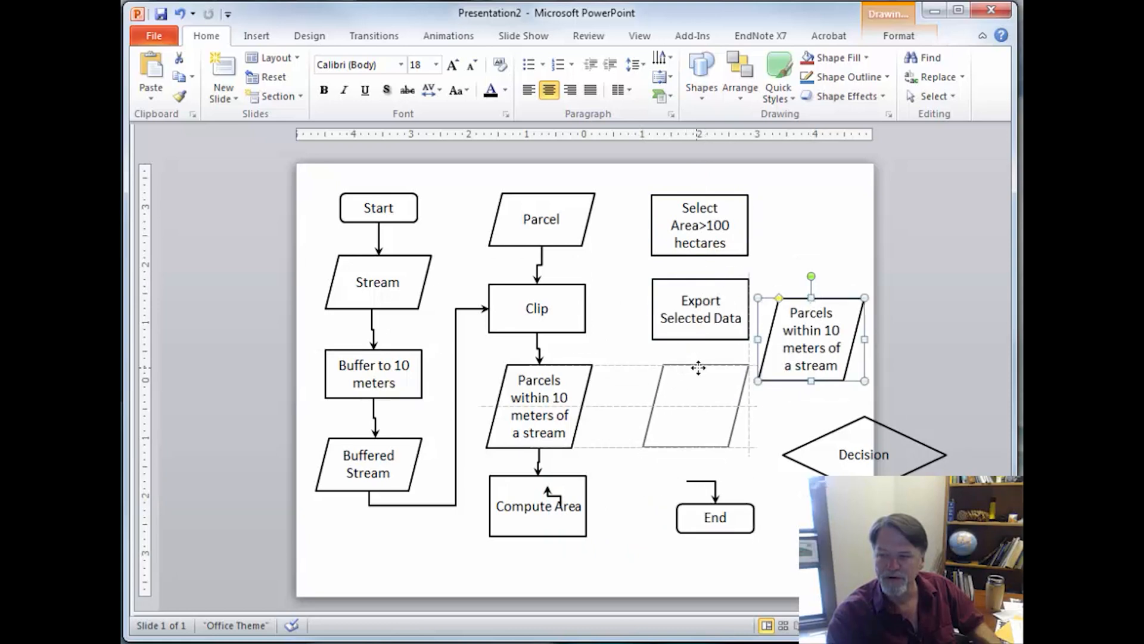
left_click_drag(811, 336, 694, 405)
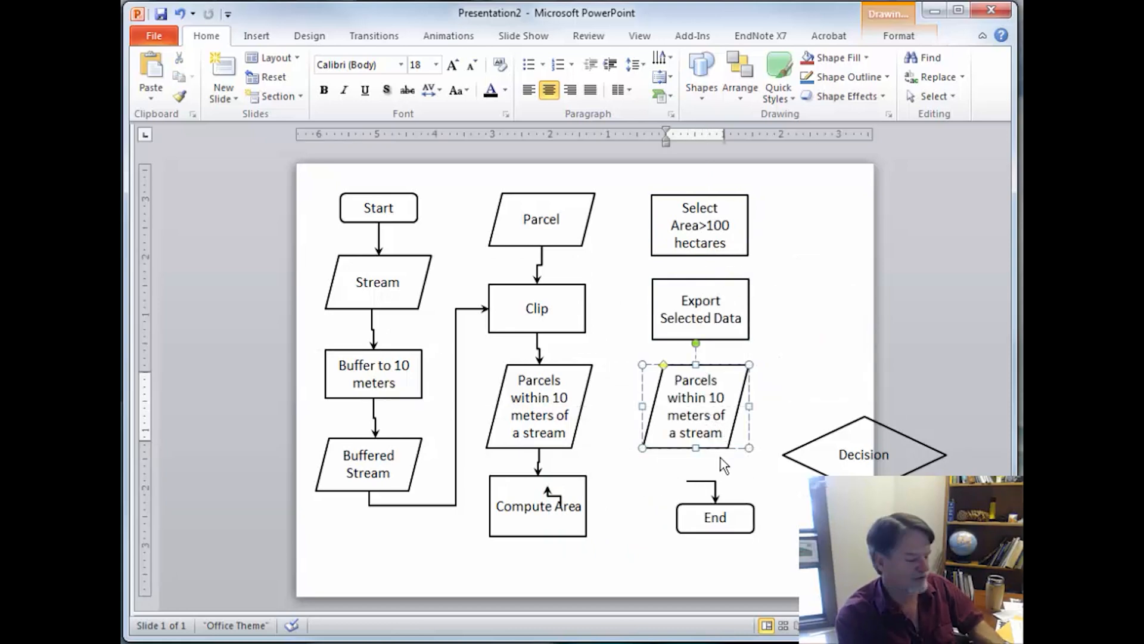
type("and over 100 hecares")
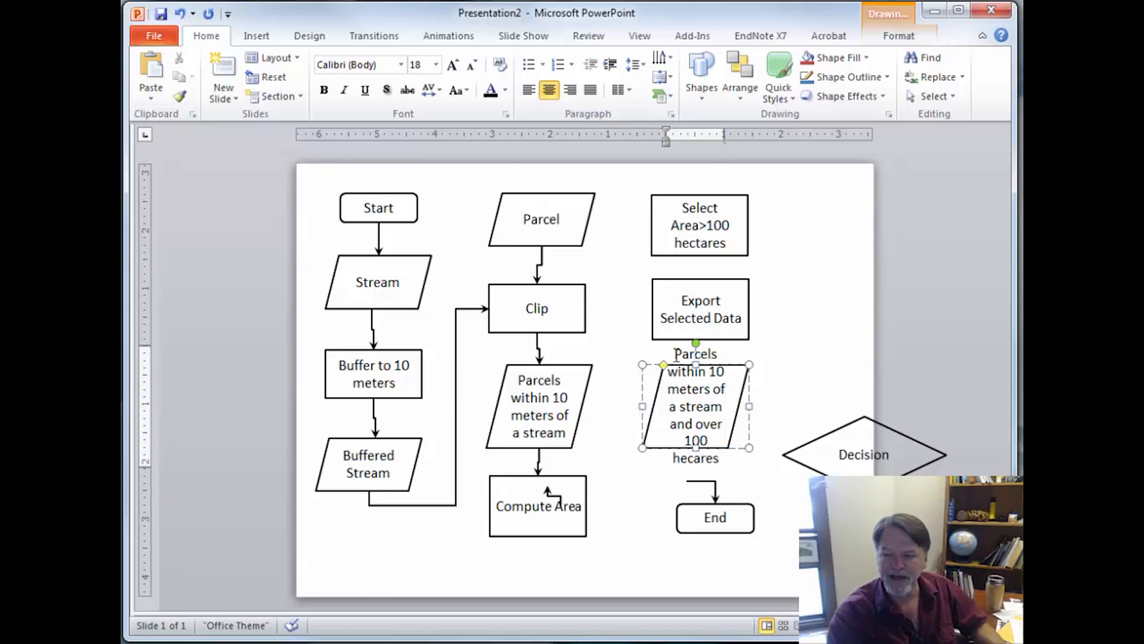
type("Target Parcels")
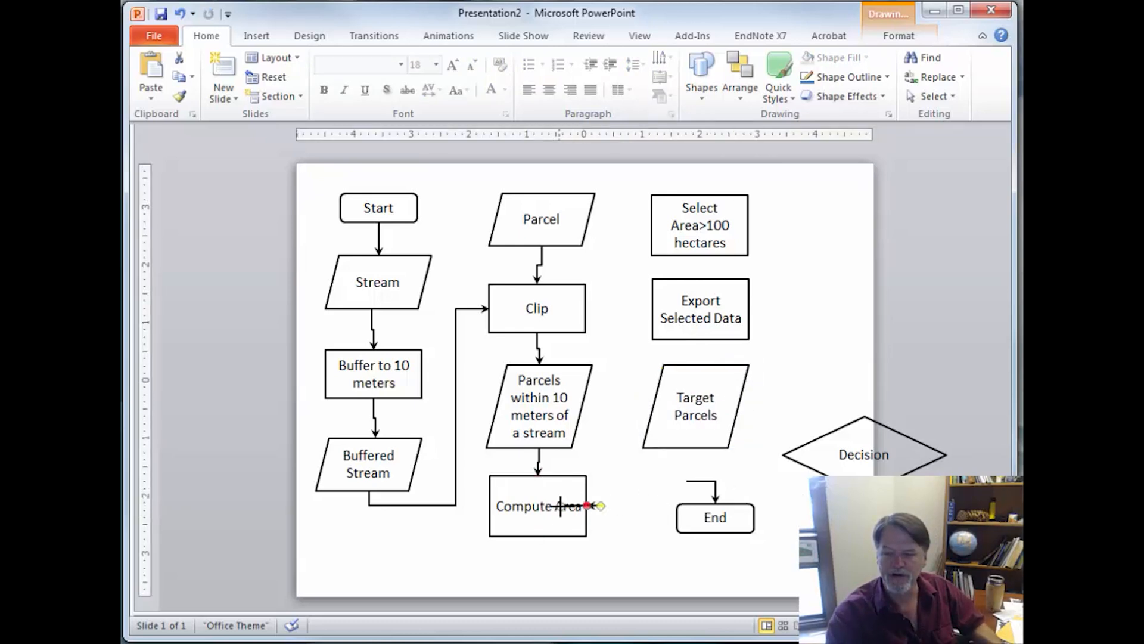
Step: Connect Compute Area to the third column and delete the Decision diamond
left_click_drag(592, 505, 653, 225)
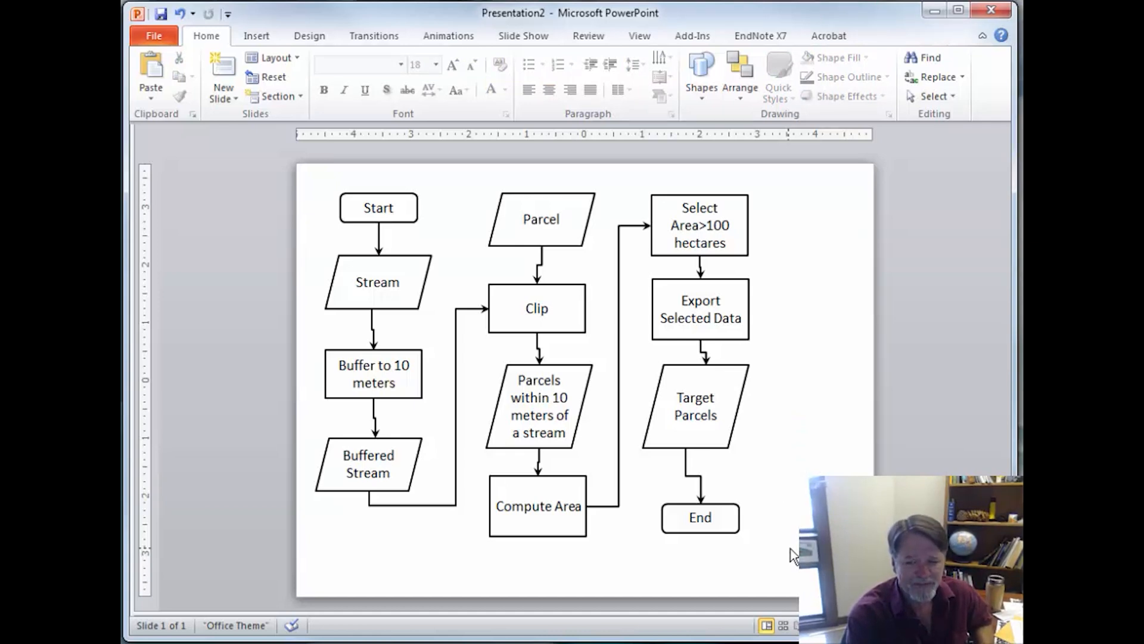
mouse_move(276, 186)
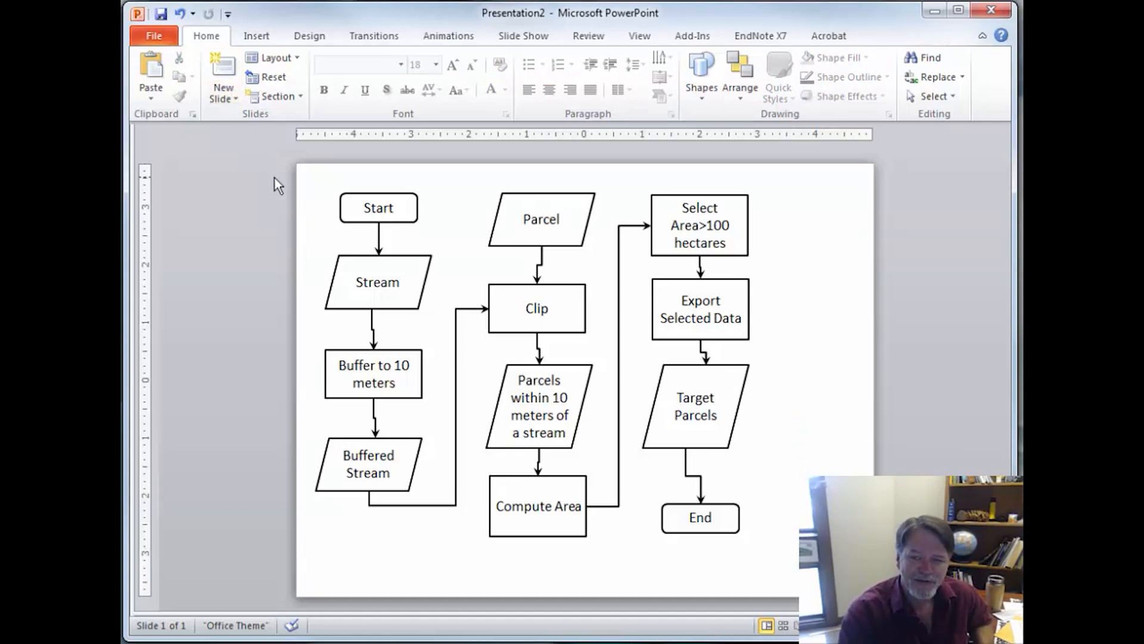
mouse_move(267, 164)
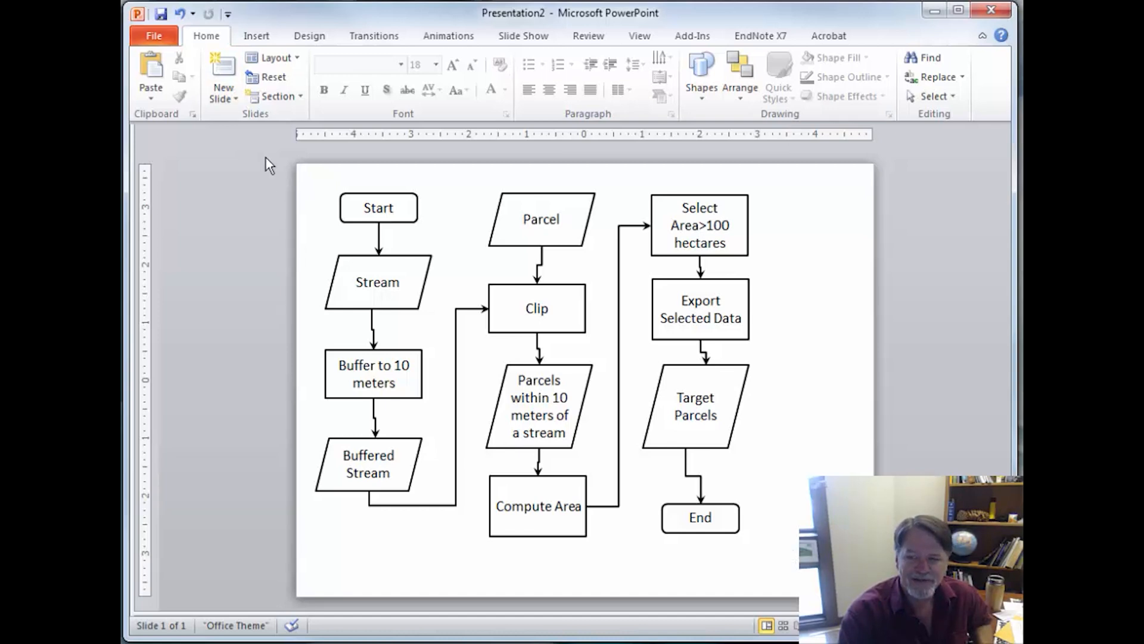
mouse_move(321, 222)
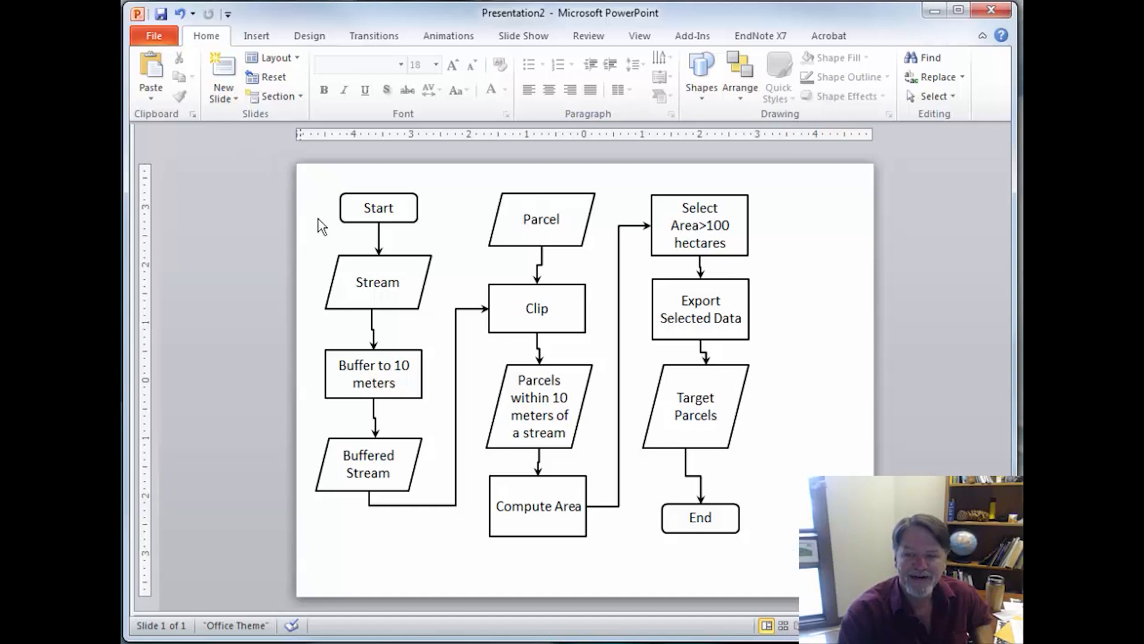
left_click(378, 208)
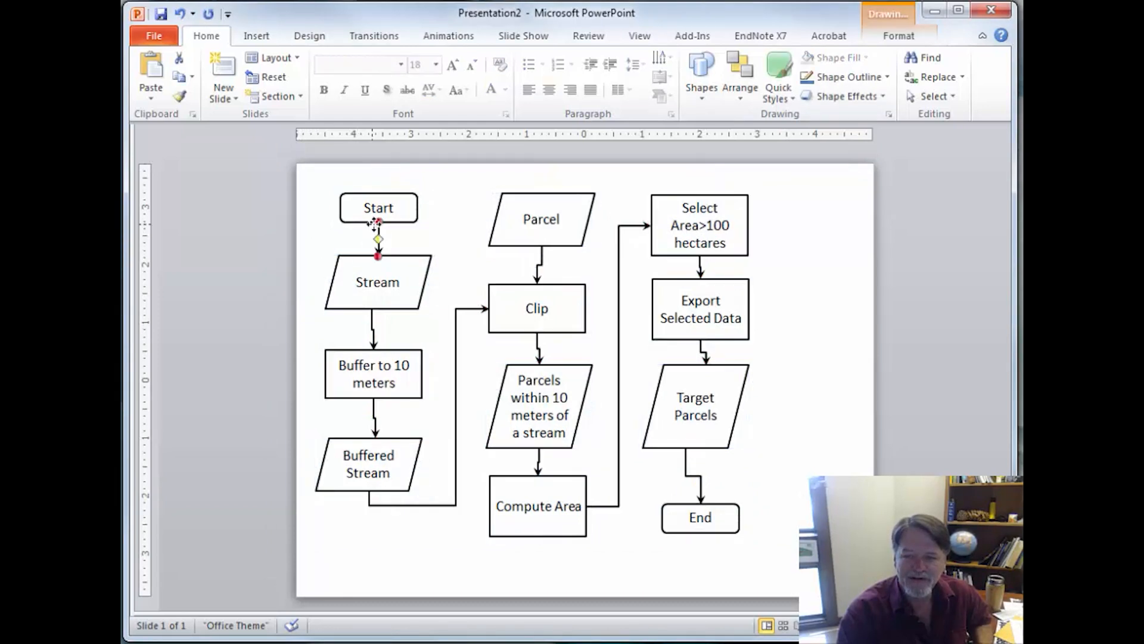
Step: Fill Start and End green, the data parallelograms blue and the process rectangles orange
left_click(376, 207)
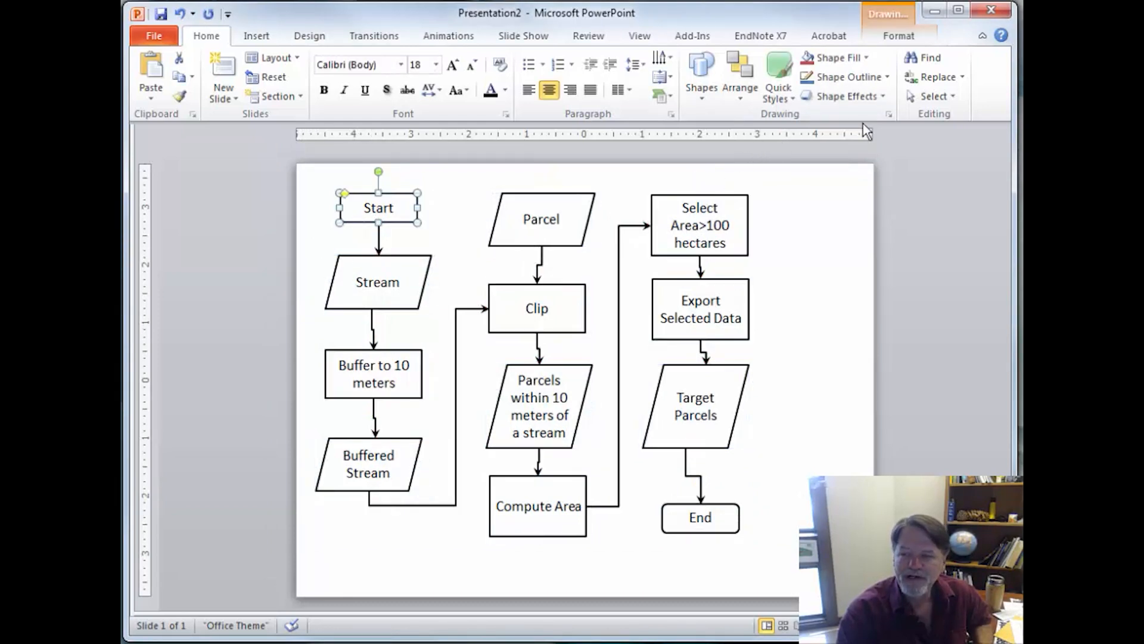
left_click(870, 57)
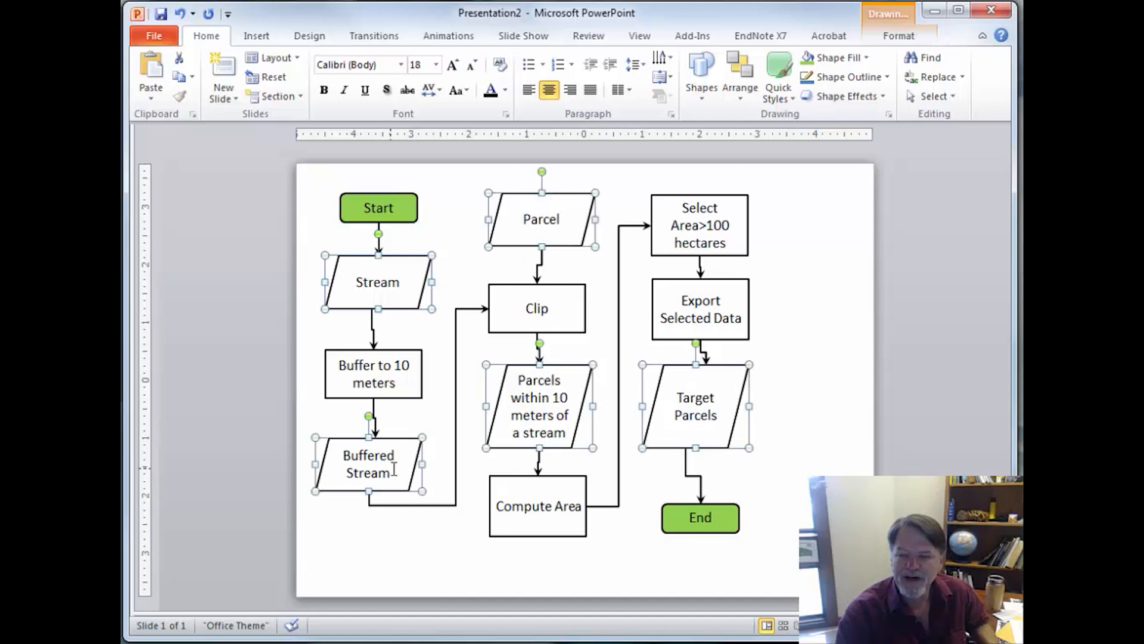
left_click(812, 57)
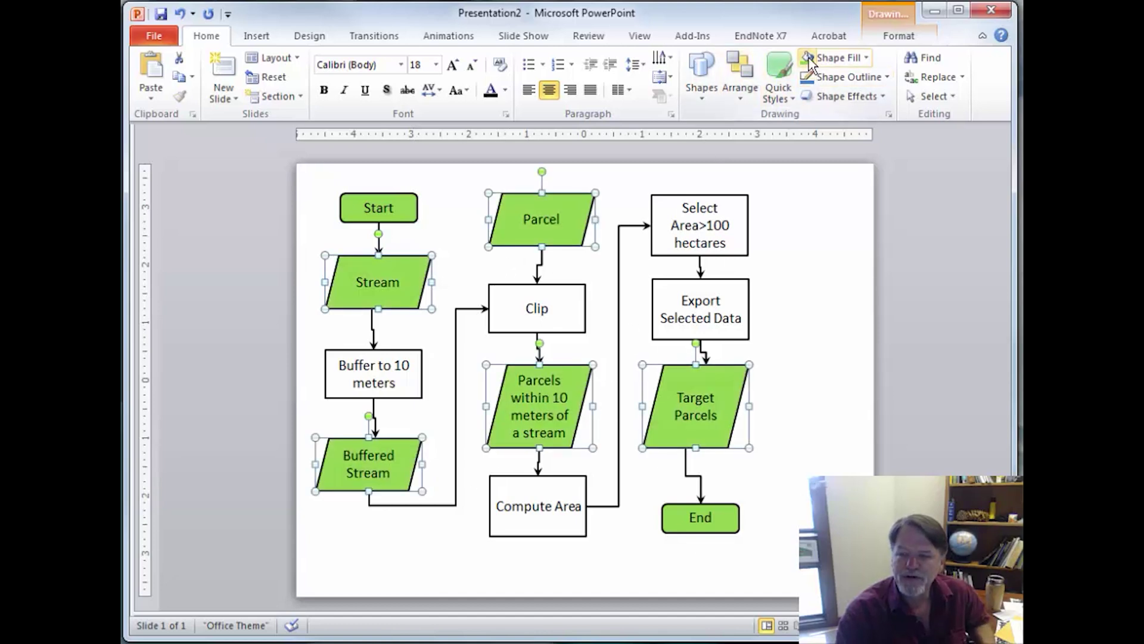
left_click(837, 57)
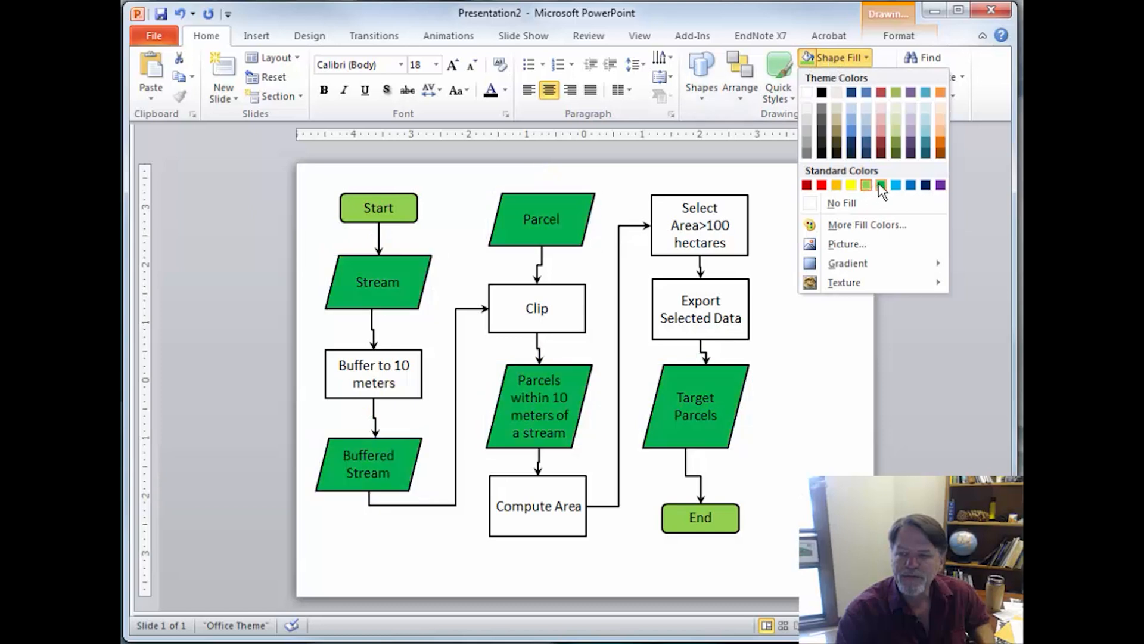
left_click(851, 118)
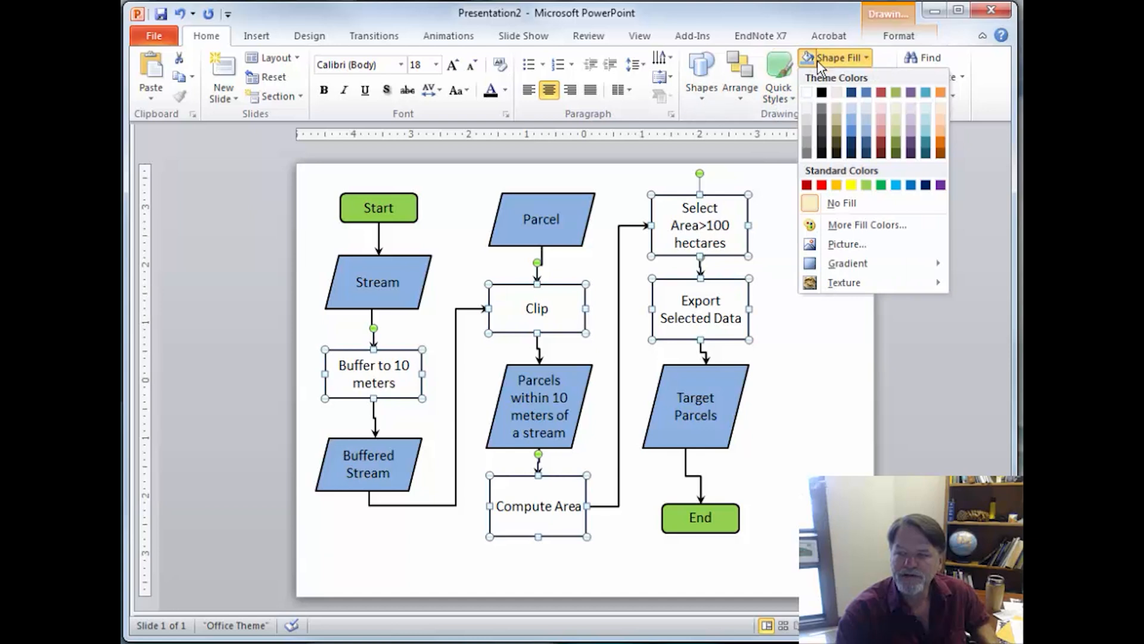
left_click(939, 119)
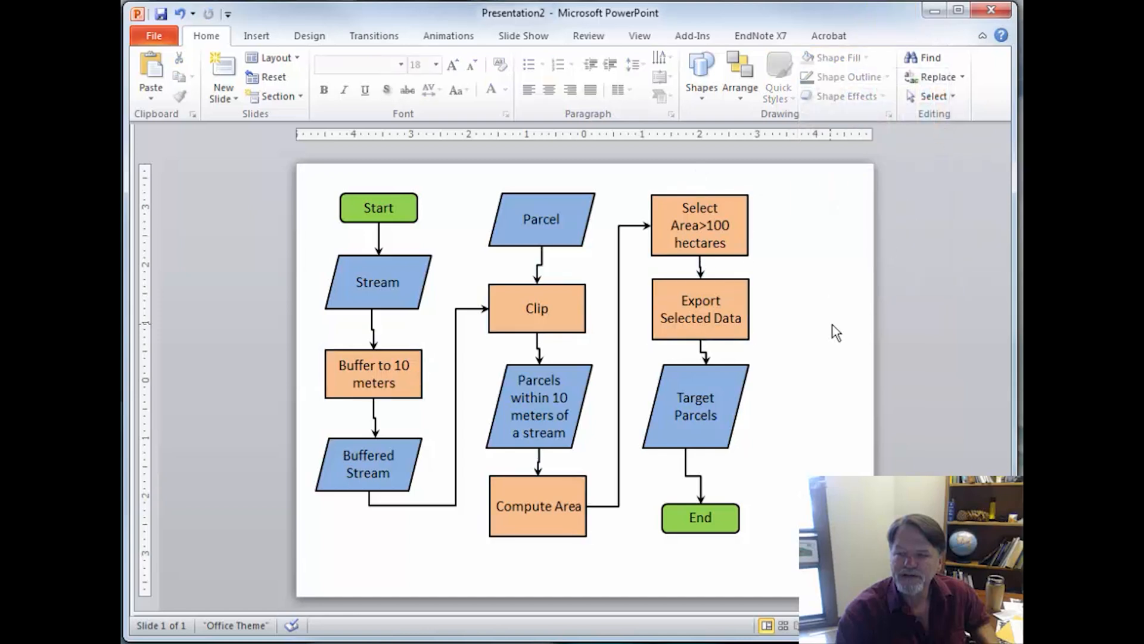
left_click(379, 207)
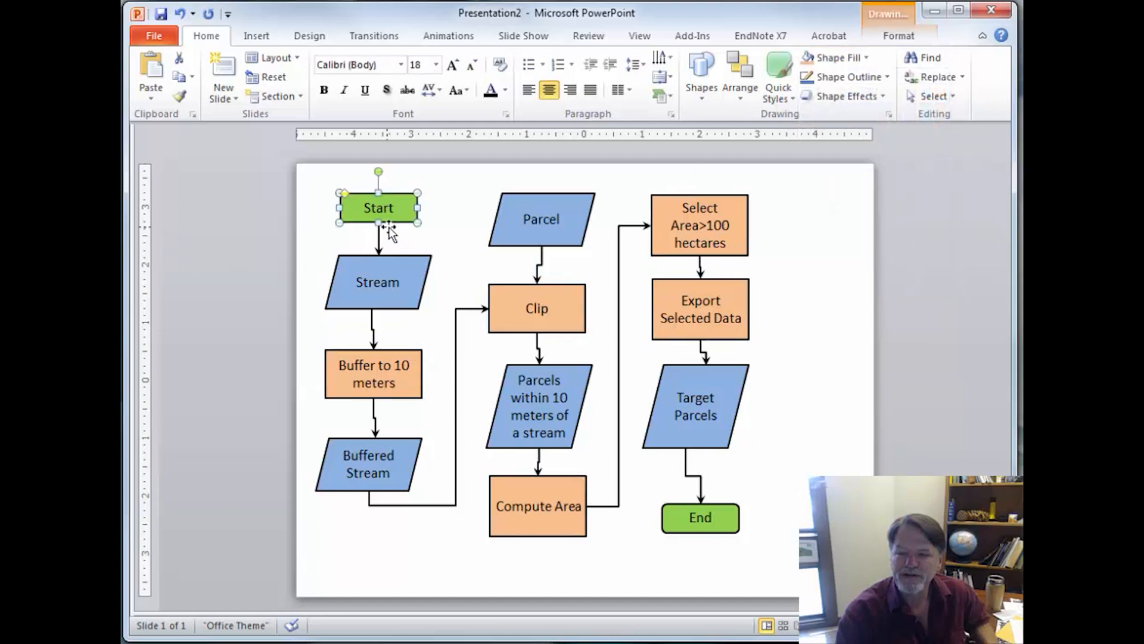
Step: Apply an outer drop shadow preset to the Start shape via Format Shape
right_click(389, 227)
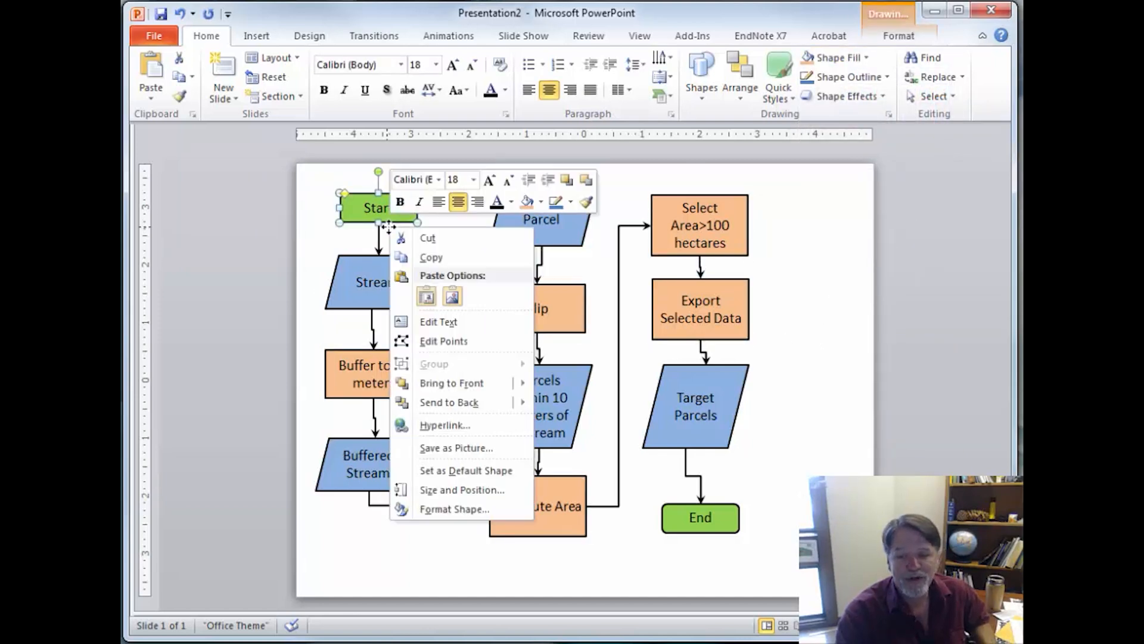
left_click(454, 509)
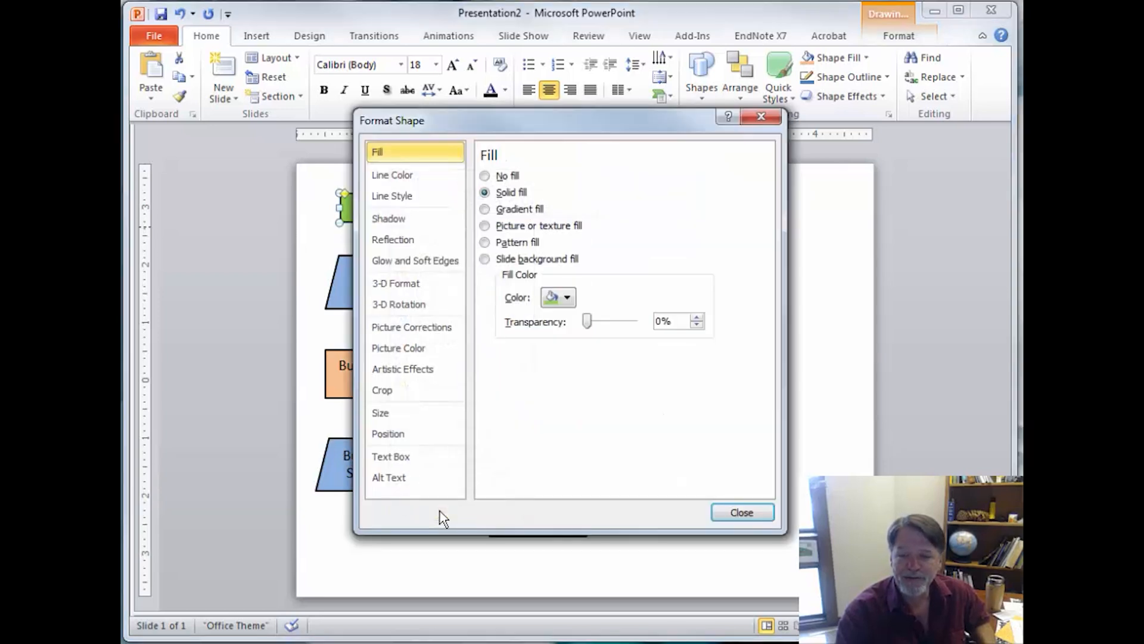
left_click(389, 220)
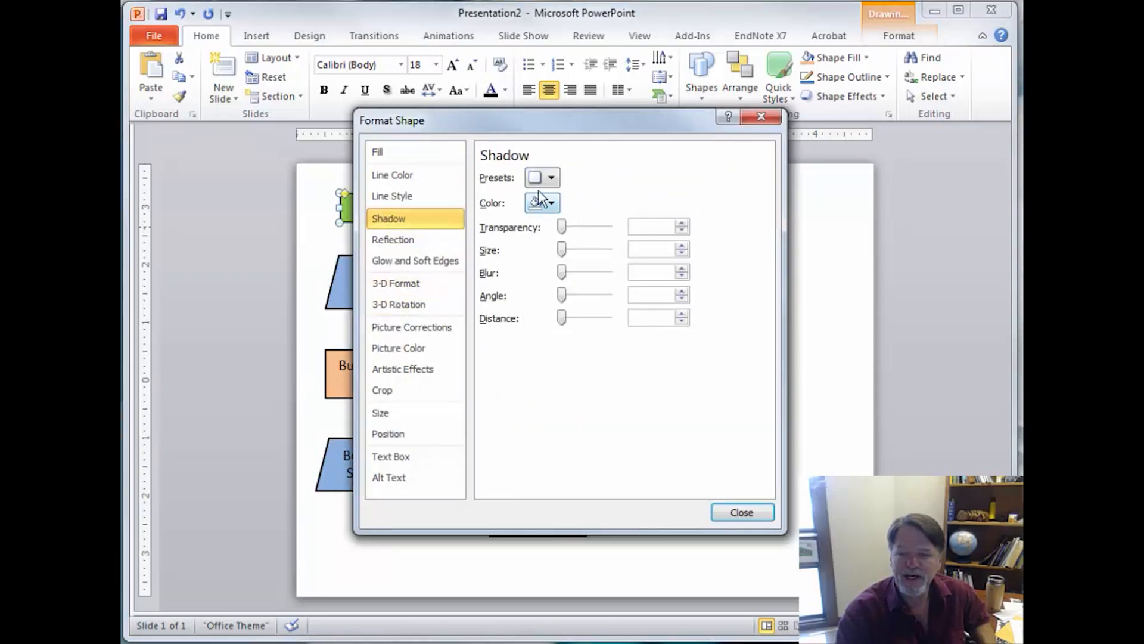
left_click(541, 178)
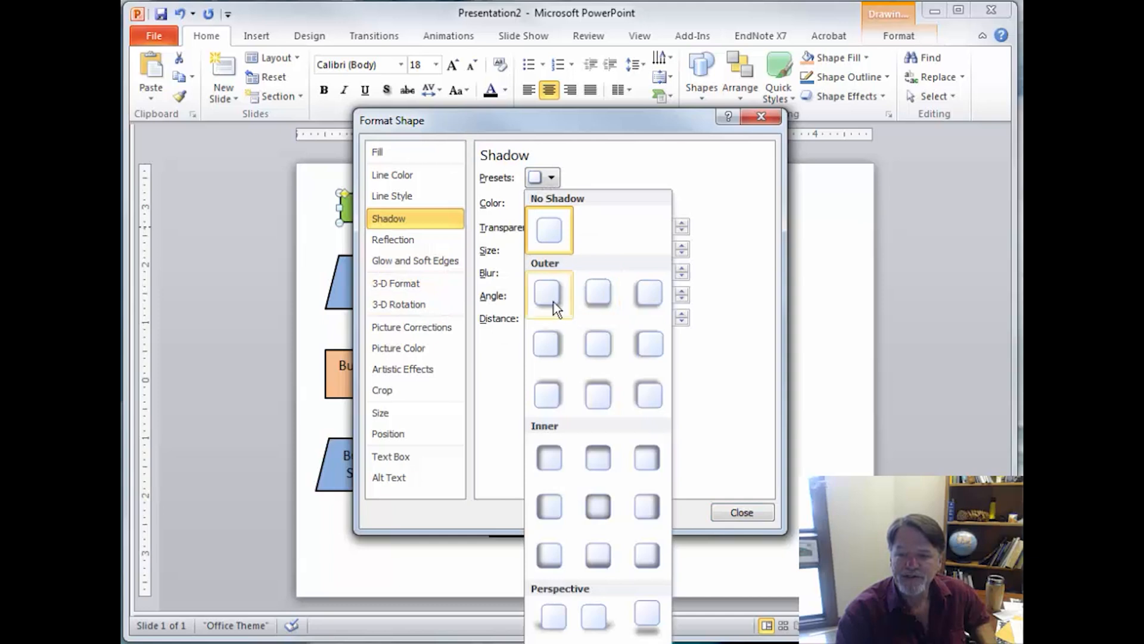
left_click(548, 294)
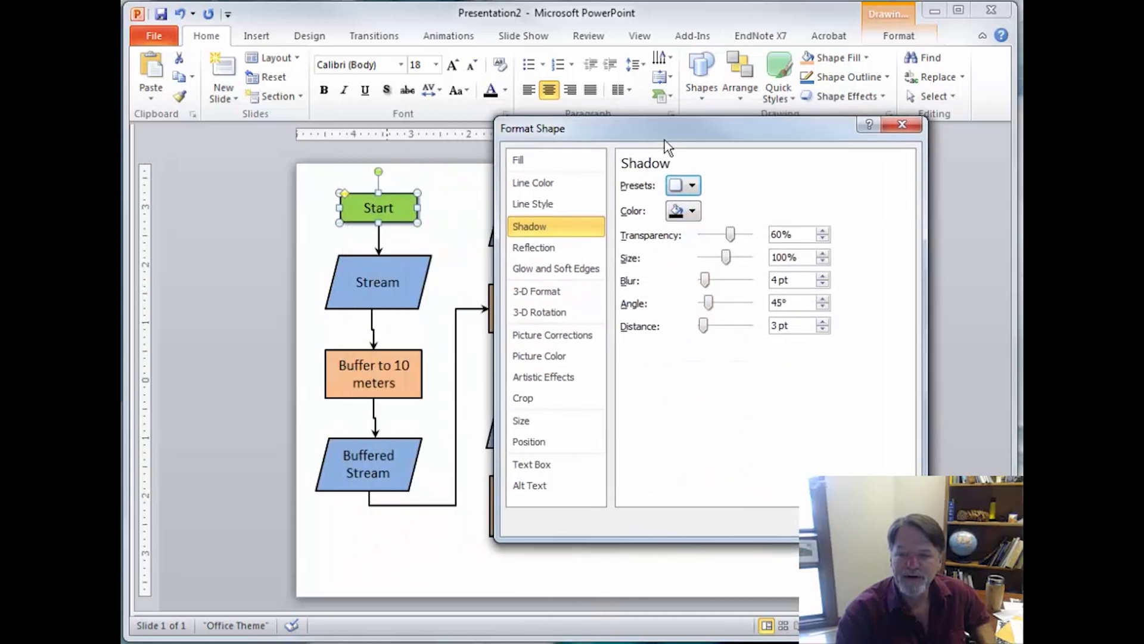
mouse_move(437, 238)
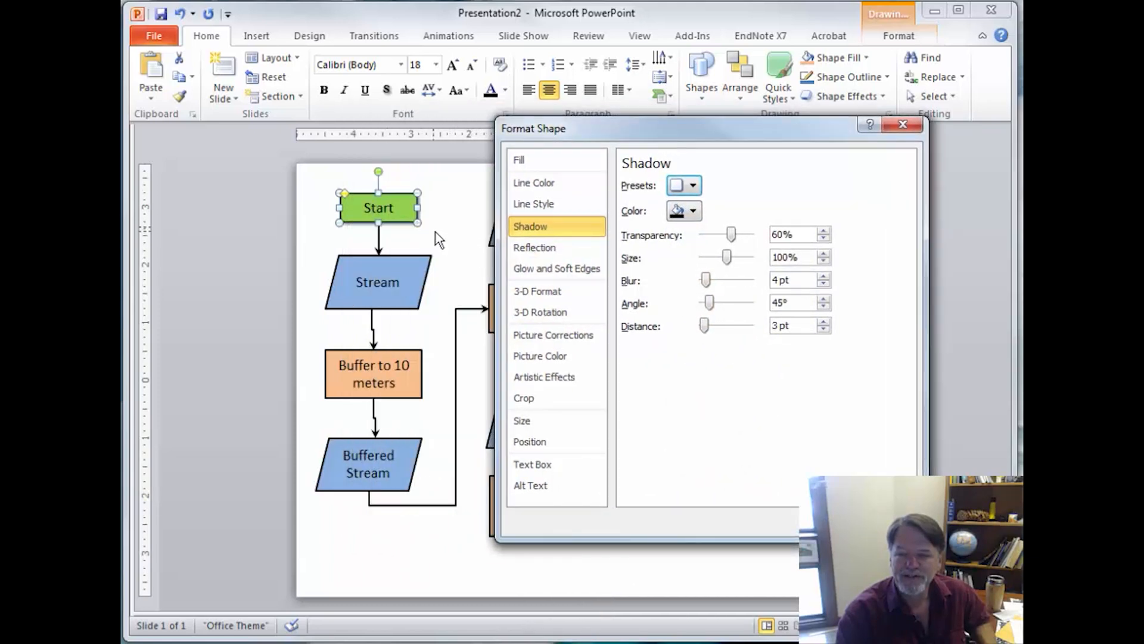
left_click(903, 125)
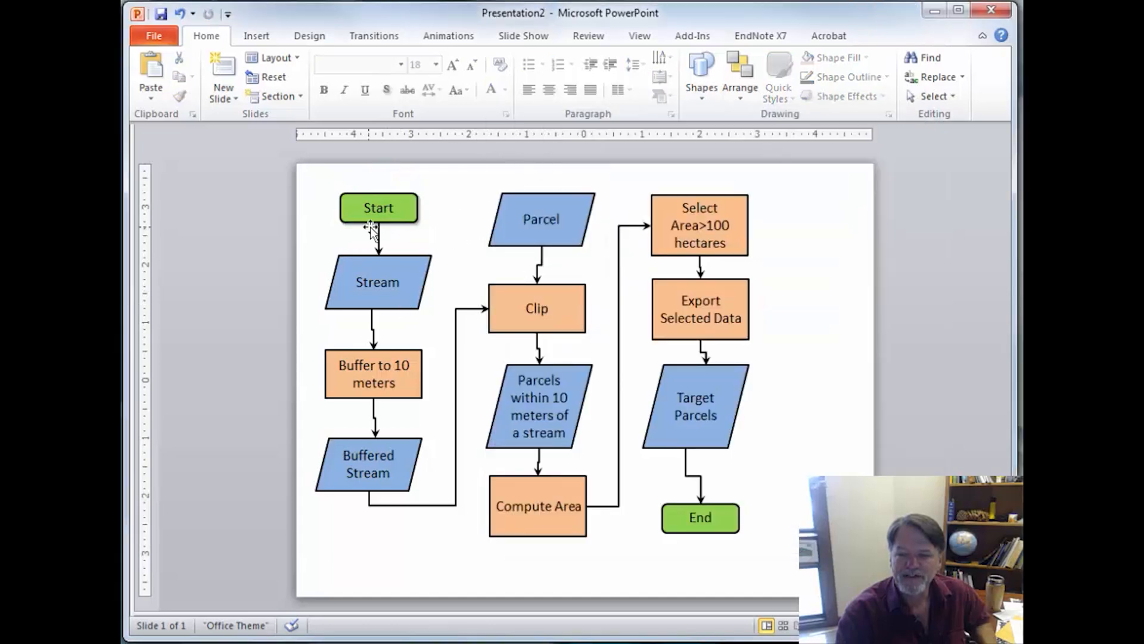
Step: Apply a raised 6 pt top bevel to the Start shape via Format Shape > 3-D Format
right_click(379, 208)
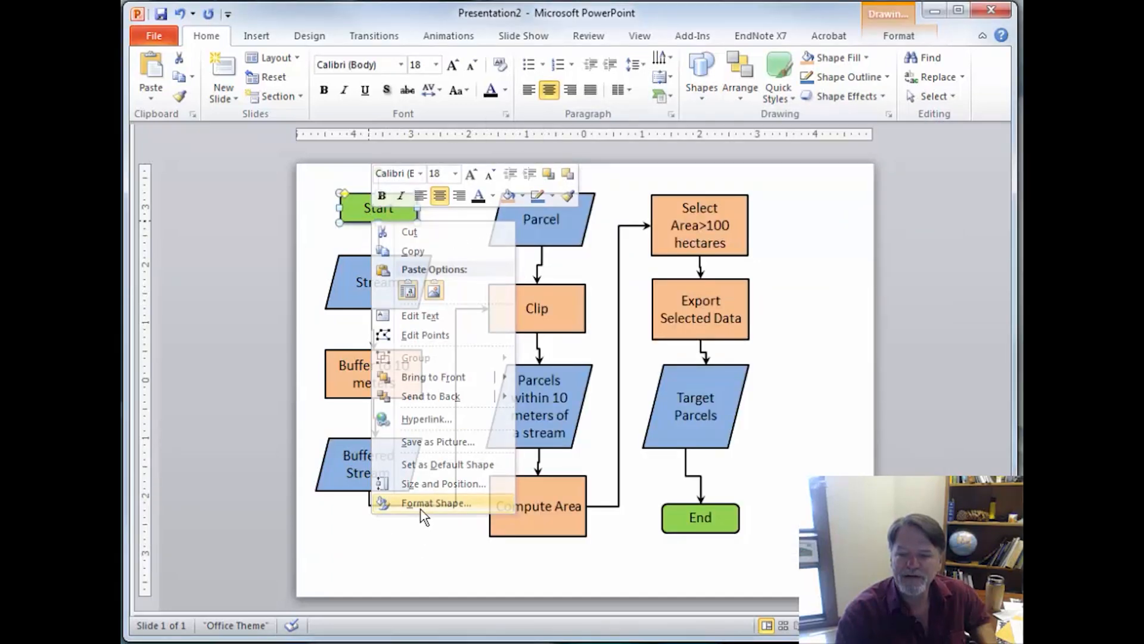
left_click(436, 503)
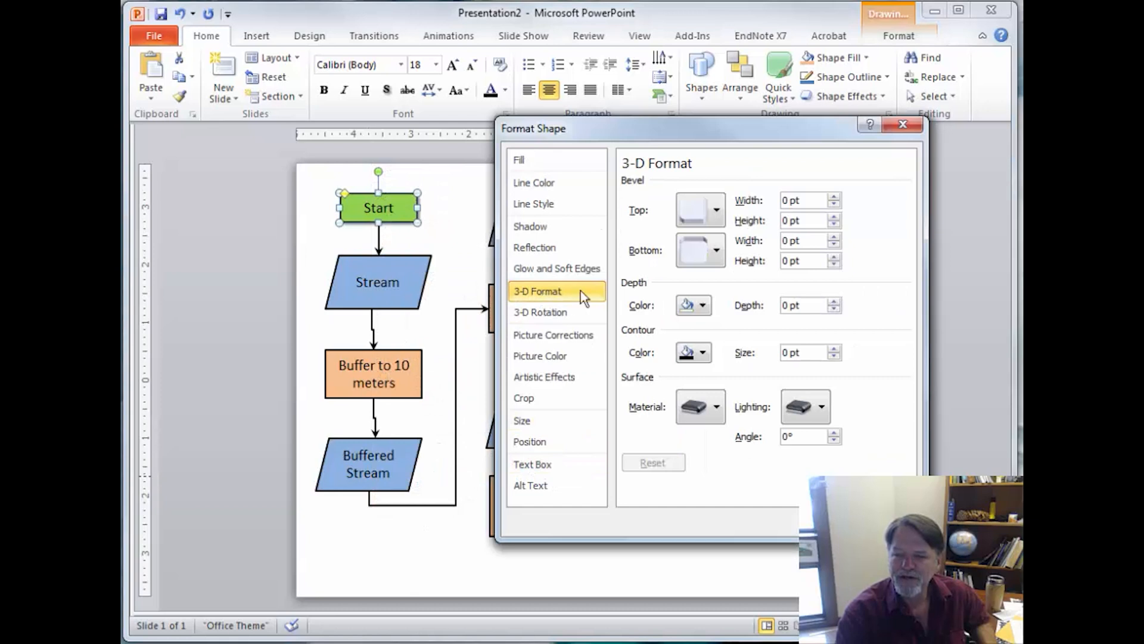
left_click(715, 208)
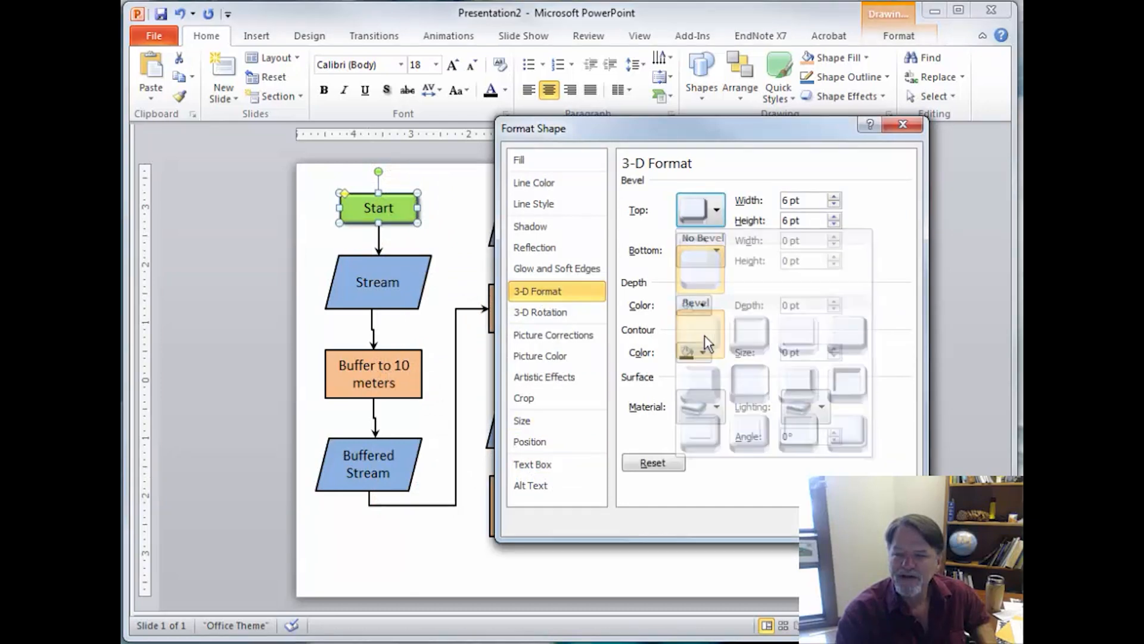
left_click(903, 125)
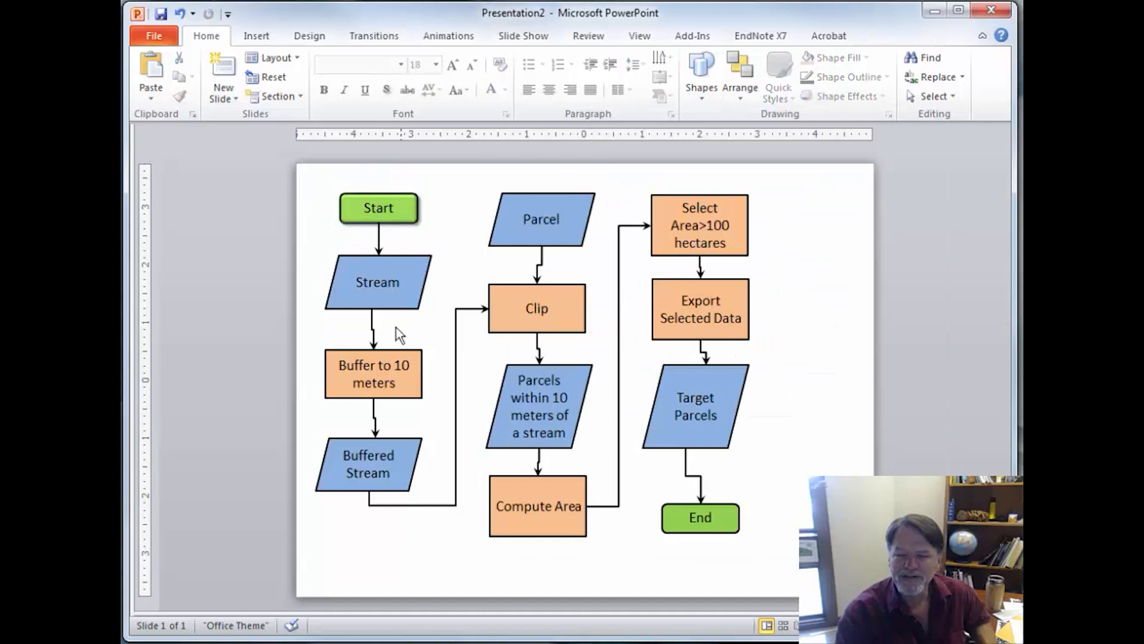